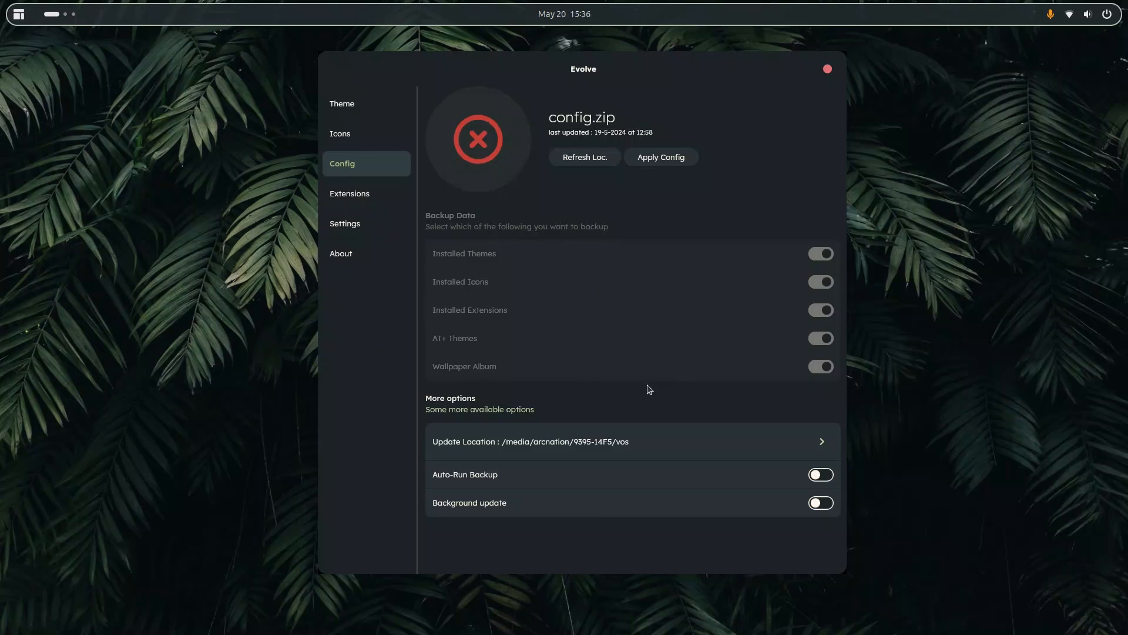
mouse_move(544, 350)
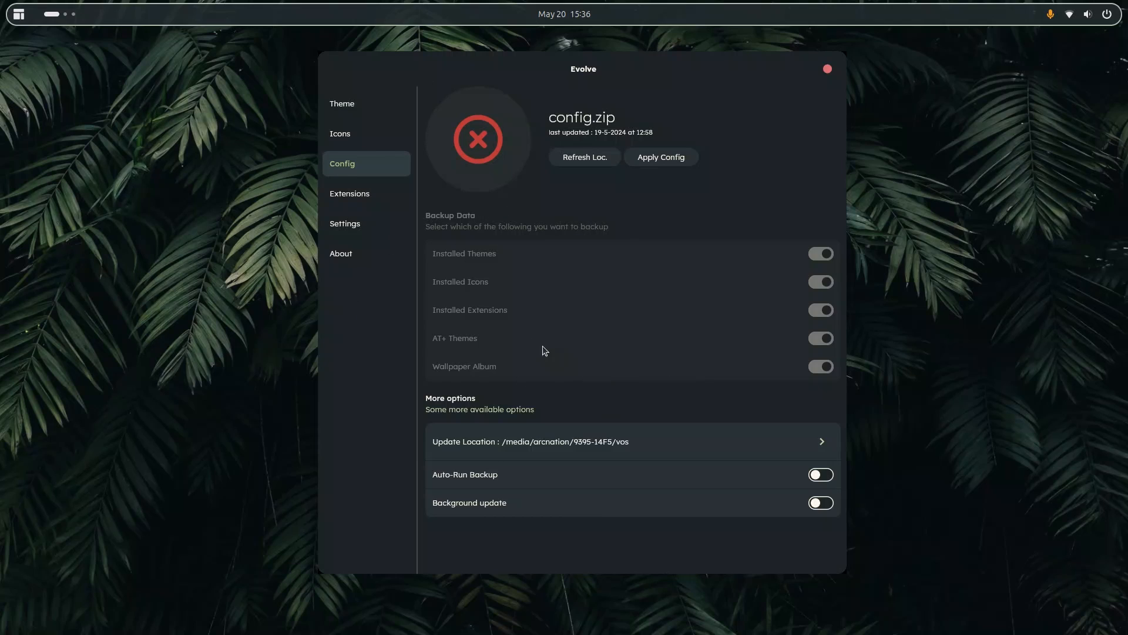
Point the config.zip backup location to the Documents folder and run a fresh backup
click(819, 309)
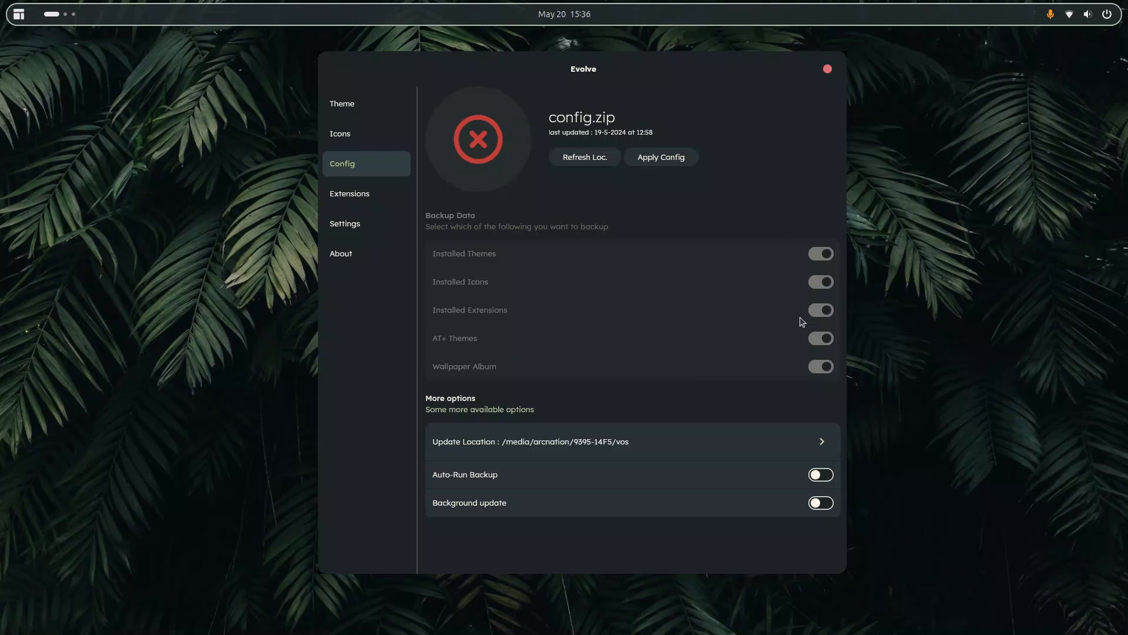
mouse_move(560, 416)
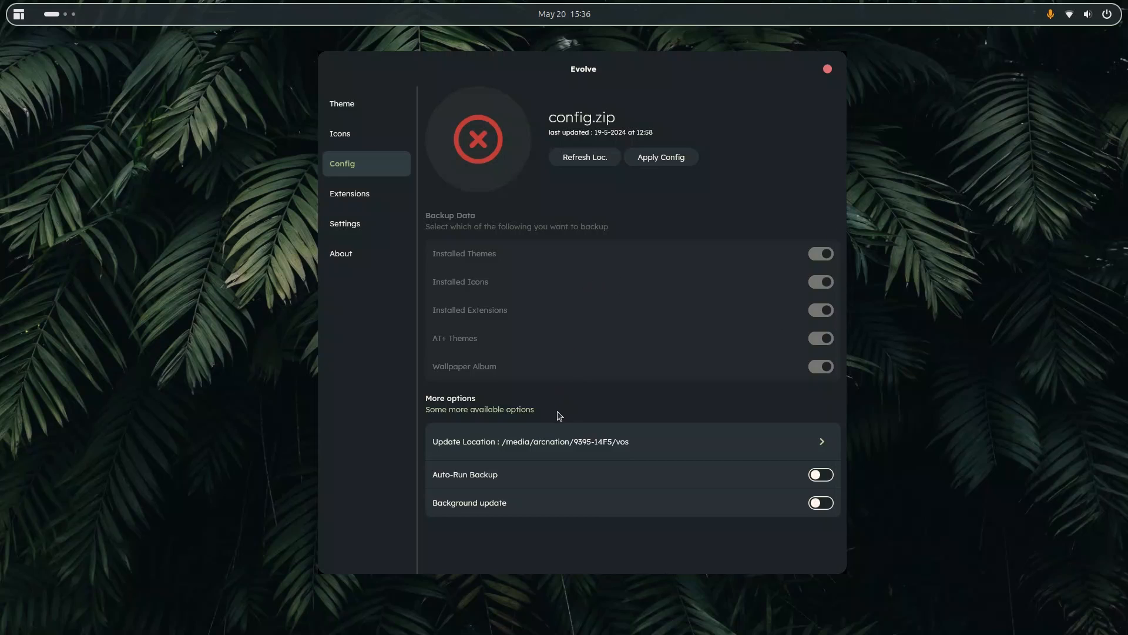
mouse_move(766, 425)
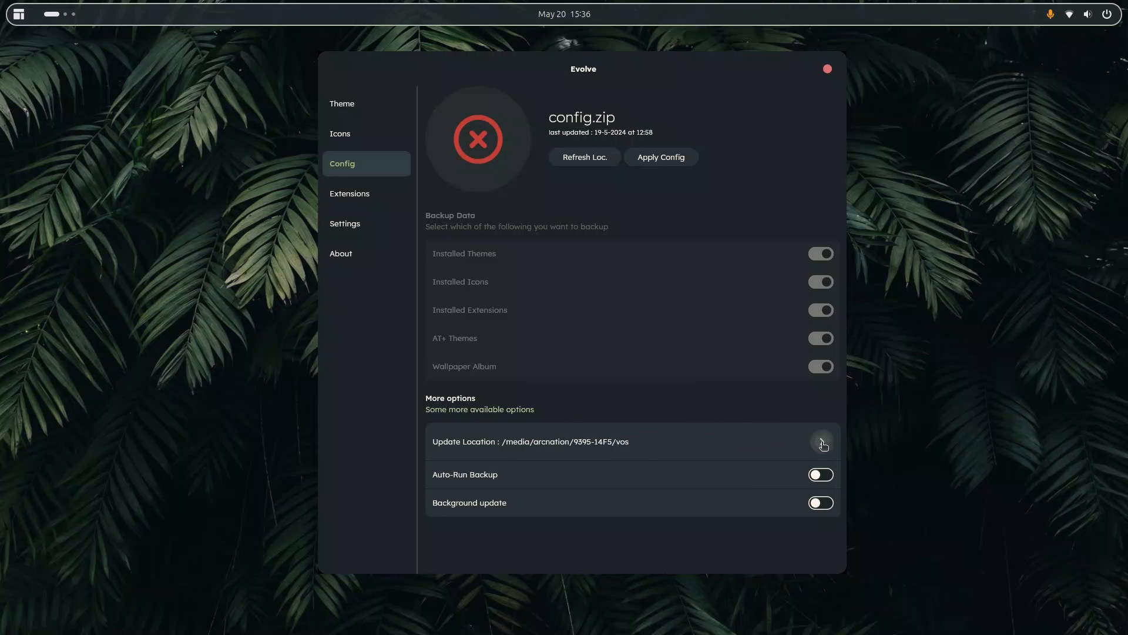
click(821, 441)
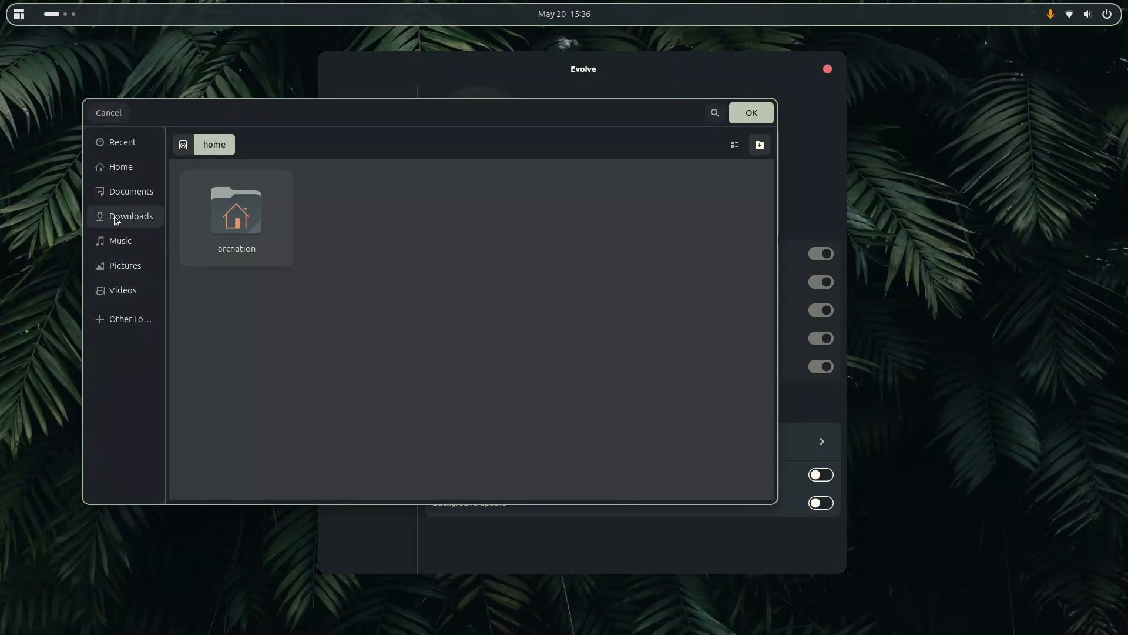
click(131, 191)
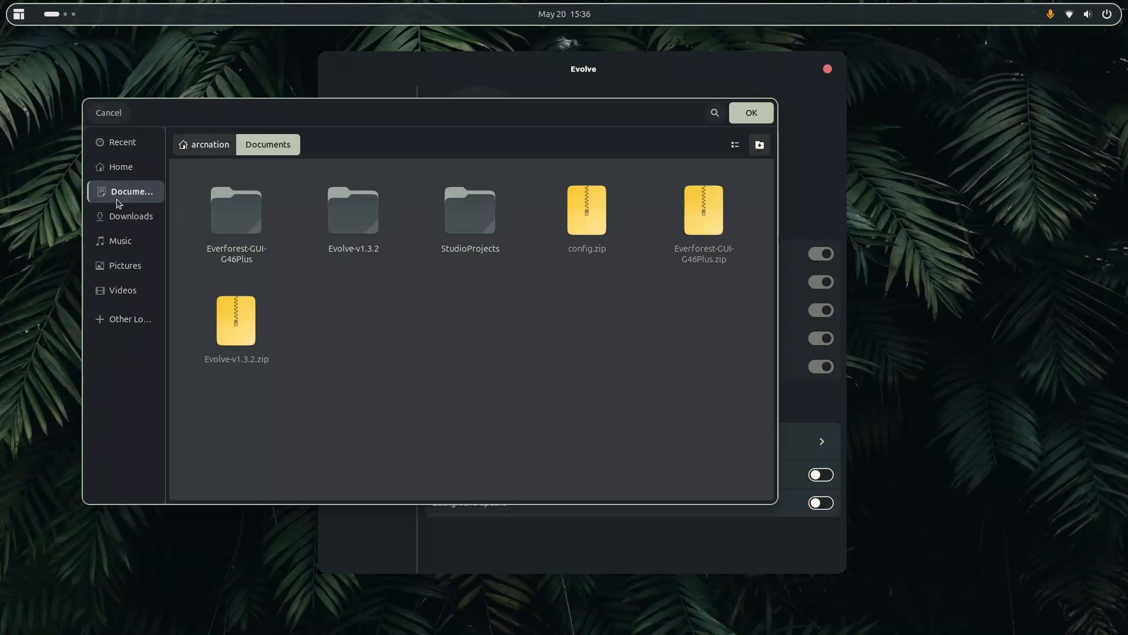
click(124, 264)
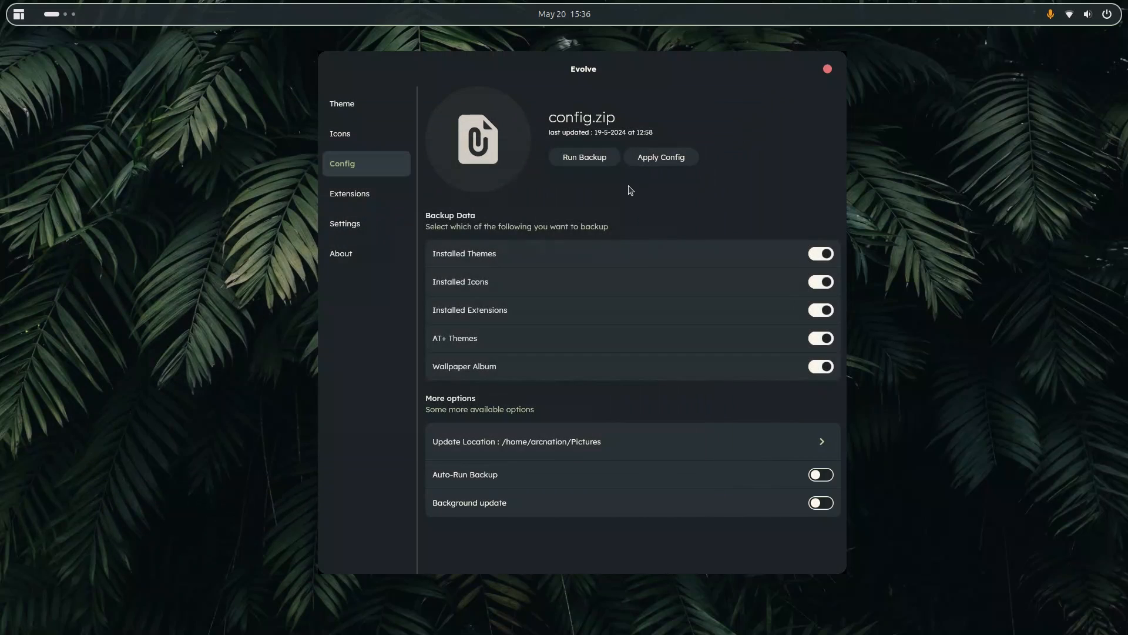
click(584, 157)
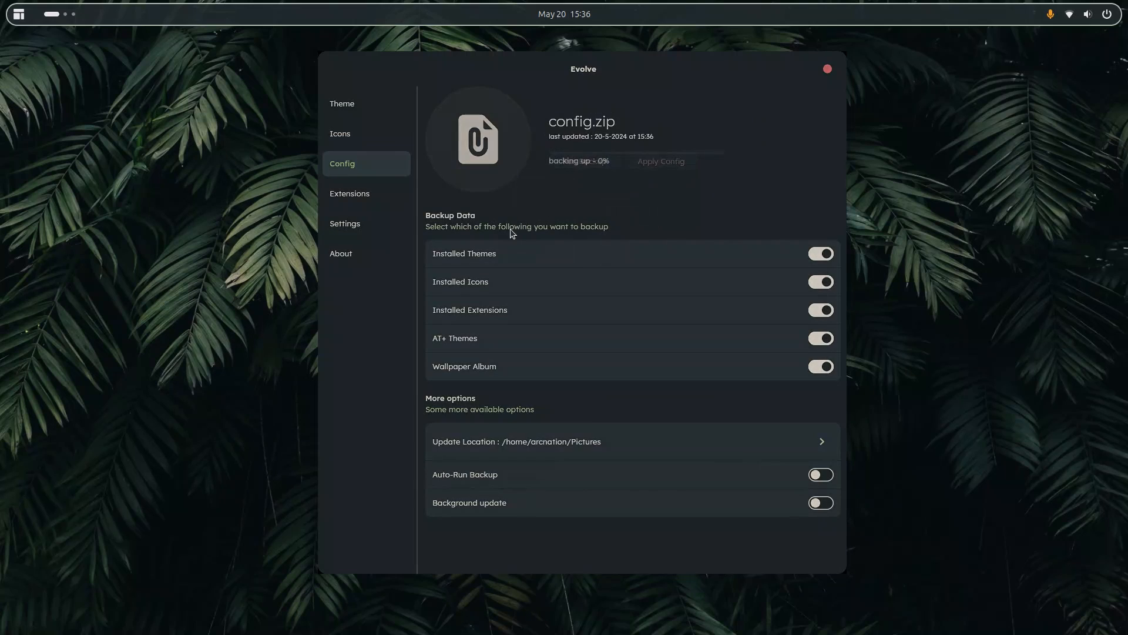
click(659, 161)
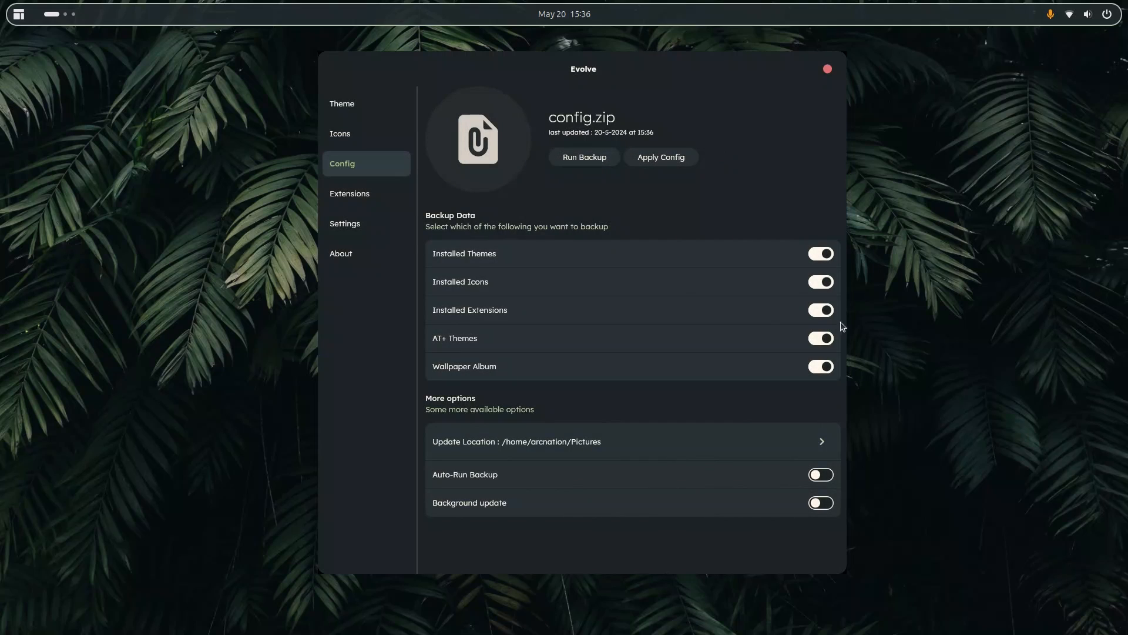
mouse_move(449, 236)
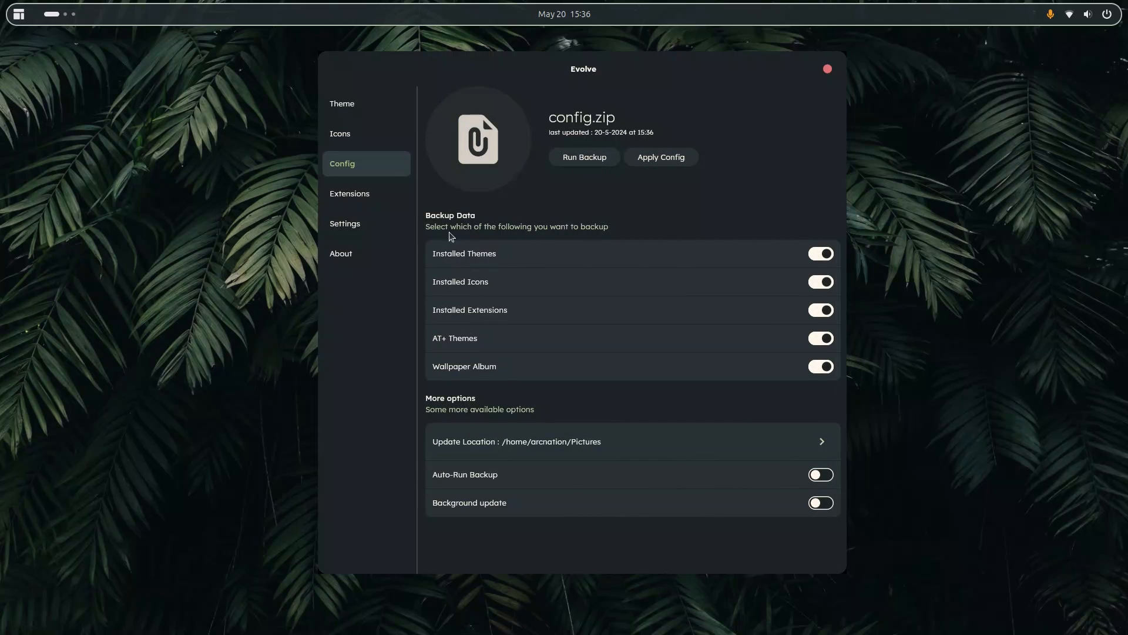
mouse_move(423, 311)
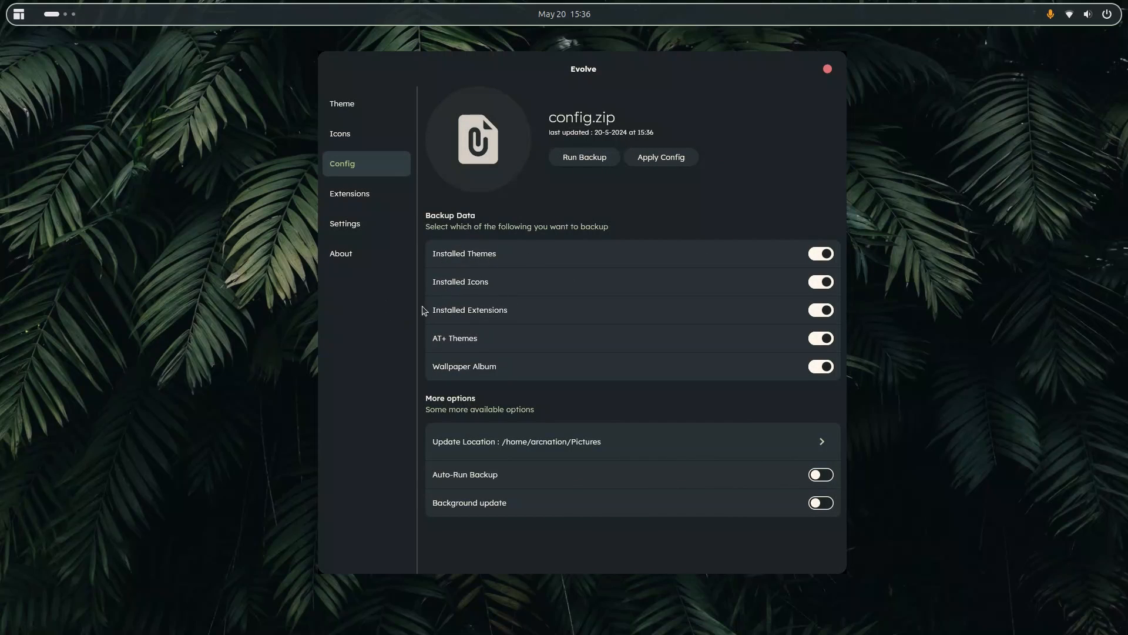
mouse_move(468, 345)
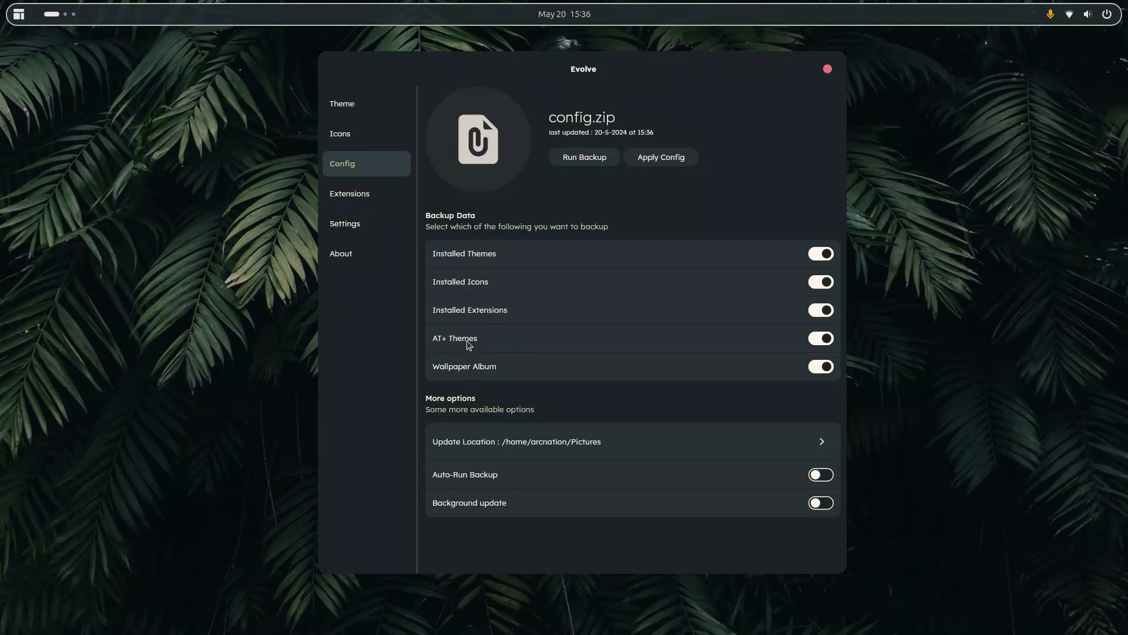
mouse_move(425, 348)
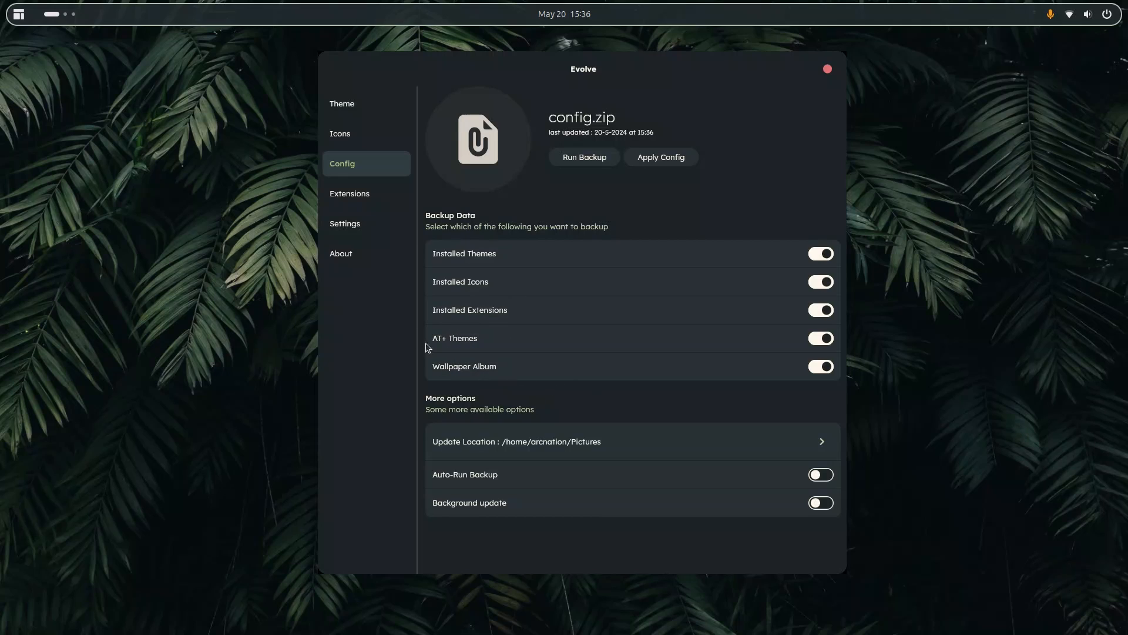
mouse_move(505, 379)
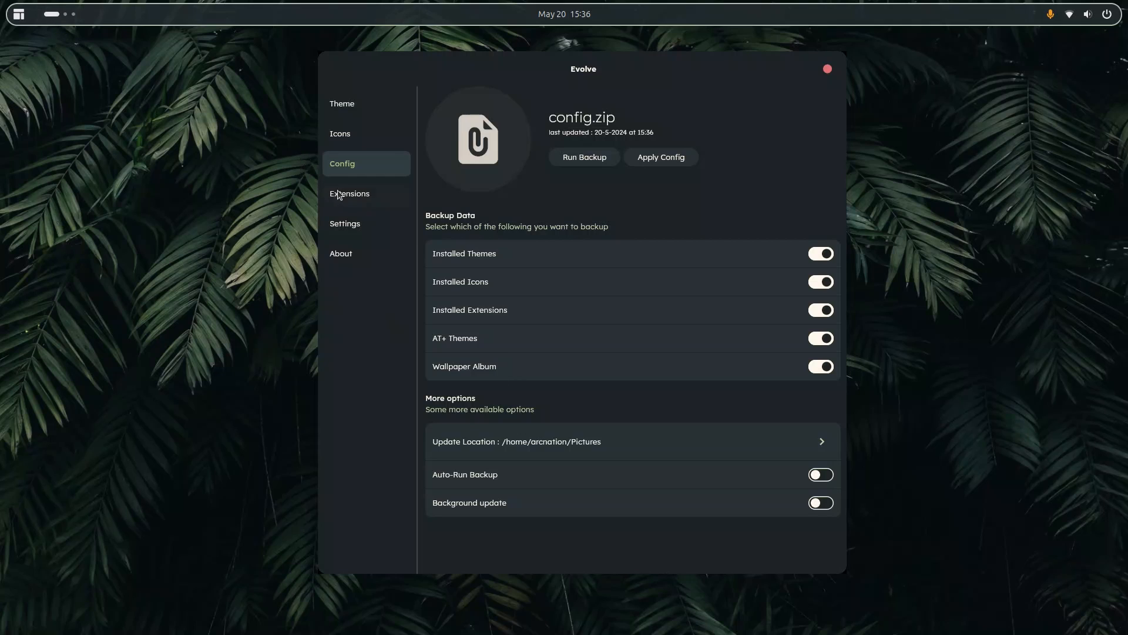
Uninstall the User Themes extension from the installed extensions list
click(350, 193)
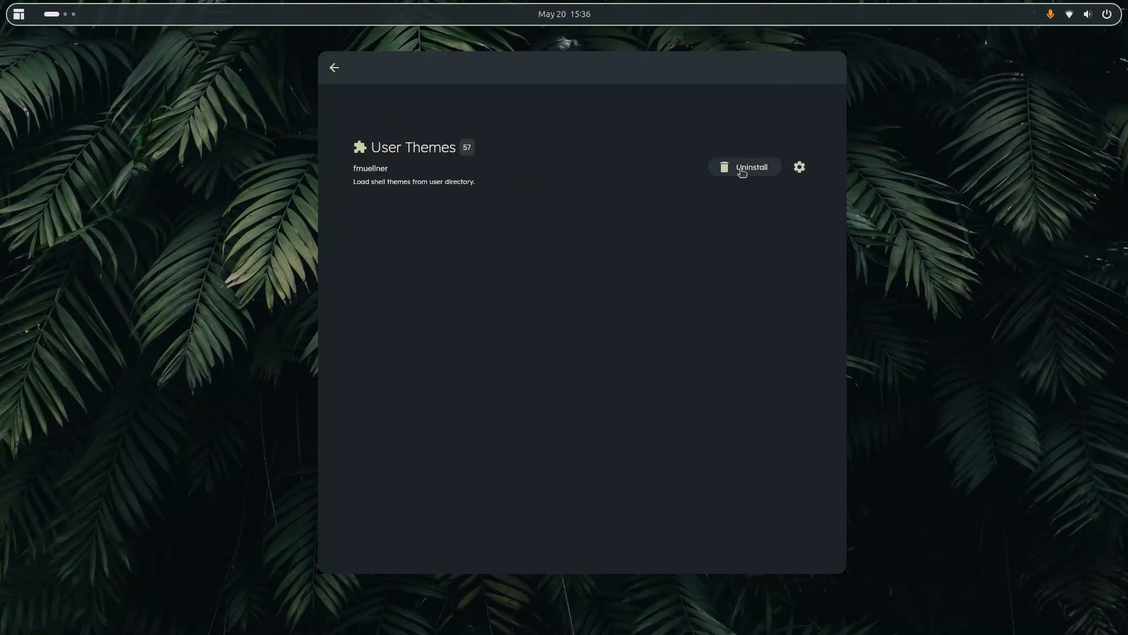
click(744, 167)
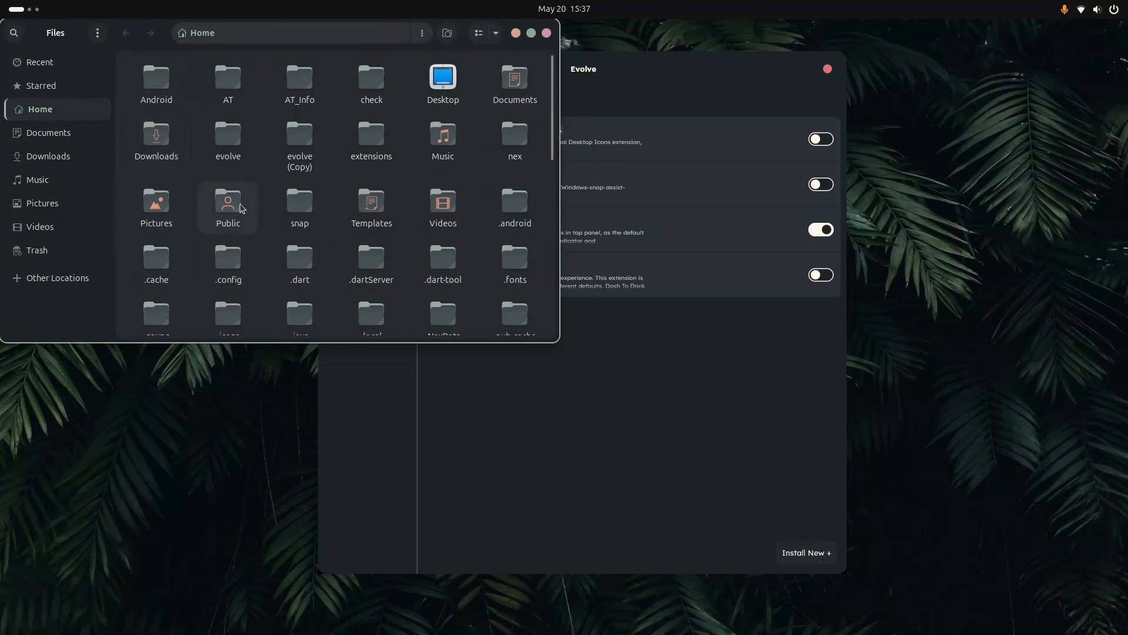
Move the AT and hidden .icons folders from the home folder to the trash
click(227, 79)
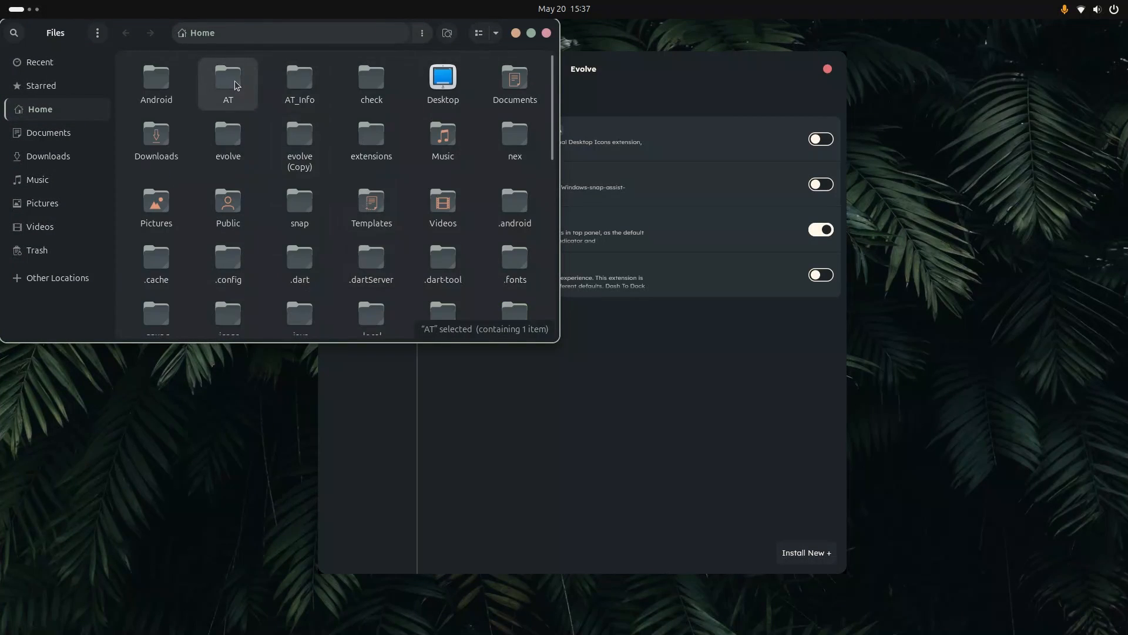
key(Delete)
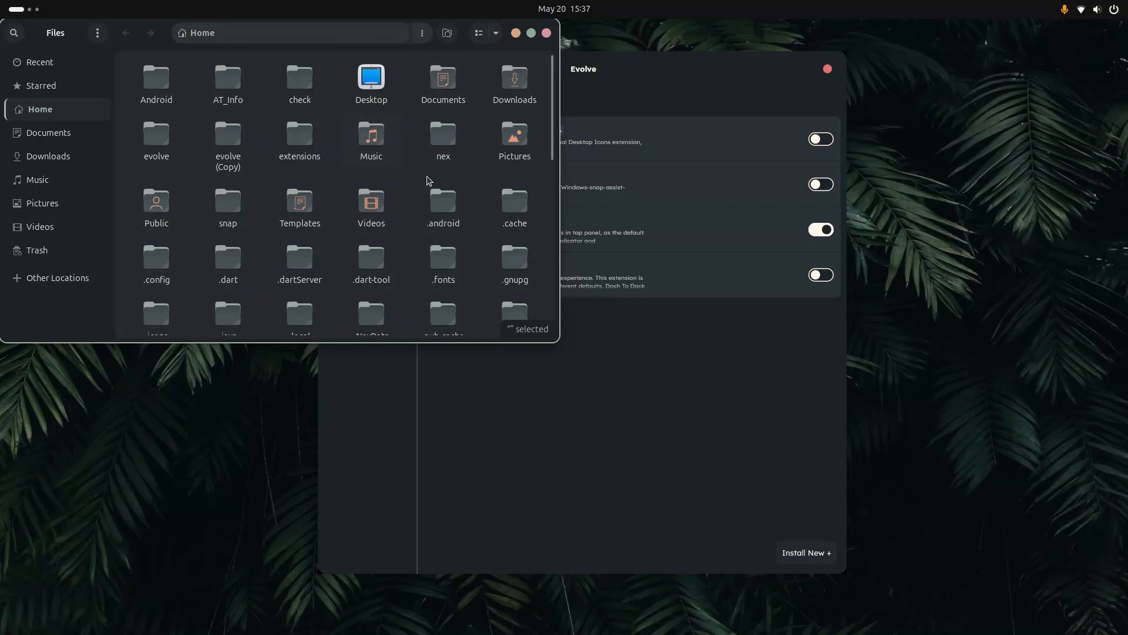
scroll(down, 3)
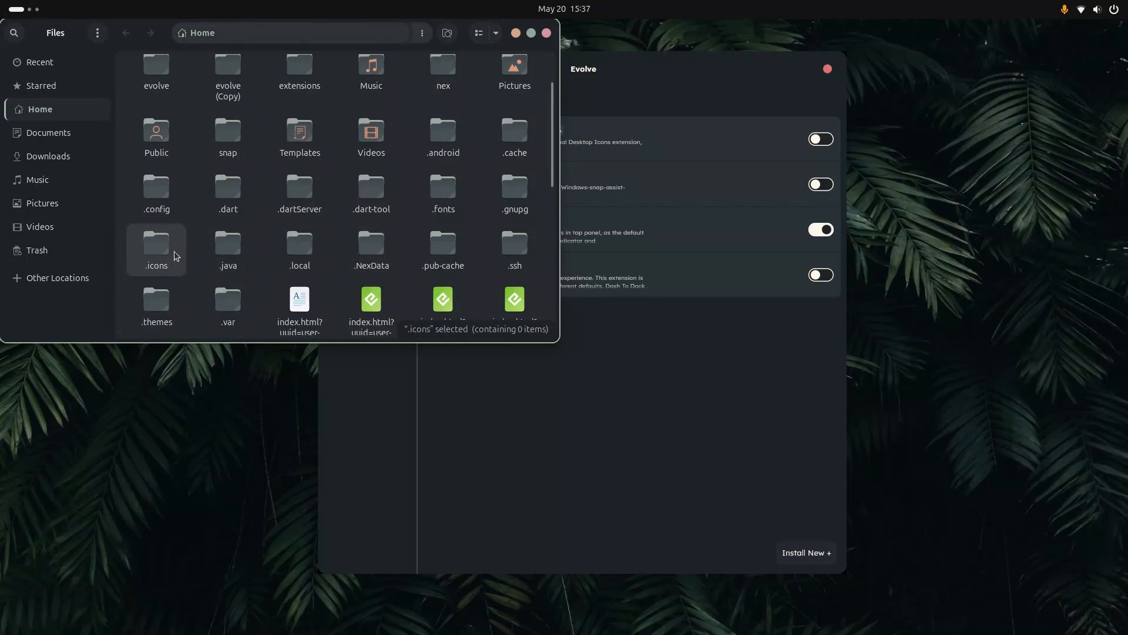
key(Delete)
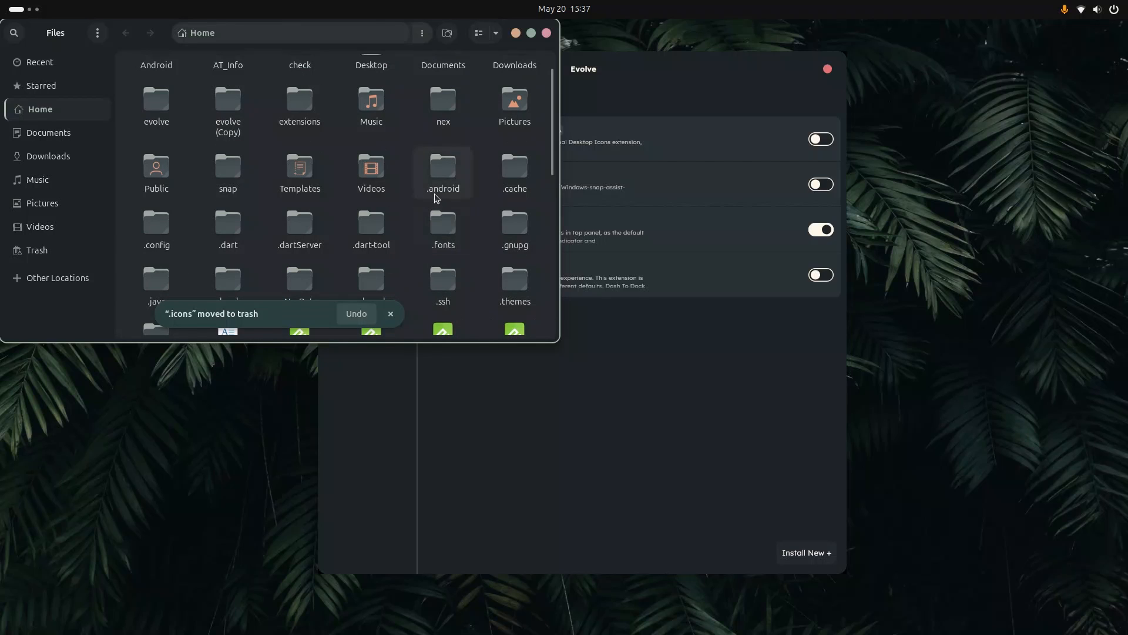
mouse_move(300, 227)
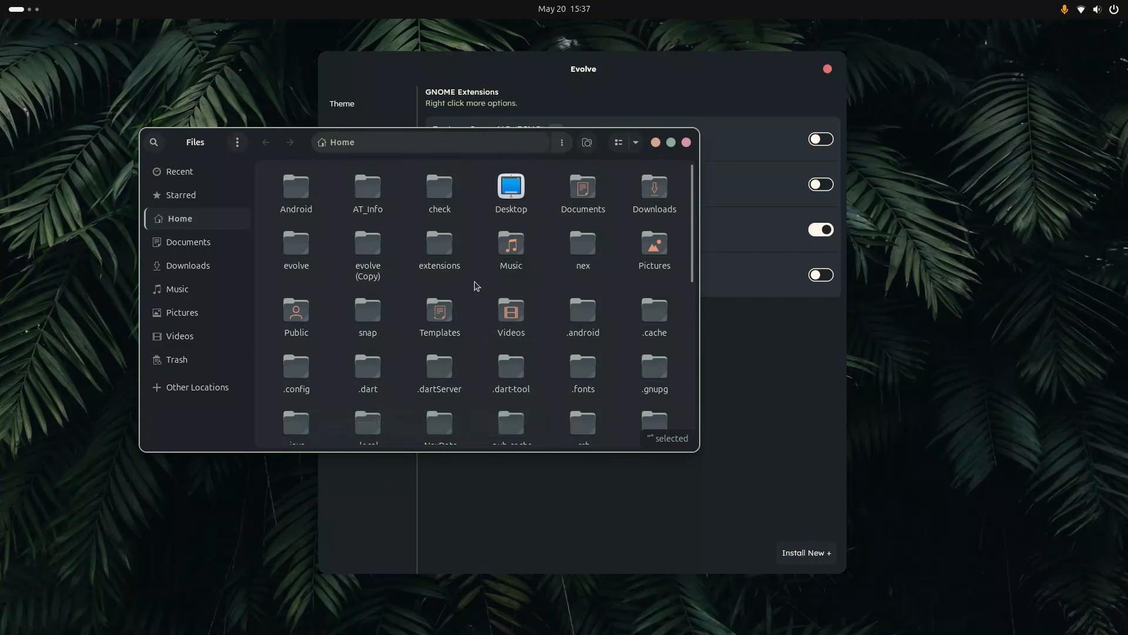
Search for .config, browse into it, then close the Files window
text(.con)
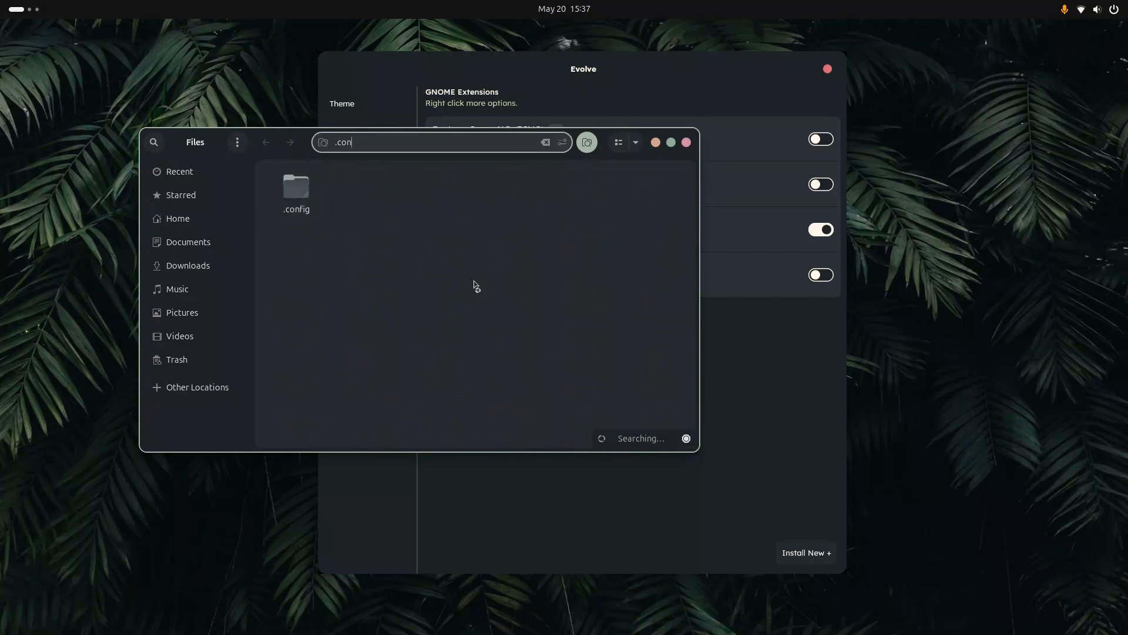
double_click(295, 186)
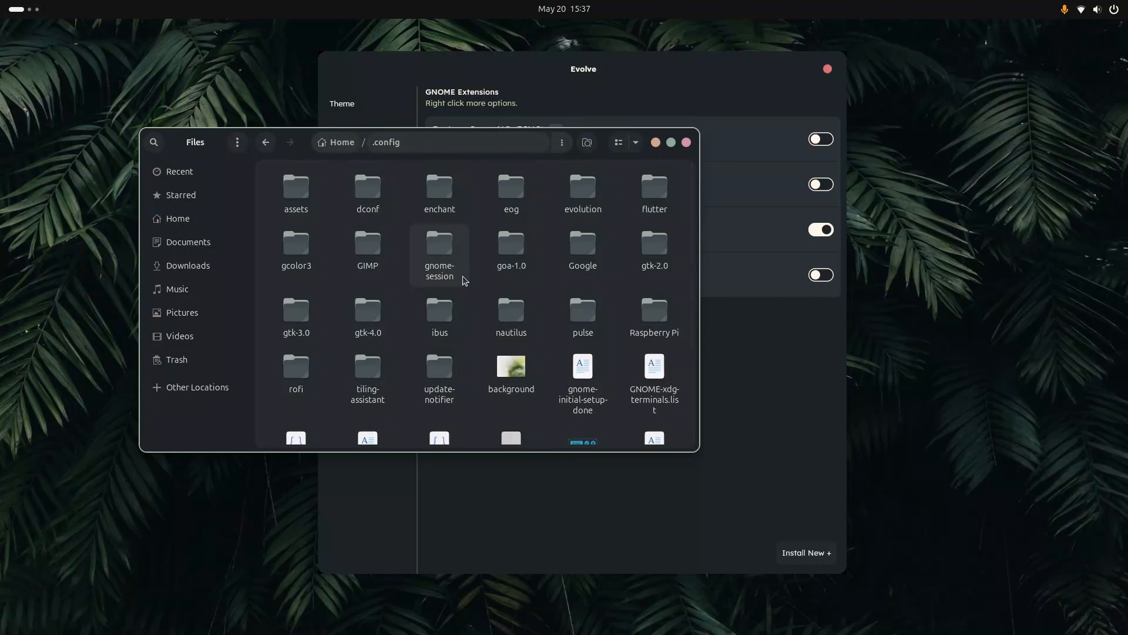
double_click(366, 316)
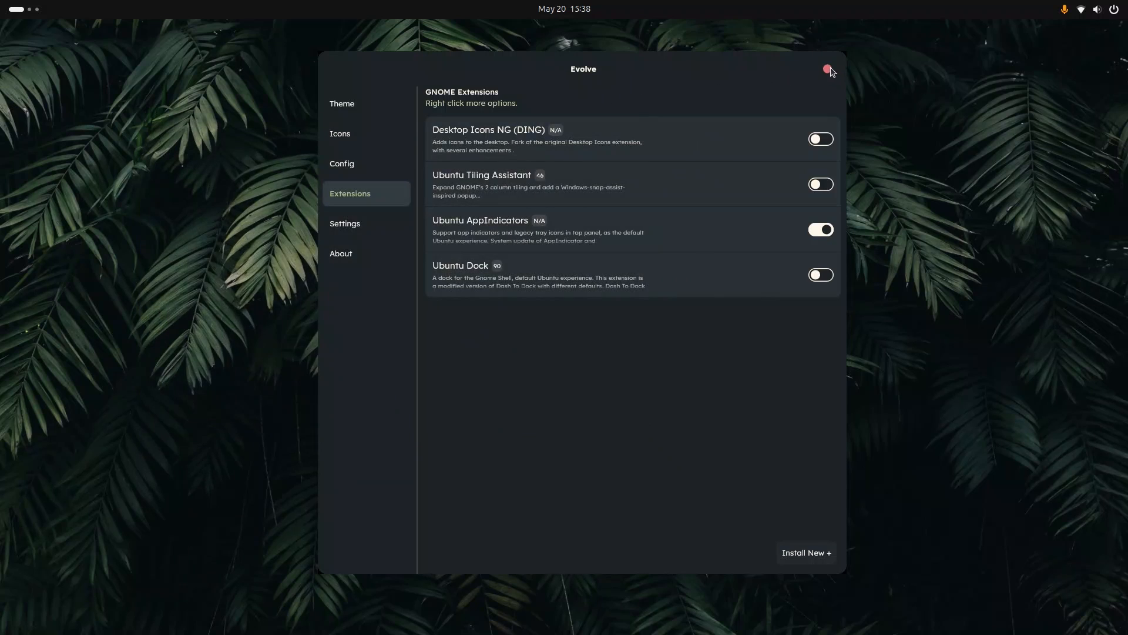
Close and relaunch Evolve, visit Theme and Settings, and return to the Config page
click(826, 69)
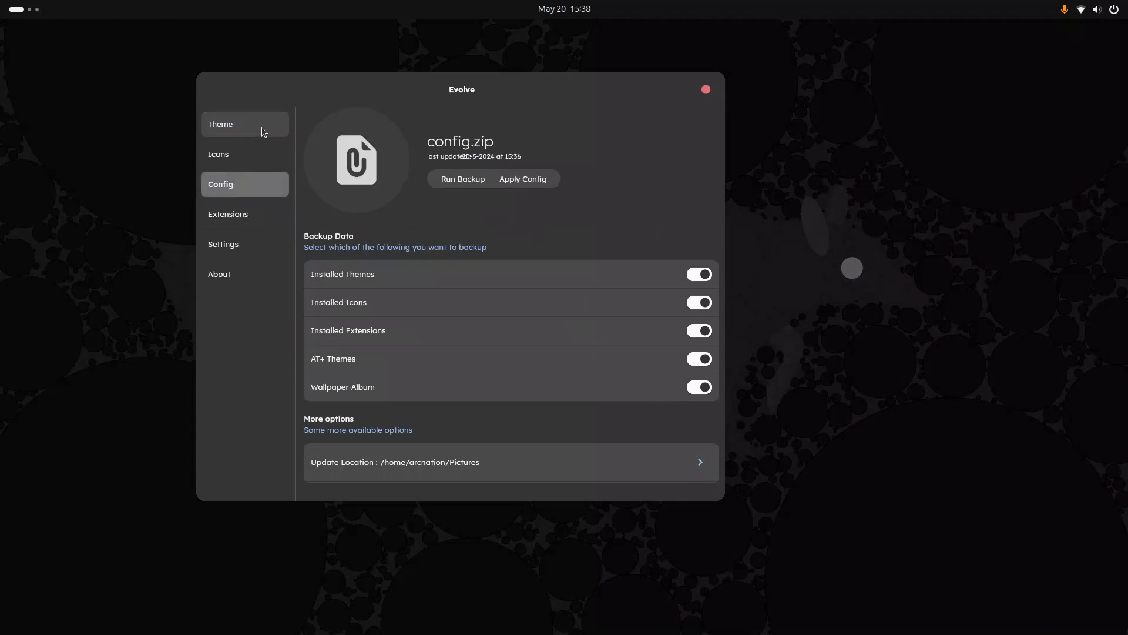
click(220, 124)
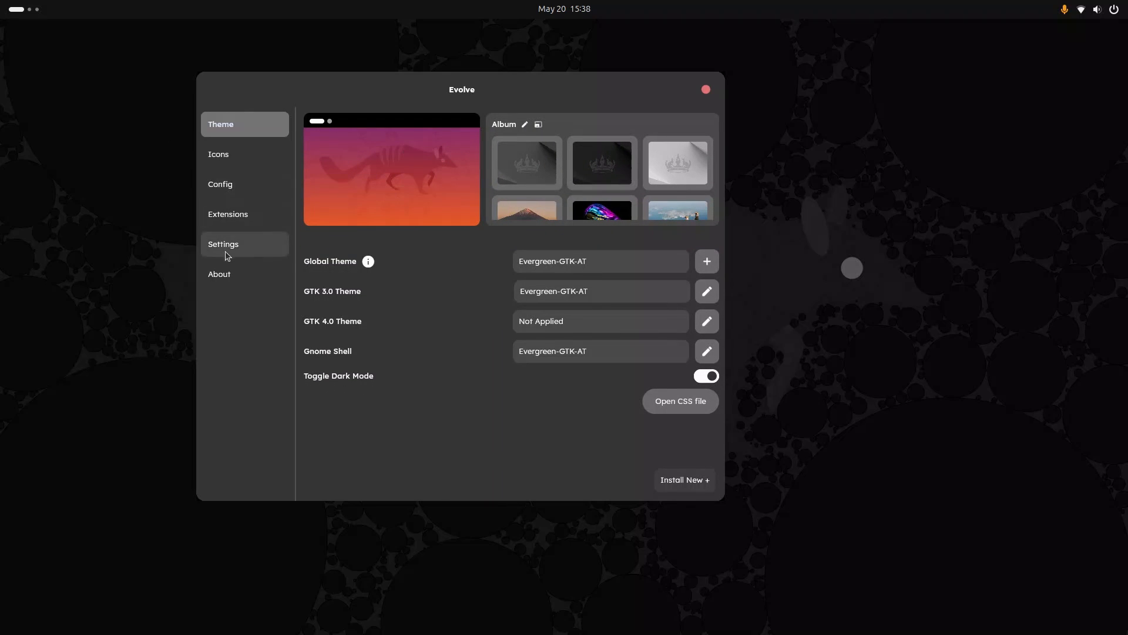
click(245, 244)
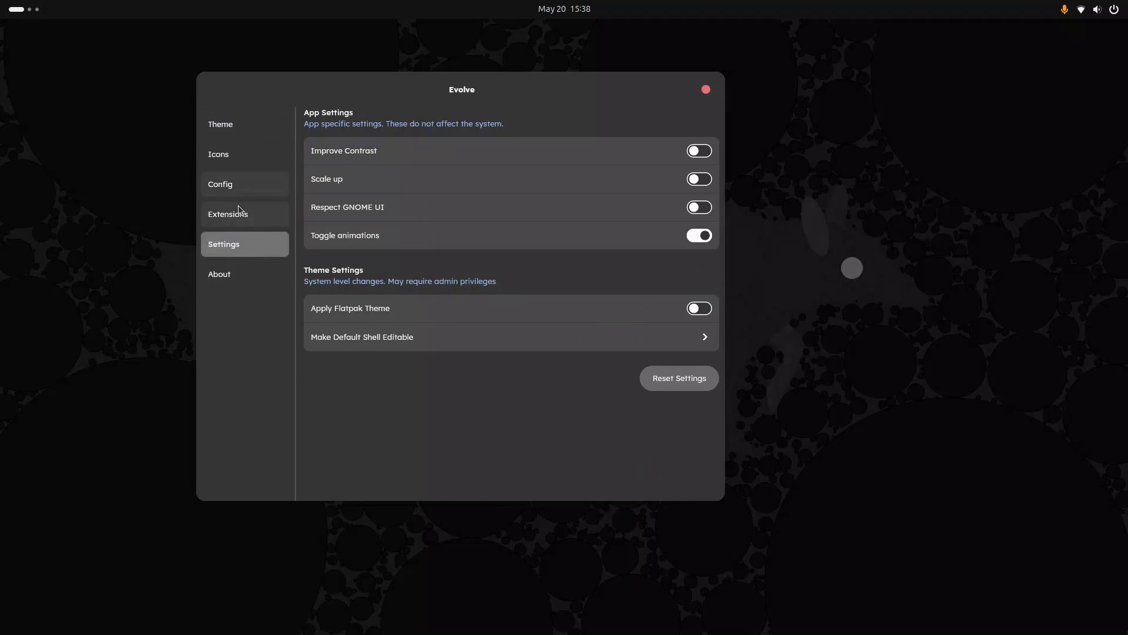
click(219, 183)
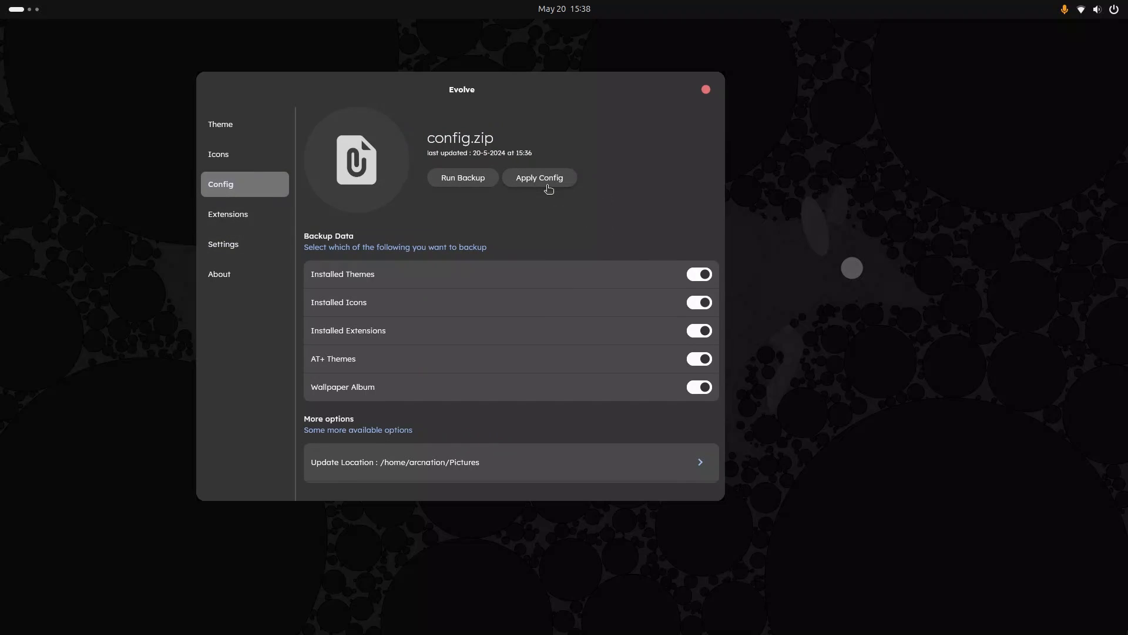
click(539, 178)
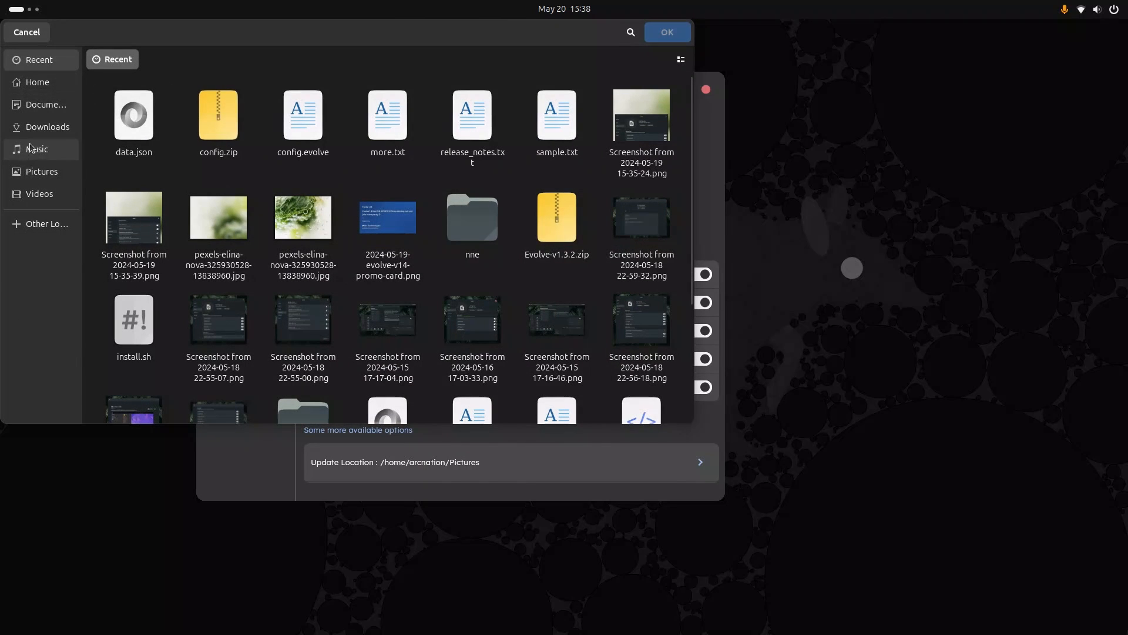
click(41, 172)
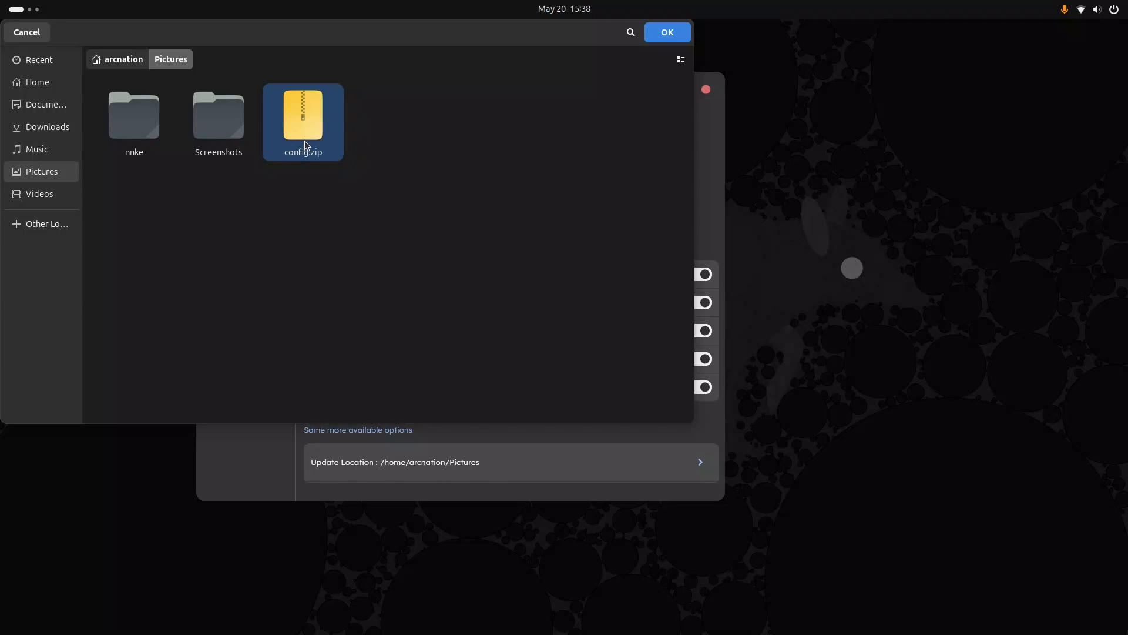
click(665, 31)
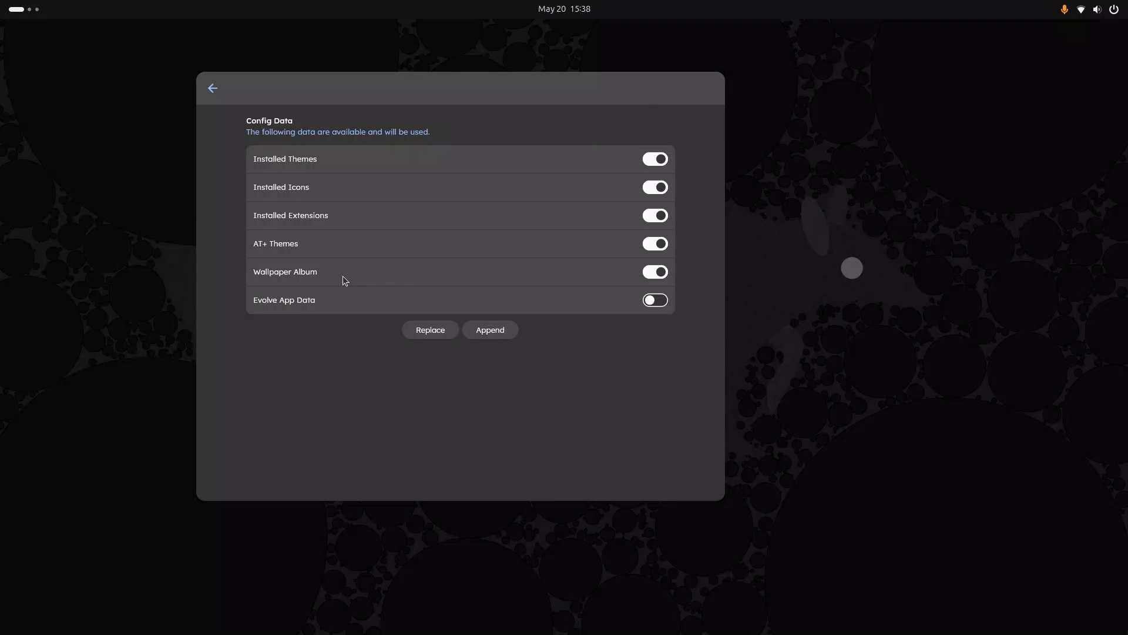
mouse_move(252, 334)
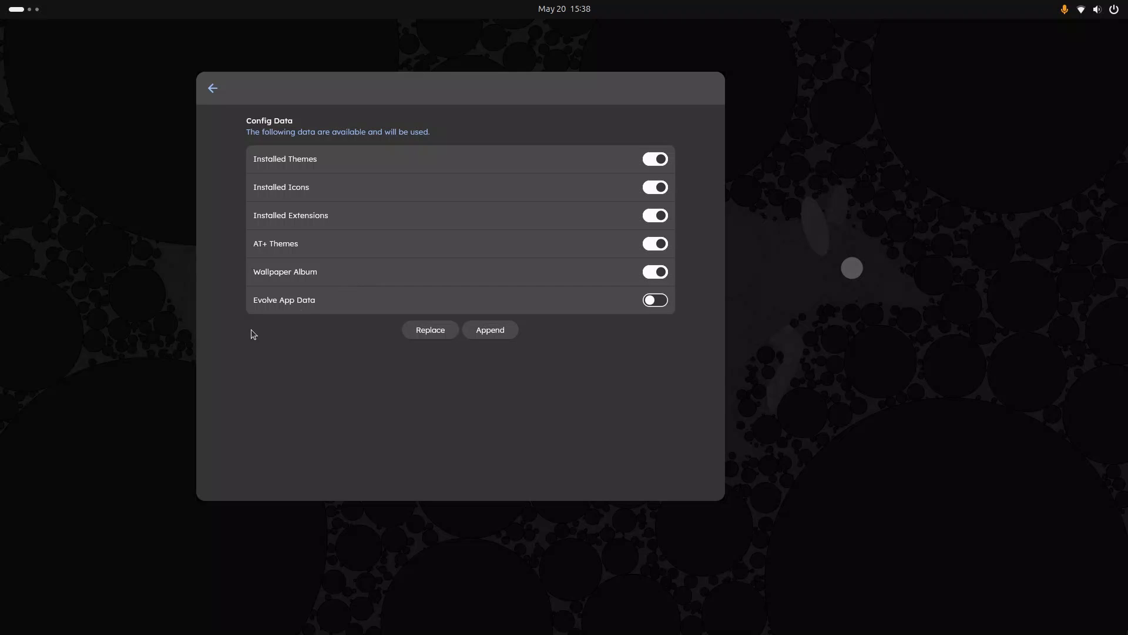
mouse_move(223, 101)
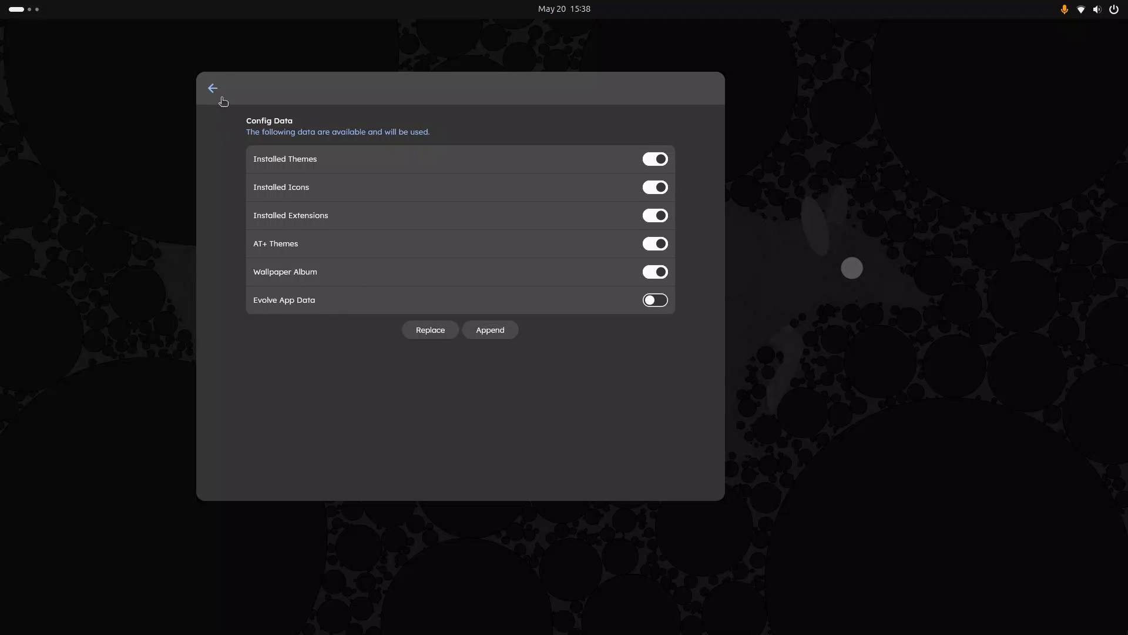
click(212, 88)
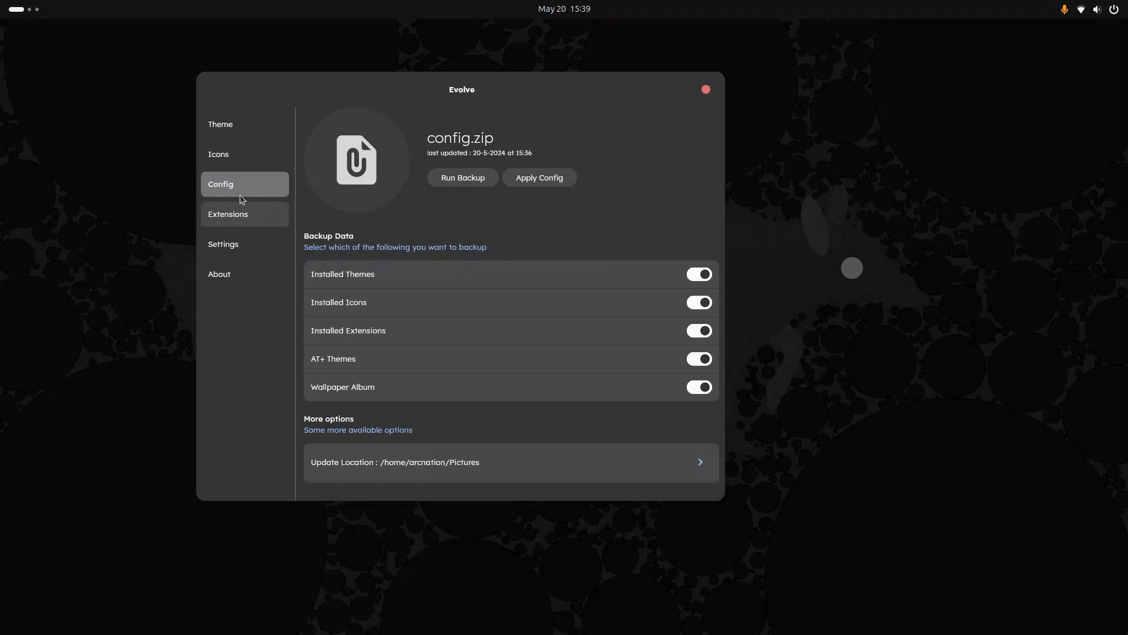
Enable Scale up, Respect GNOME UI and Improve Contrast in Evolve's Settings
click(224, 244)
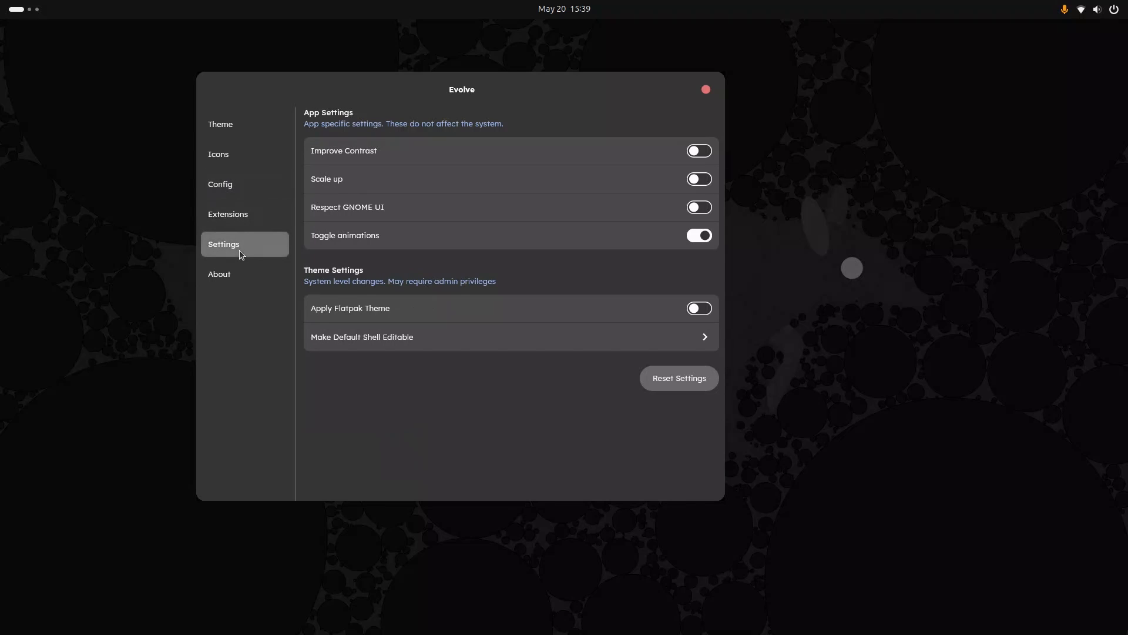
mouse_move(695, 243)
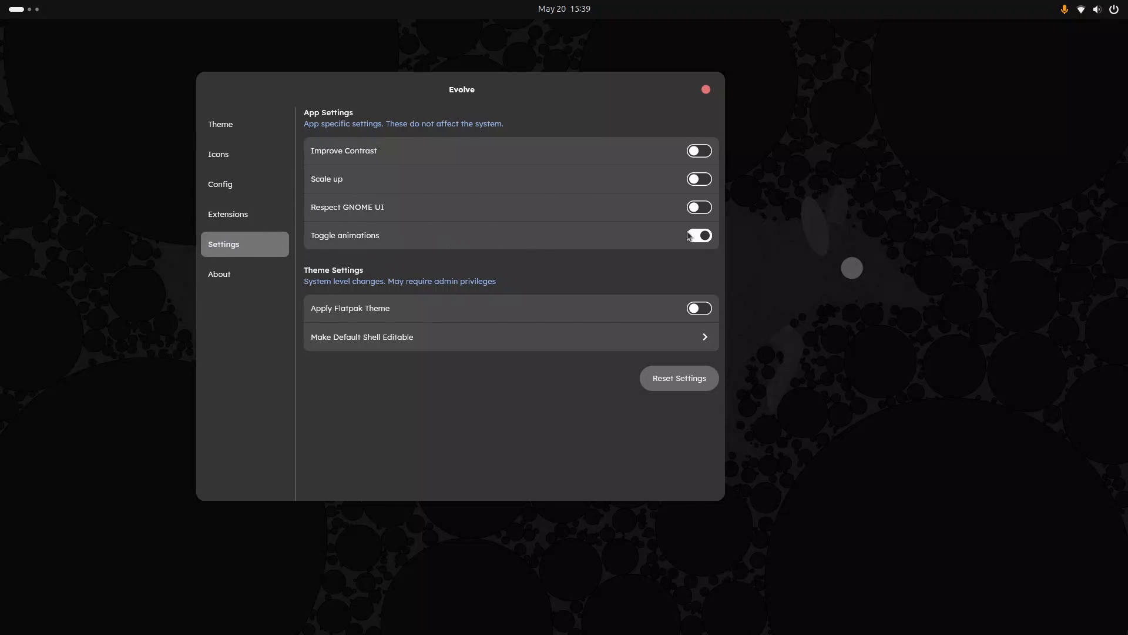
click(696, 207)
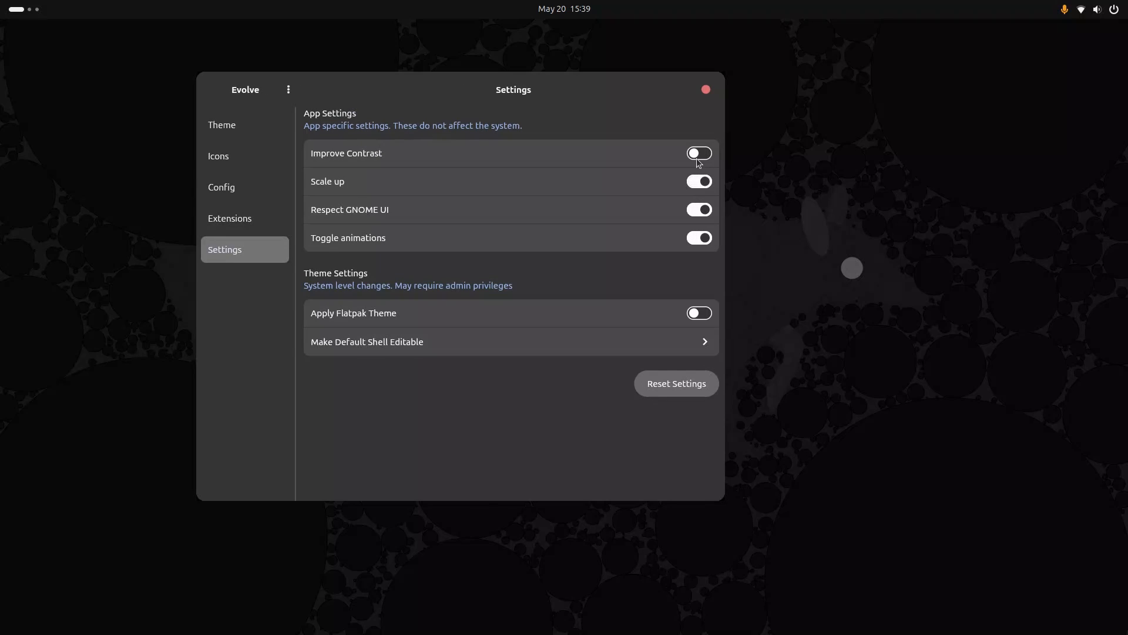
click(697, 153)
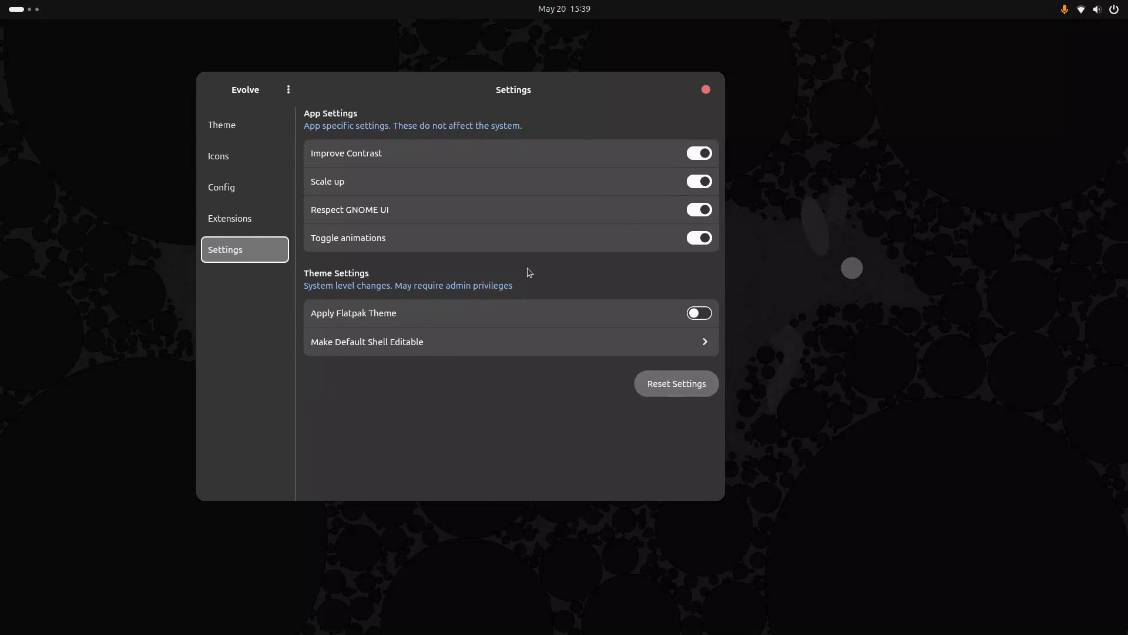
Load the config file to apply and include Evolve App Data in the import
click(221, 187)
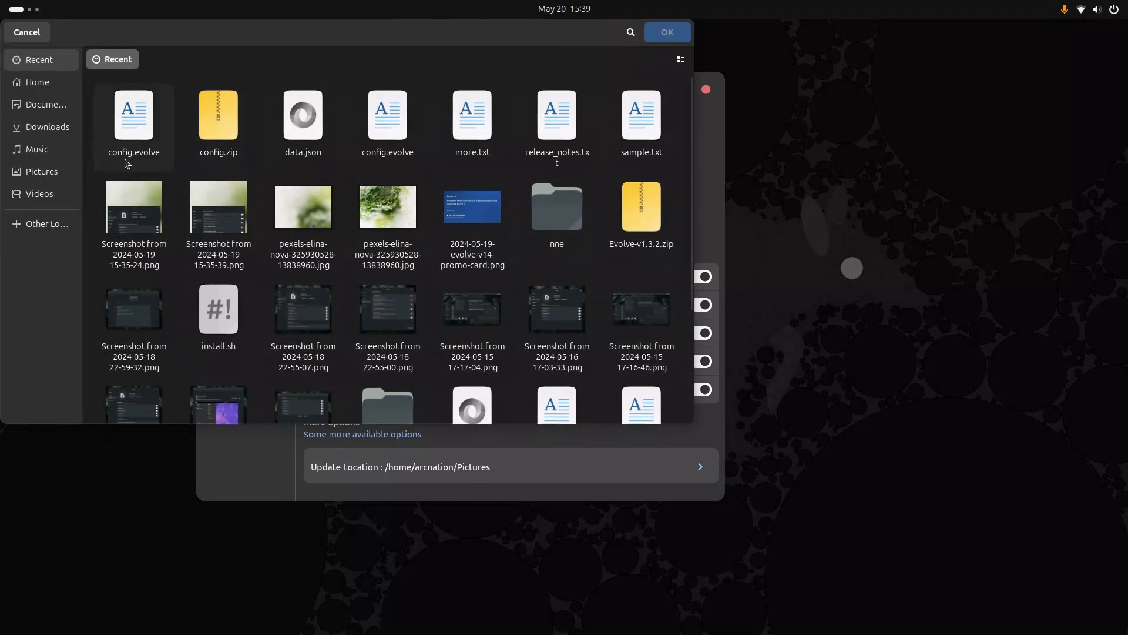
click(46, 104)
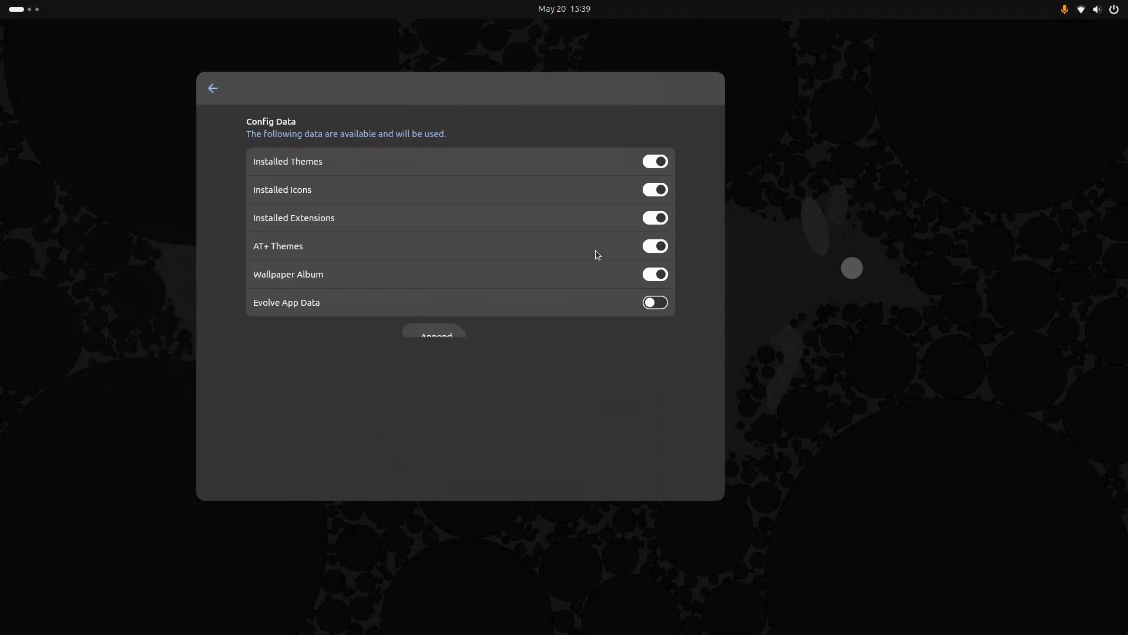
click(655, 302)
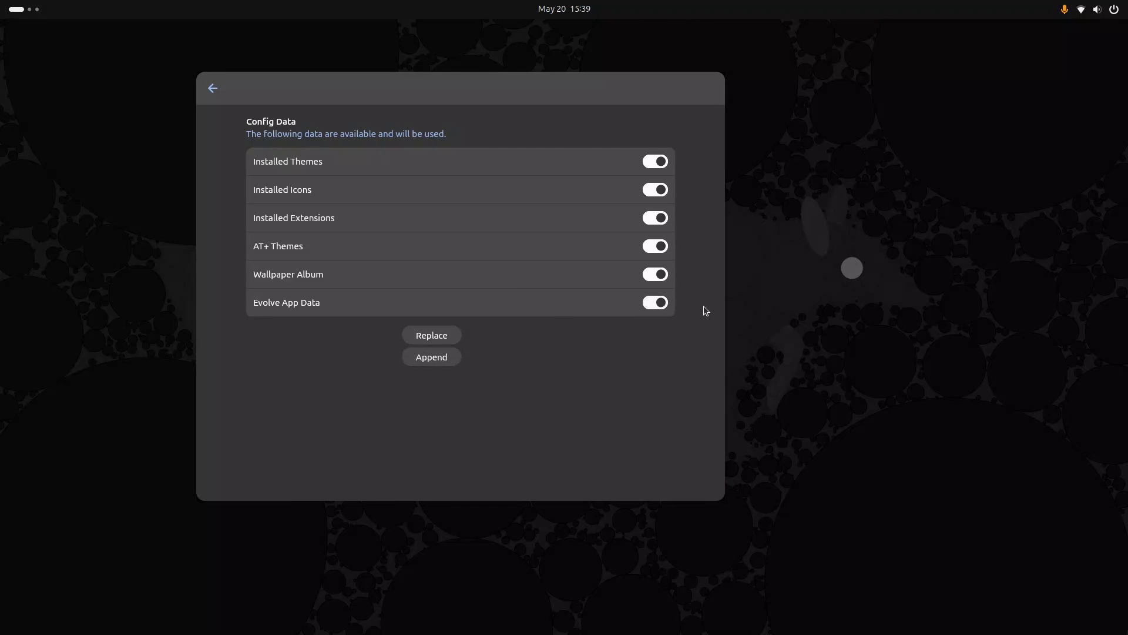
mouse_move(417, 390)
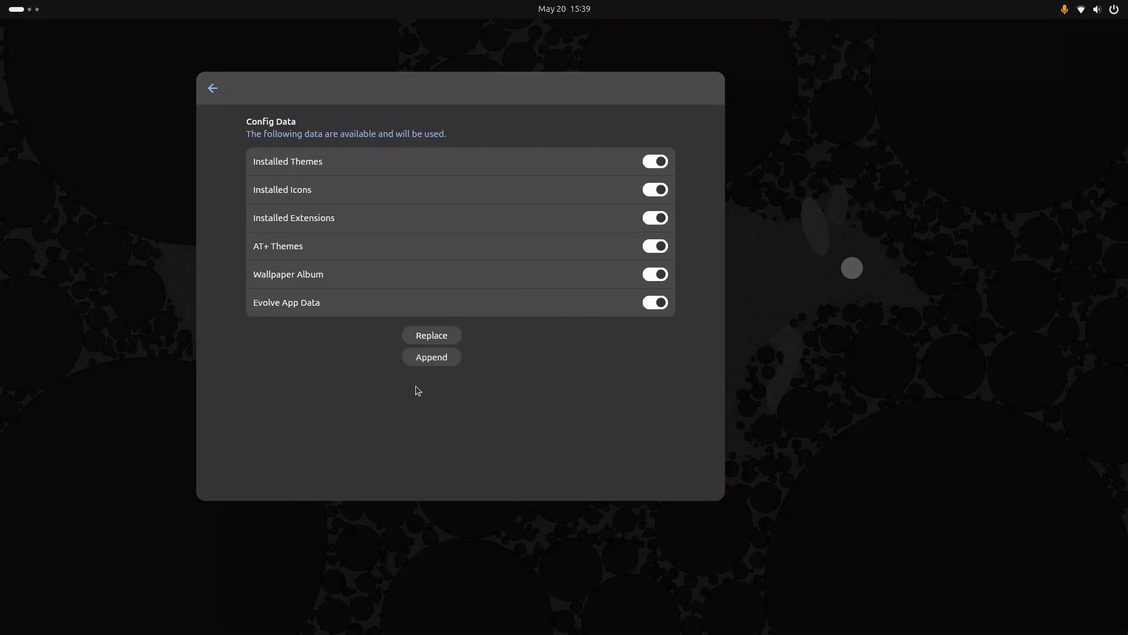
mouse_move(695, 275)
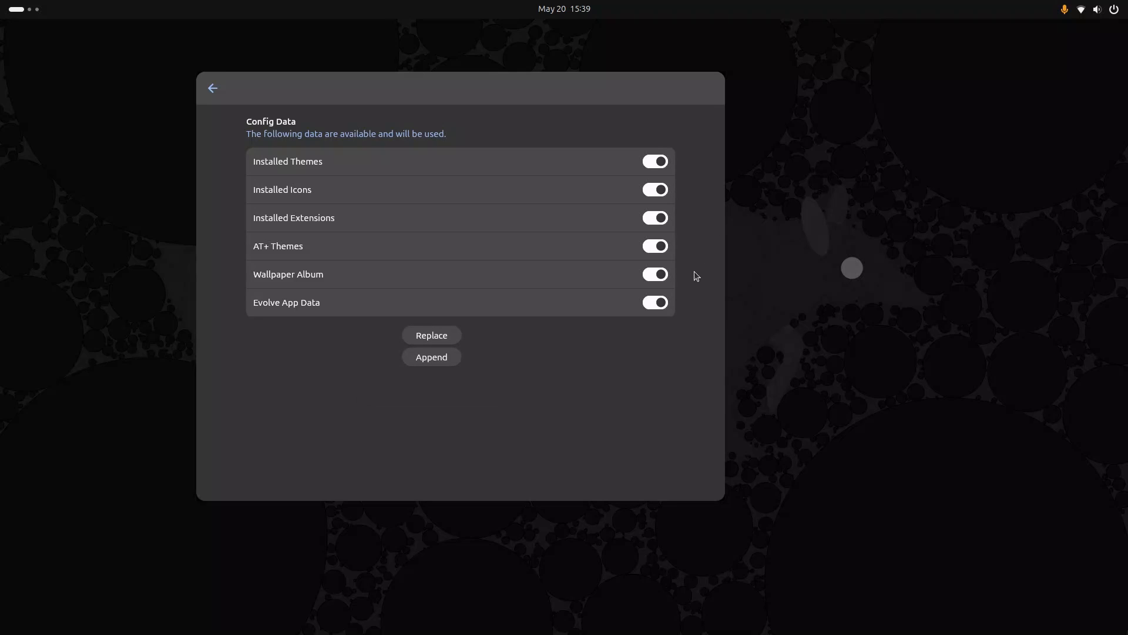
mouse_move(431, 335)
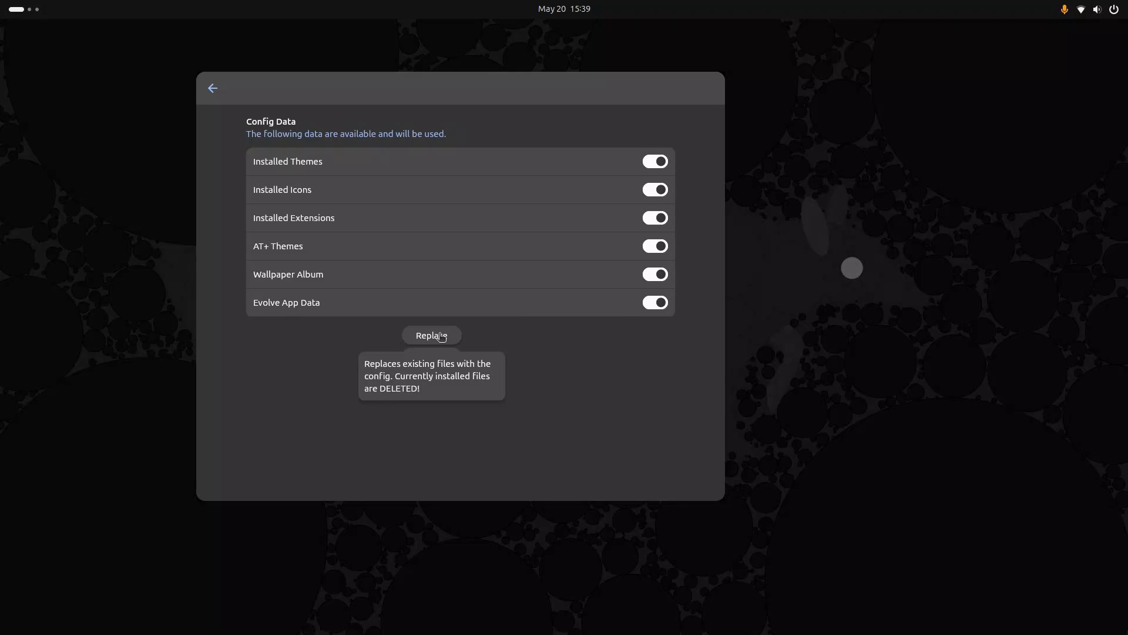
mouse_move(839, 457)
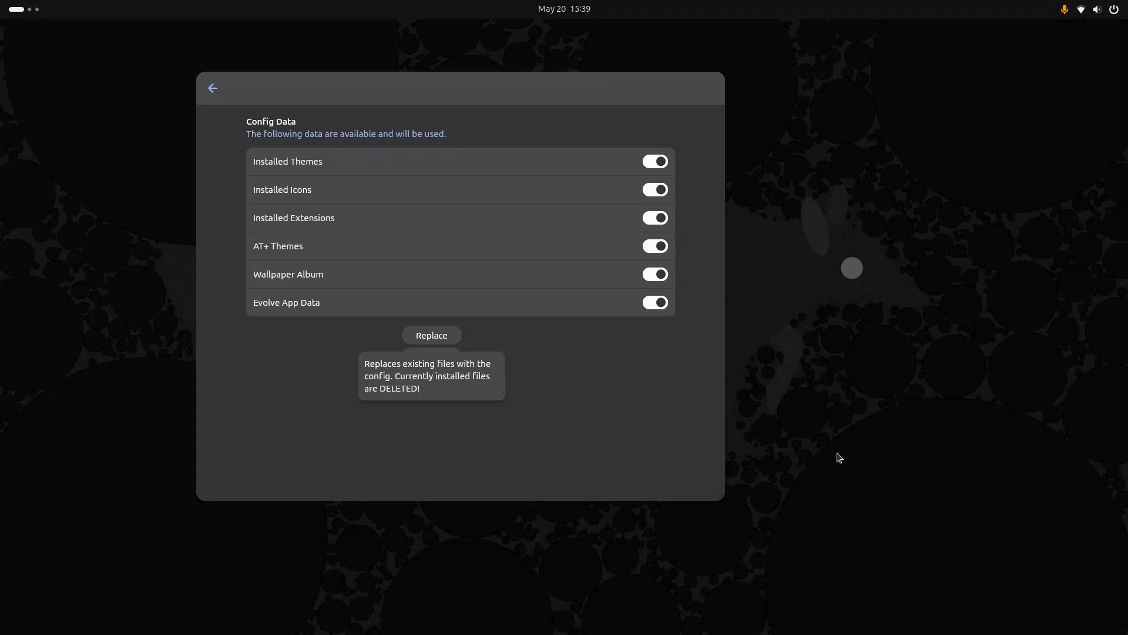
Apply the config with Replace and approve installing App menu is back and Extension List
click(432, 335)
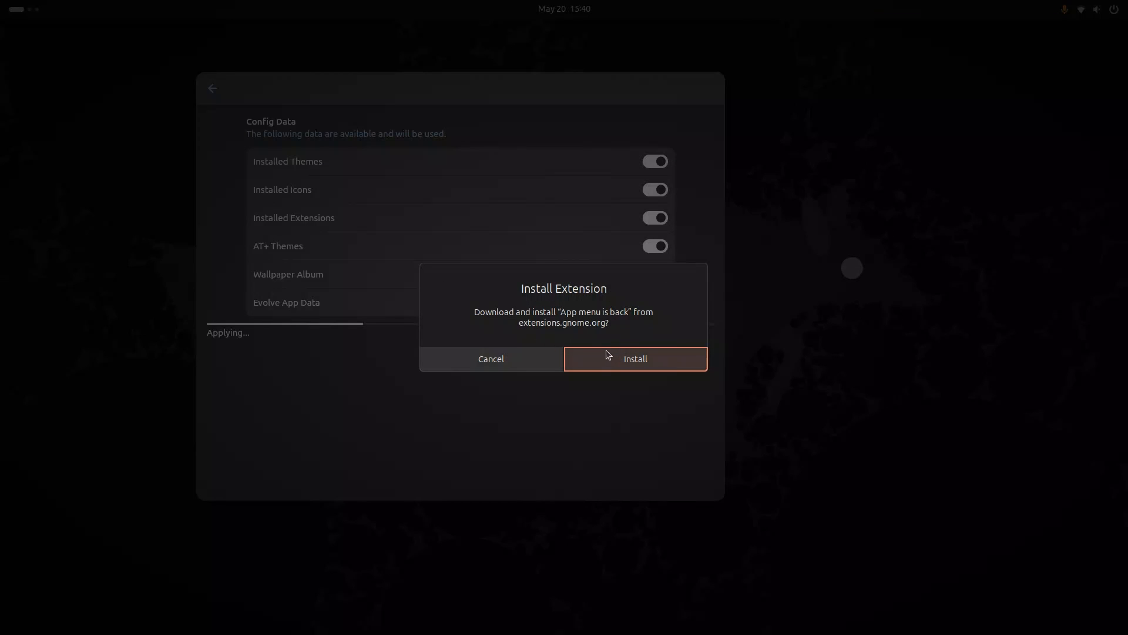
click(634, 359)
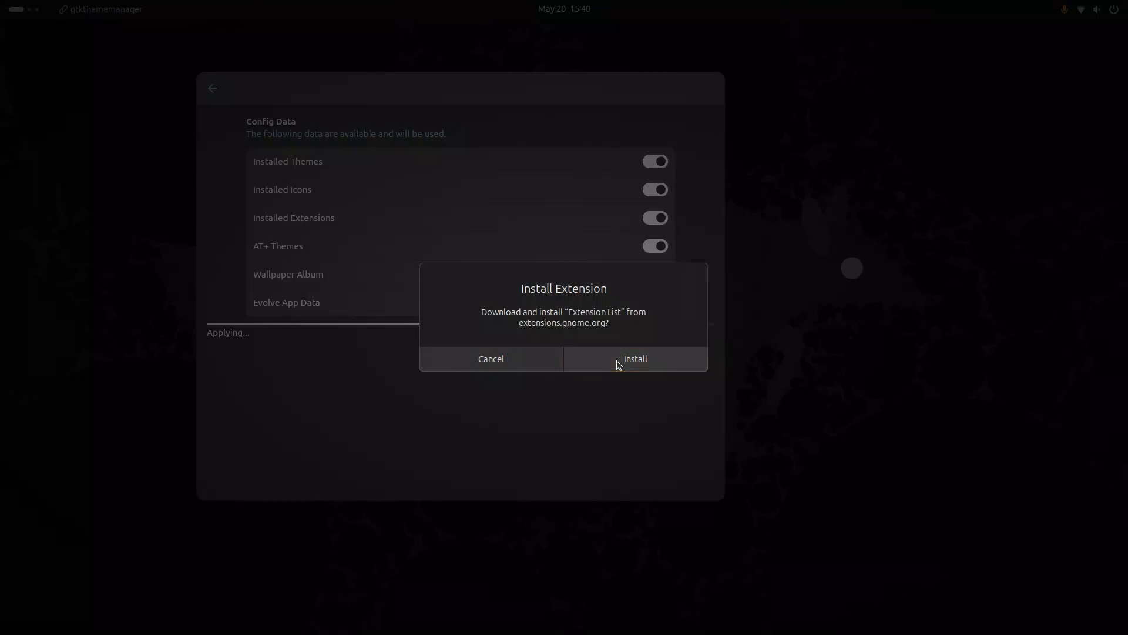
click(633, 358)
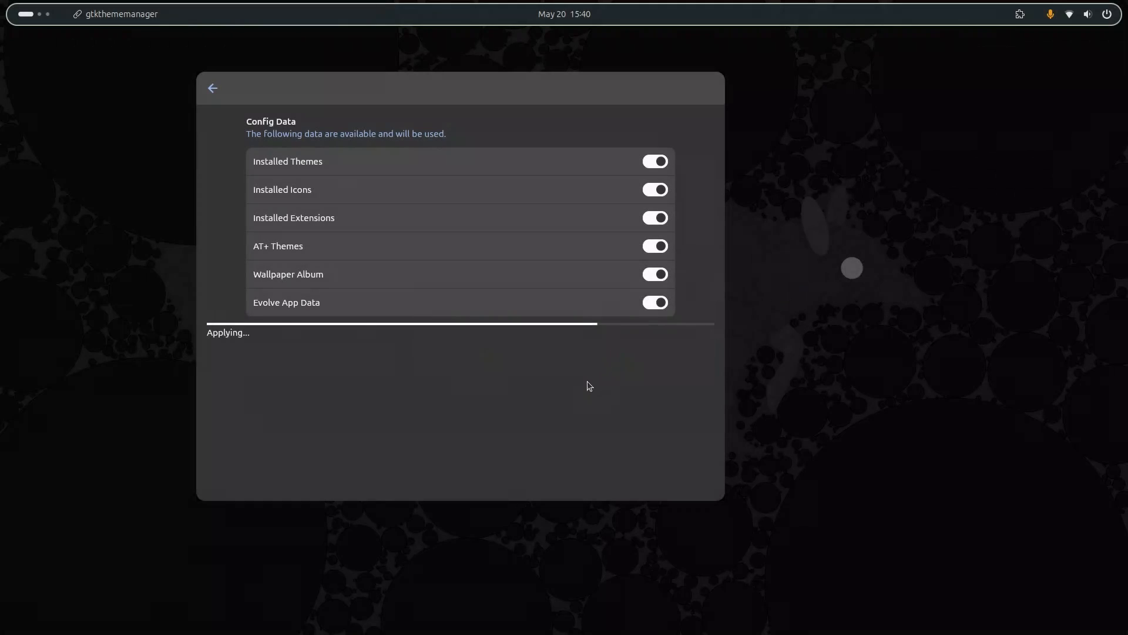
mouse_move(582, 393)
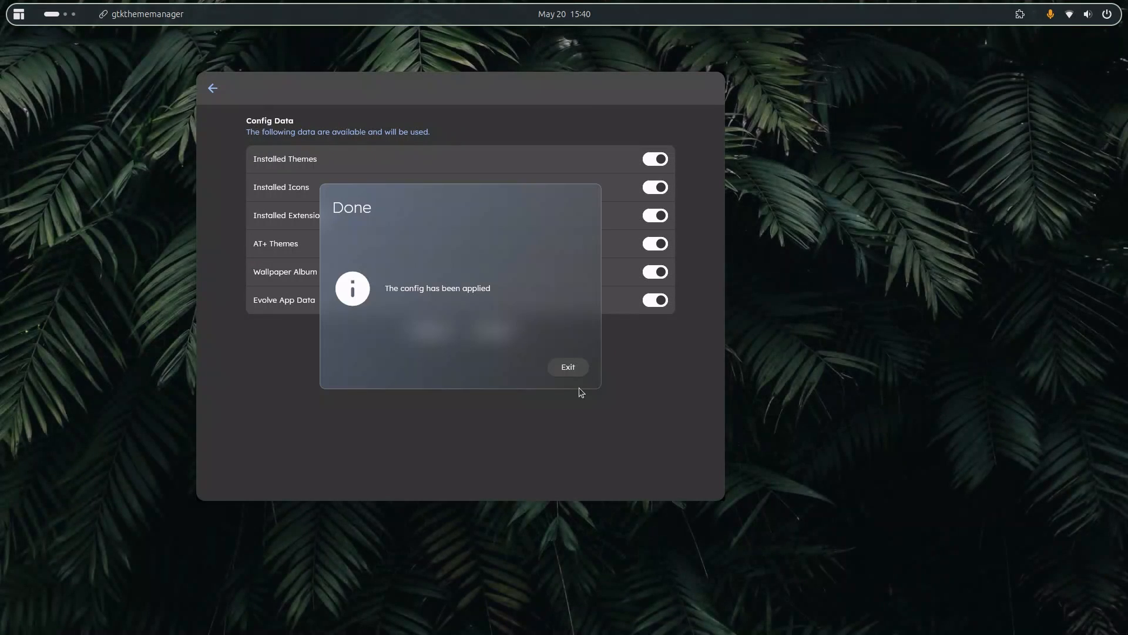
Dismiss the Done dialog, check the Evergreen themes in .themes, and close Files
click(567, 366)
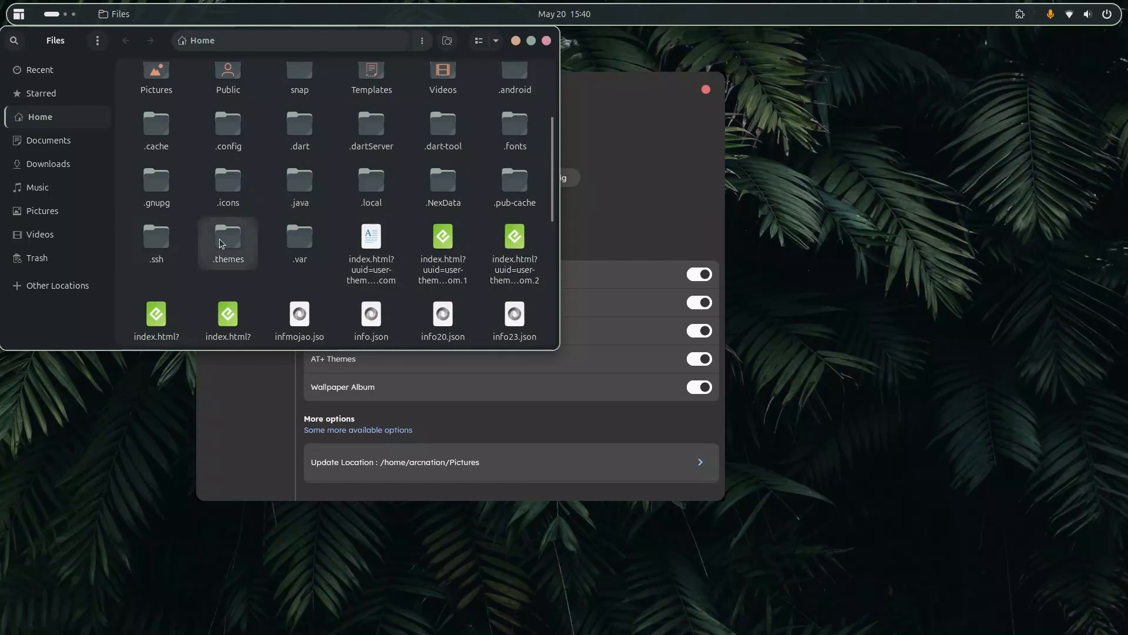
double_click(227, 239)
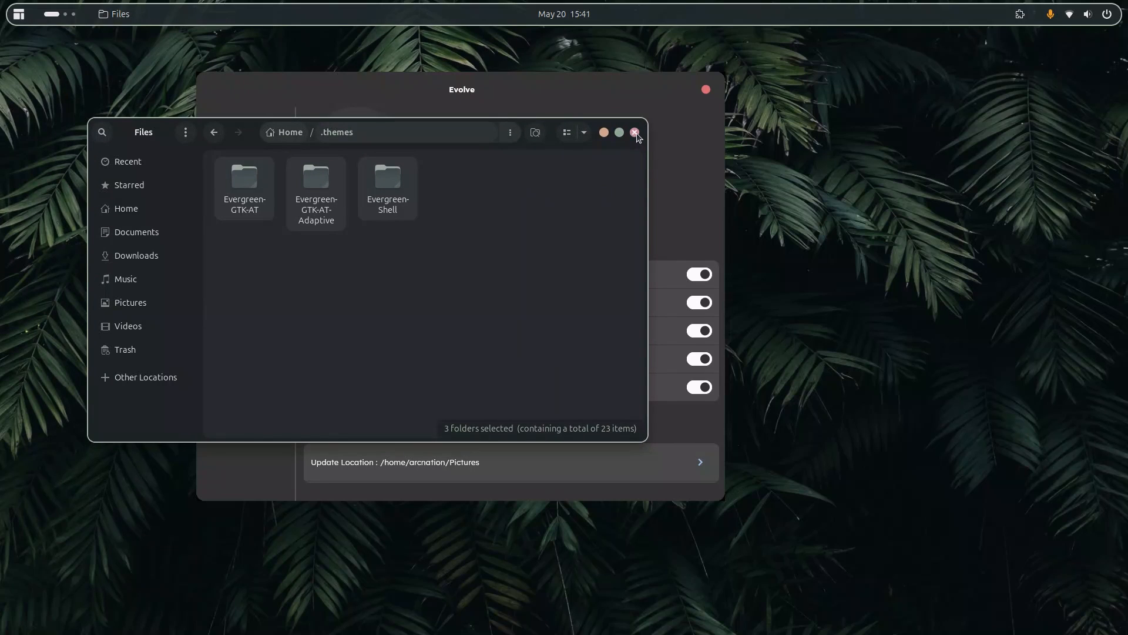
click(634, 133)
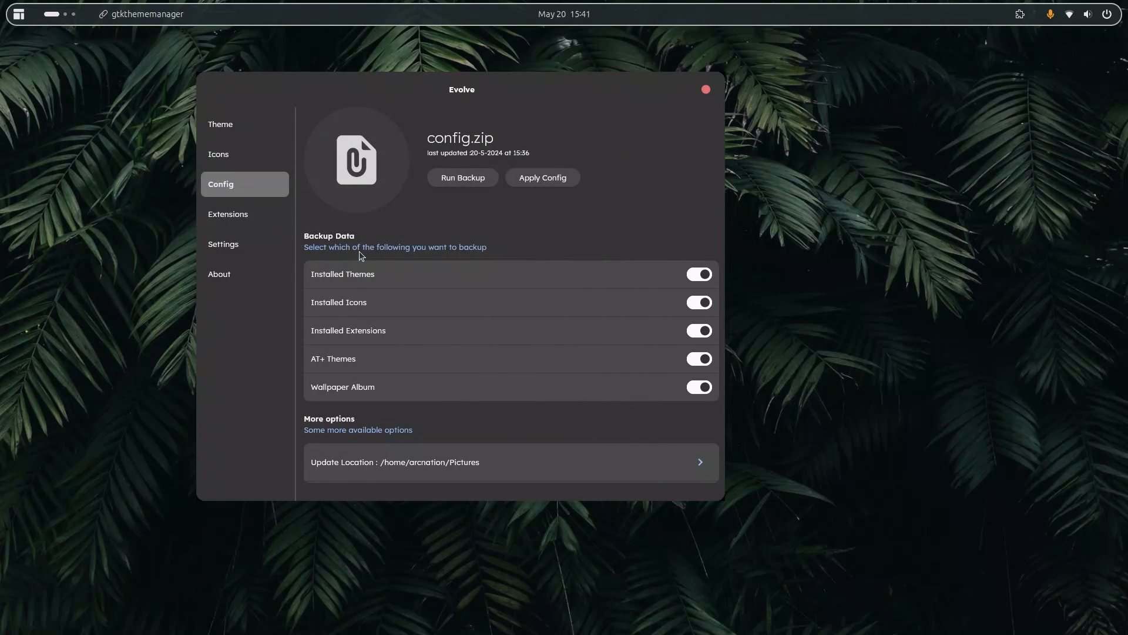
Review the Settings toggles, now off except animations, and return to Config
click(223, 245)
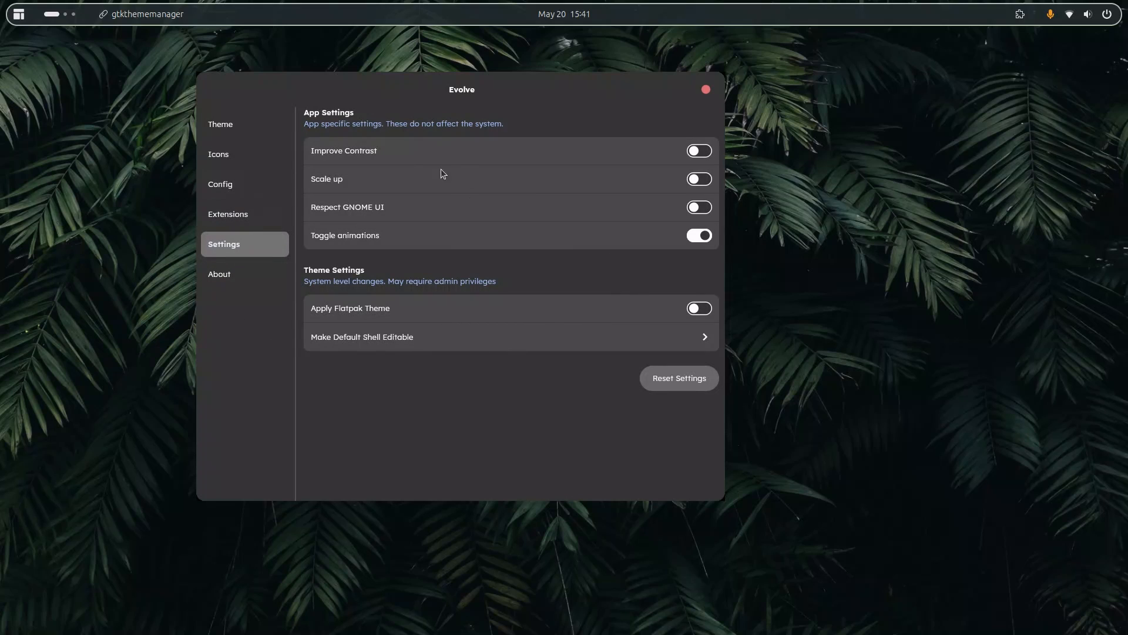
mouse_move(275, 154)
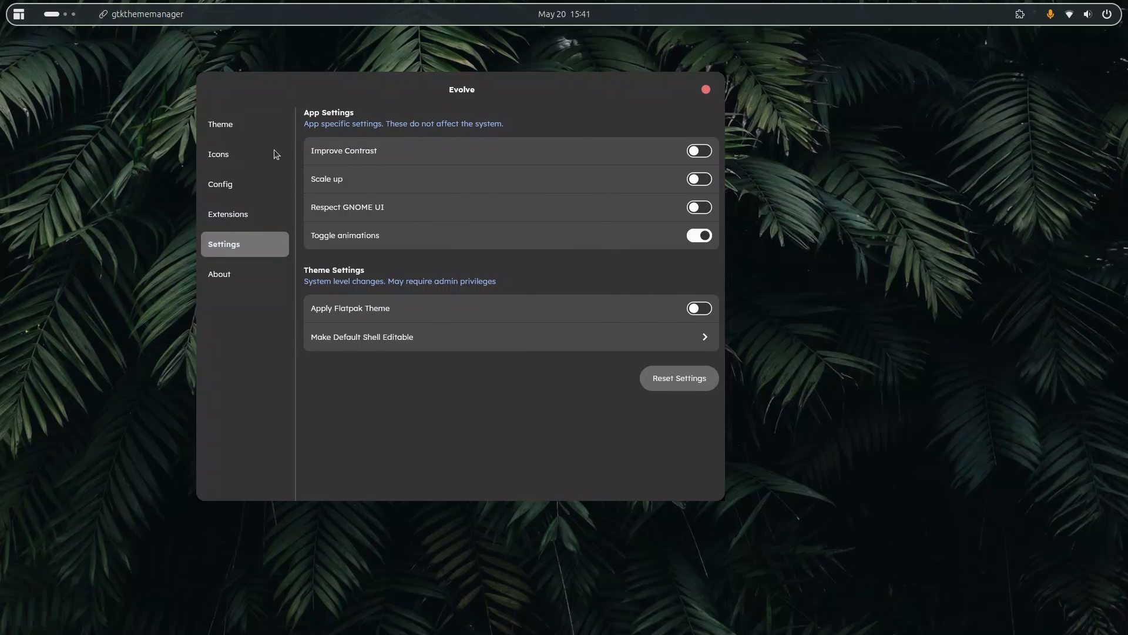
mouse_move(662, 190)
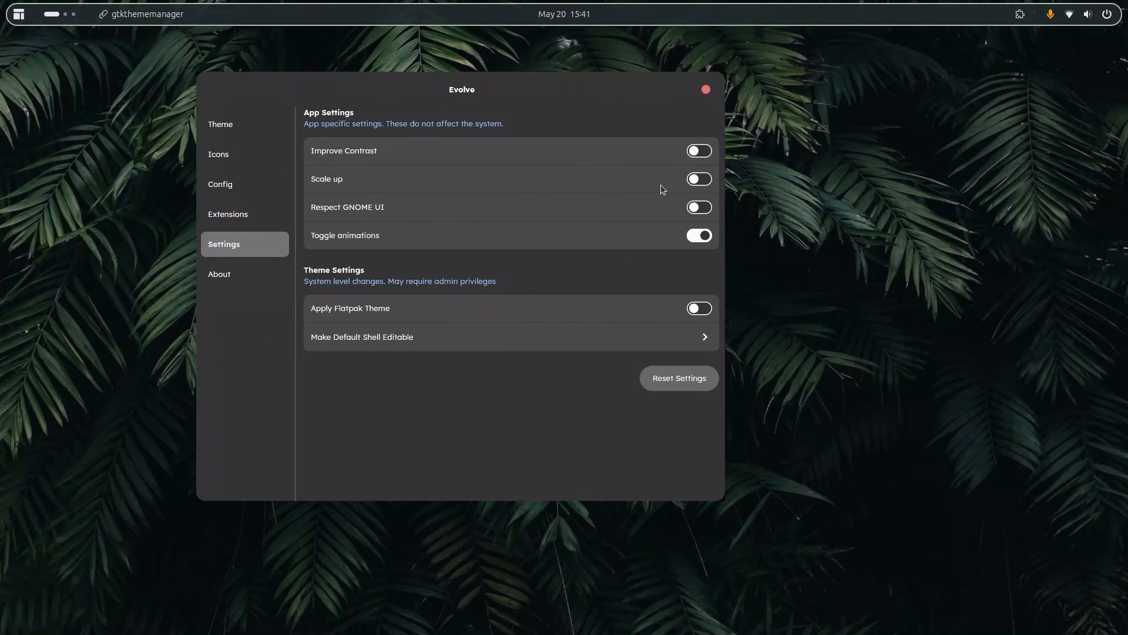
mouse_move(386, 217)
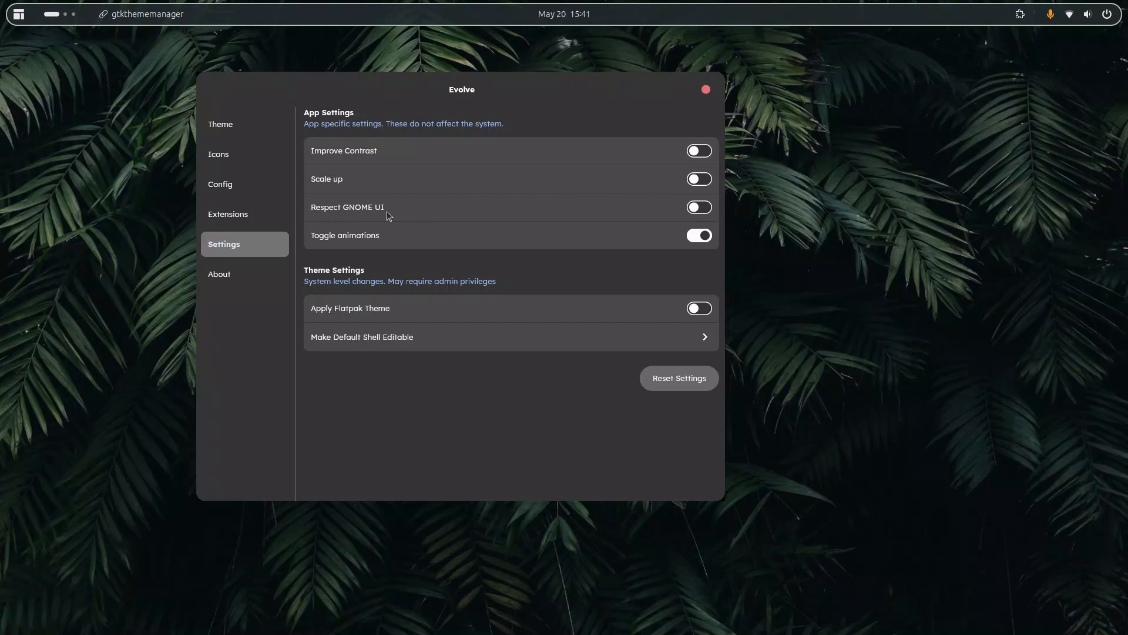
mouse_move(680, 192)
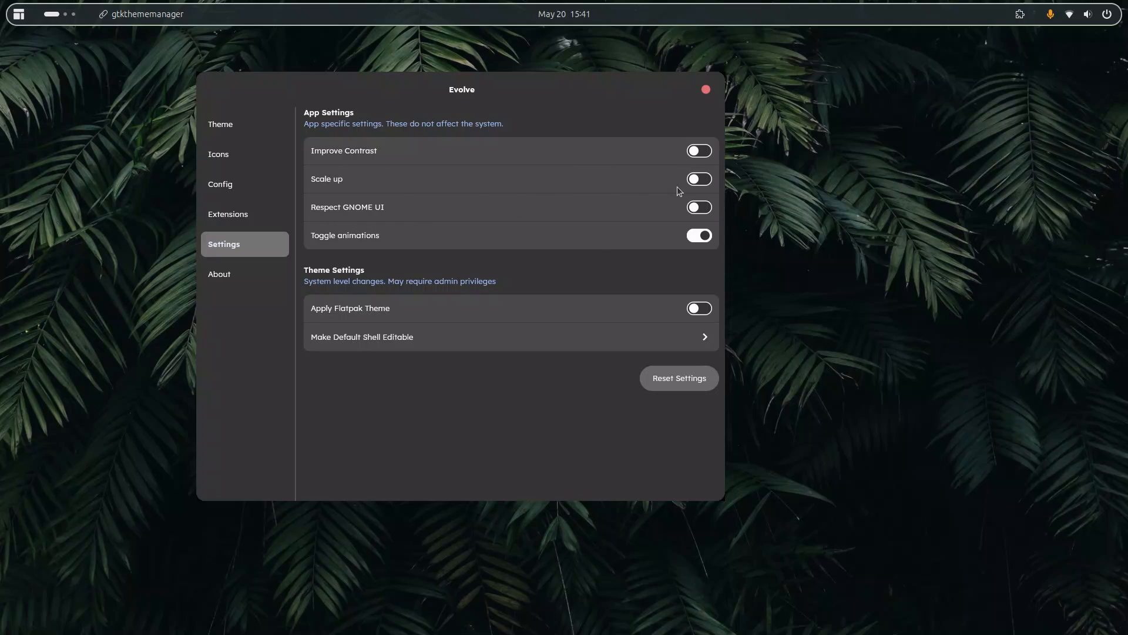
click(219, 185)
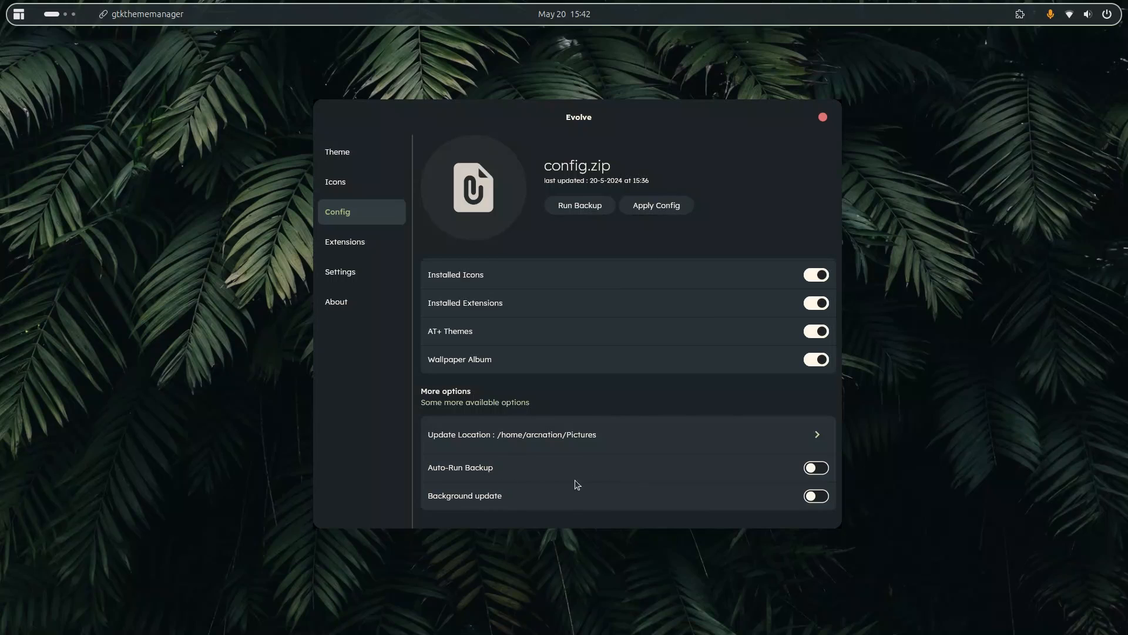
mouse_move(654, 205)
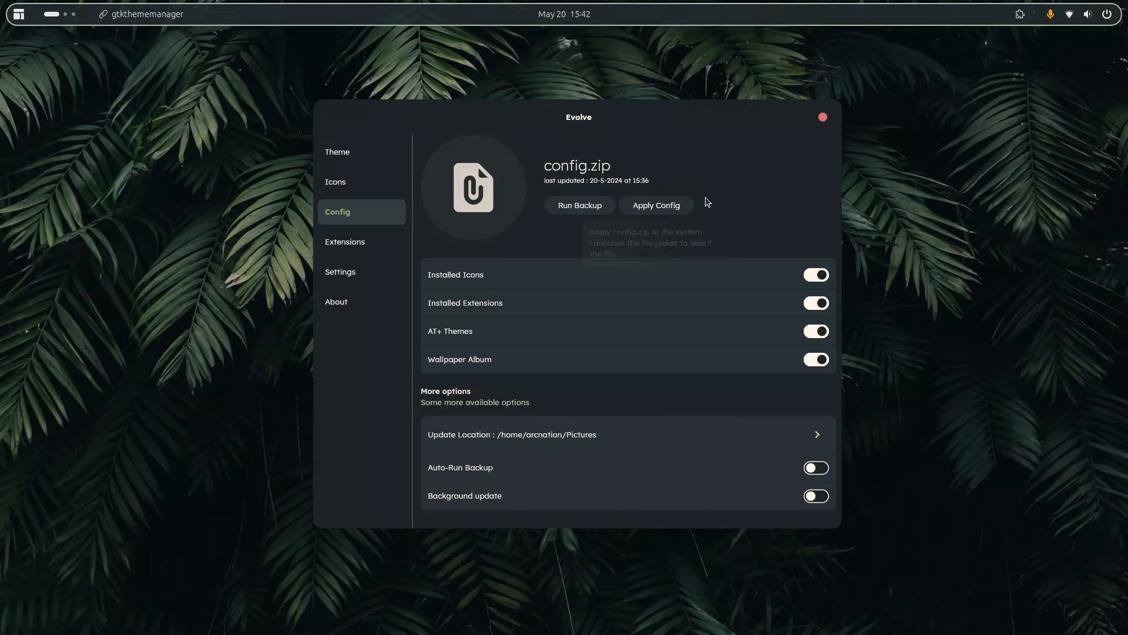
Enable Auto-Run Backup, close and relaunch Evolve so config.zip refreshes to 15:43
click(816, 466)
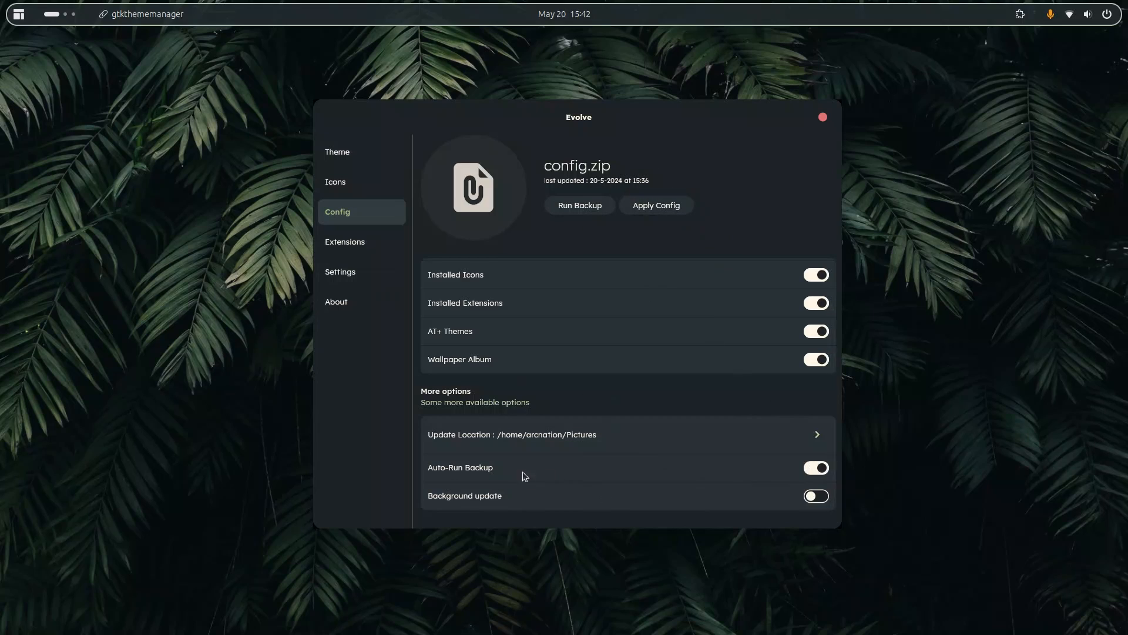
click(337, 152)
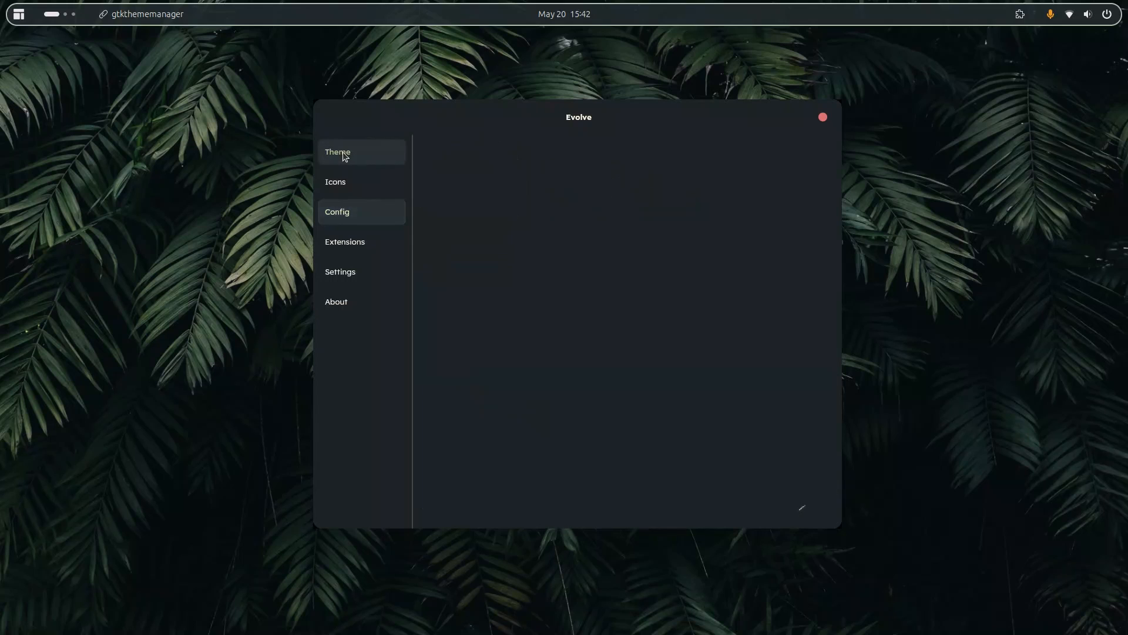
click(337, 152)
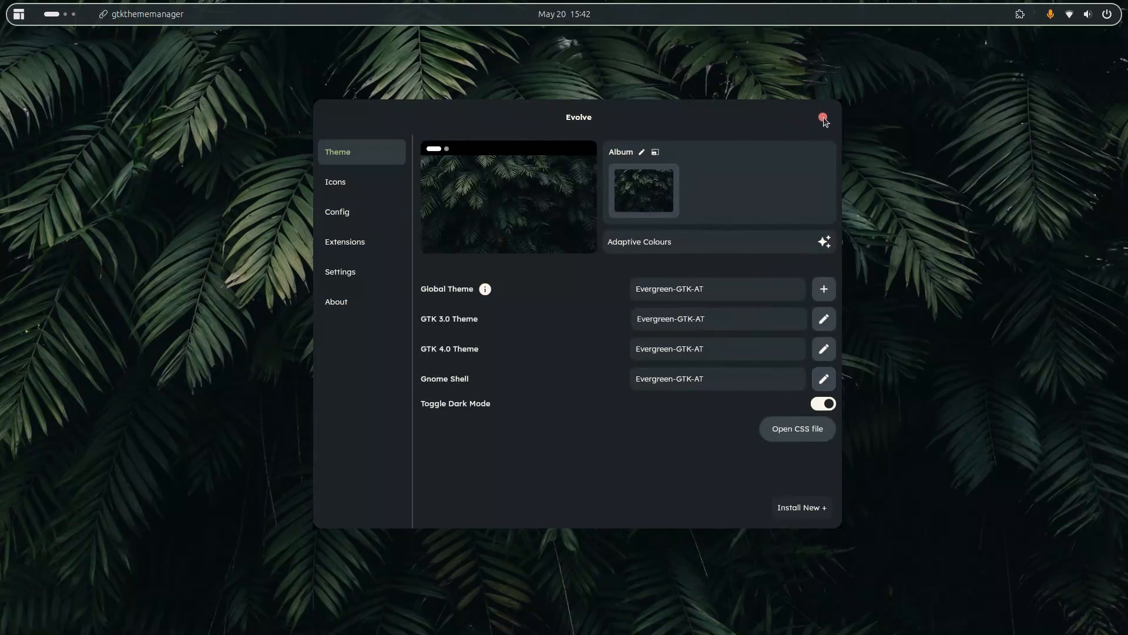
click(823, 119)
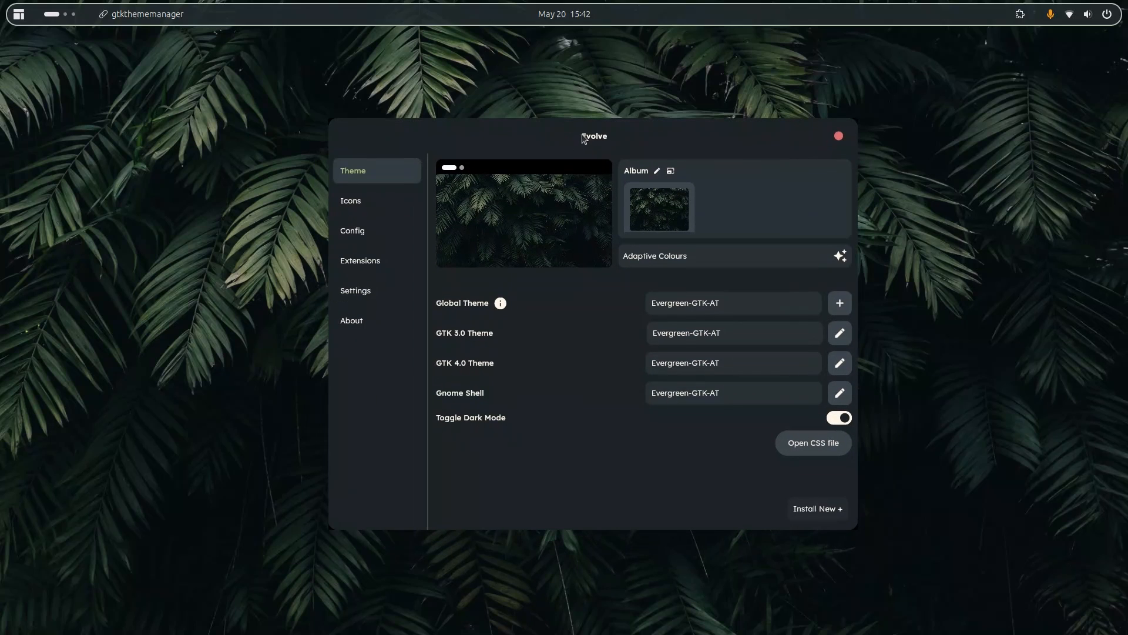
mouse_move(836, 147)
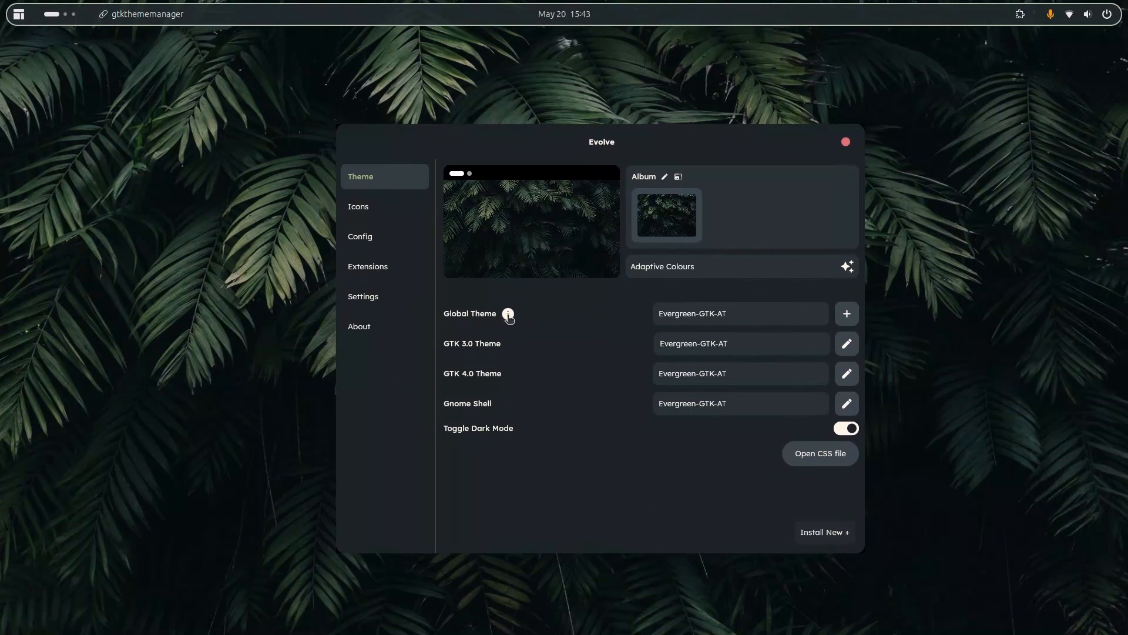
click(359, 237)
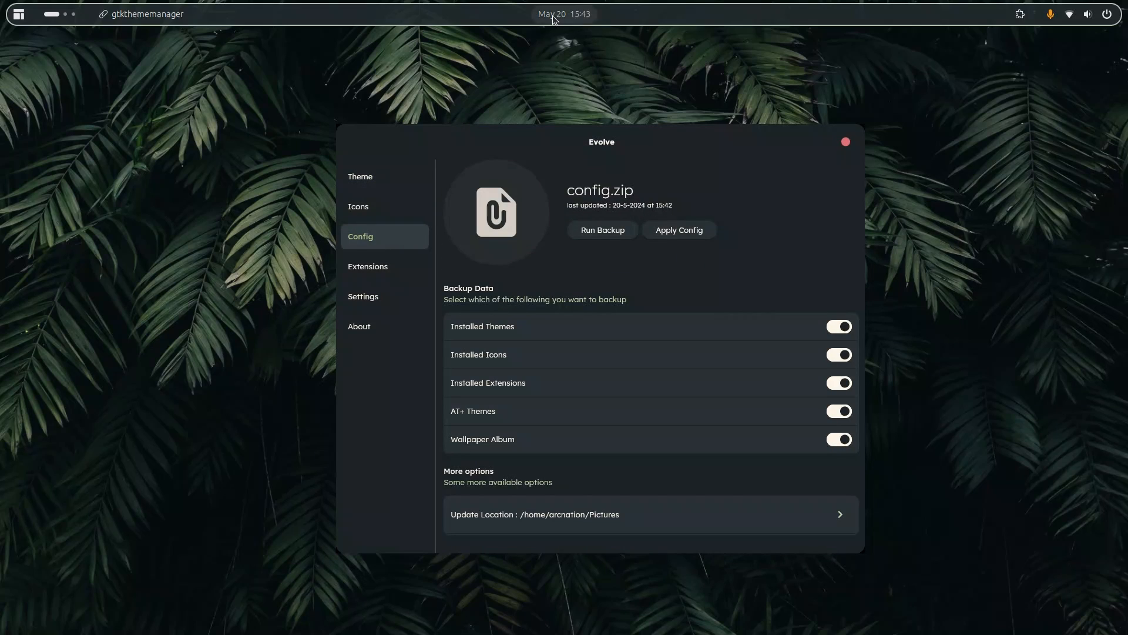
mouse_move(583, 23)
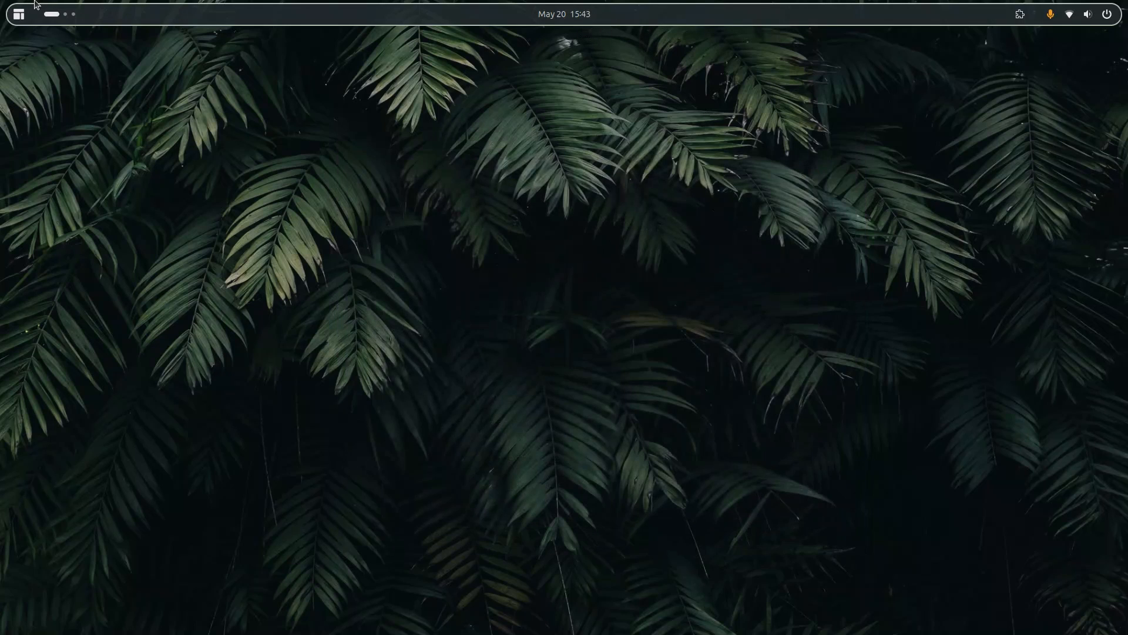
click(17, 14)
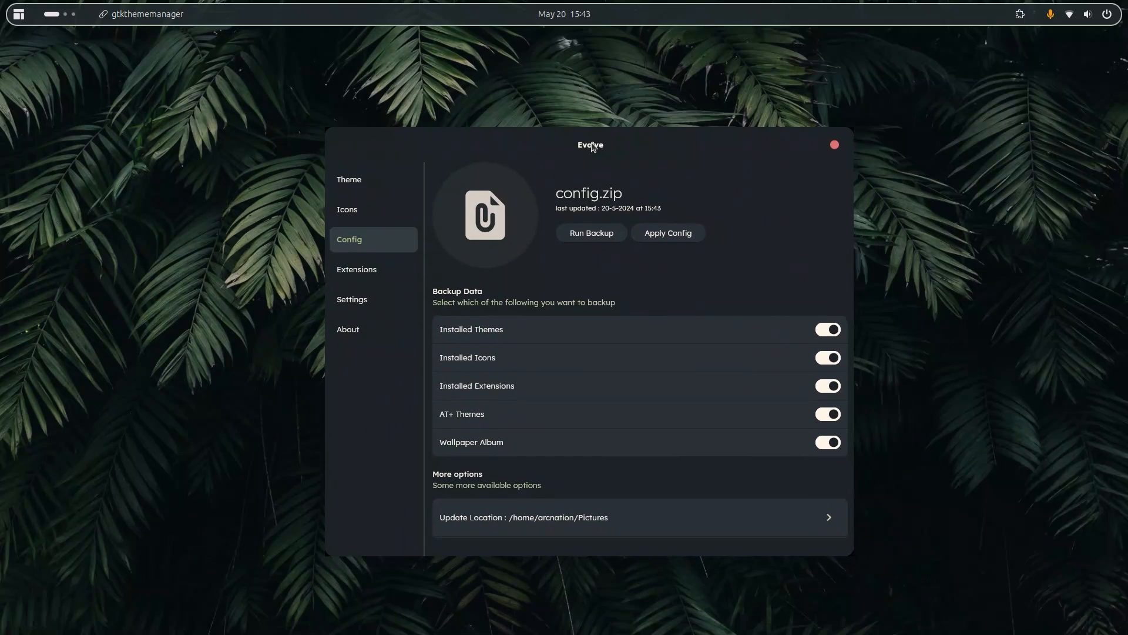
mouse_move(656, 221)
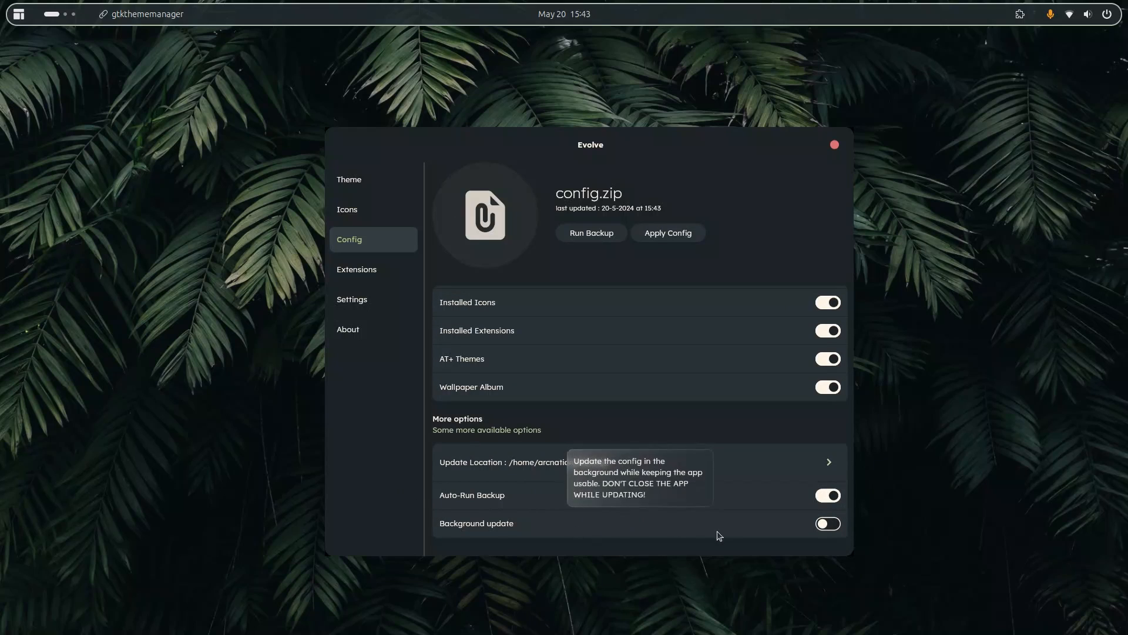
Switch Auto-Run Backup off, toggle Background update on and off, and run a backup
click(826, 494)
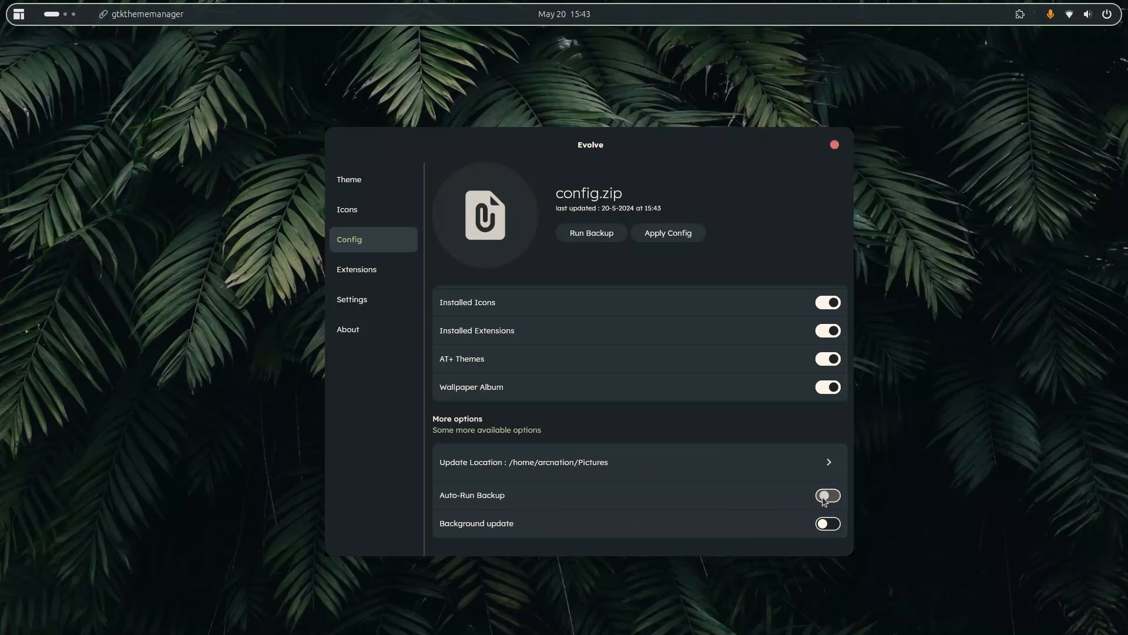
click(828, 523)
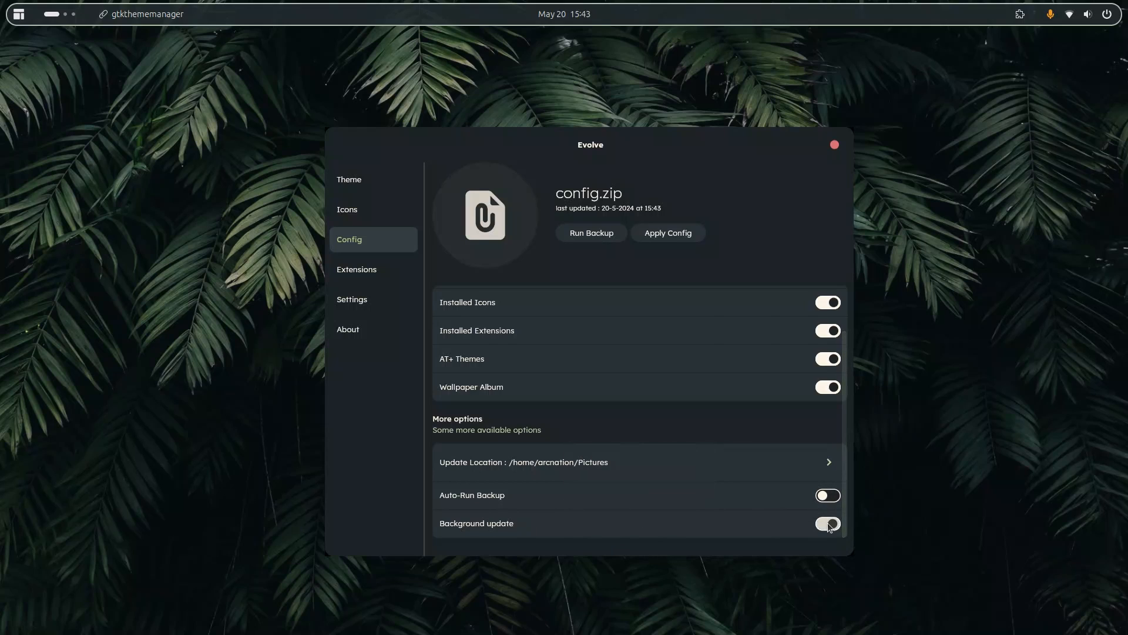
click(827, 523)
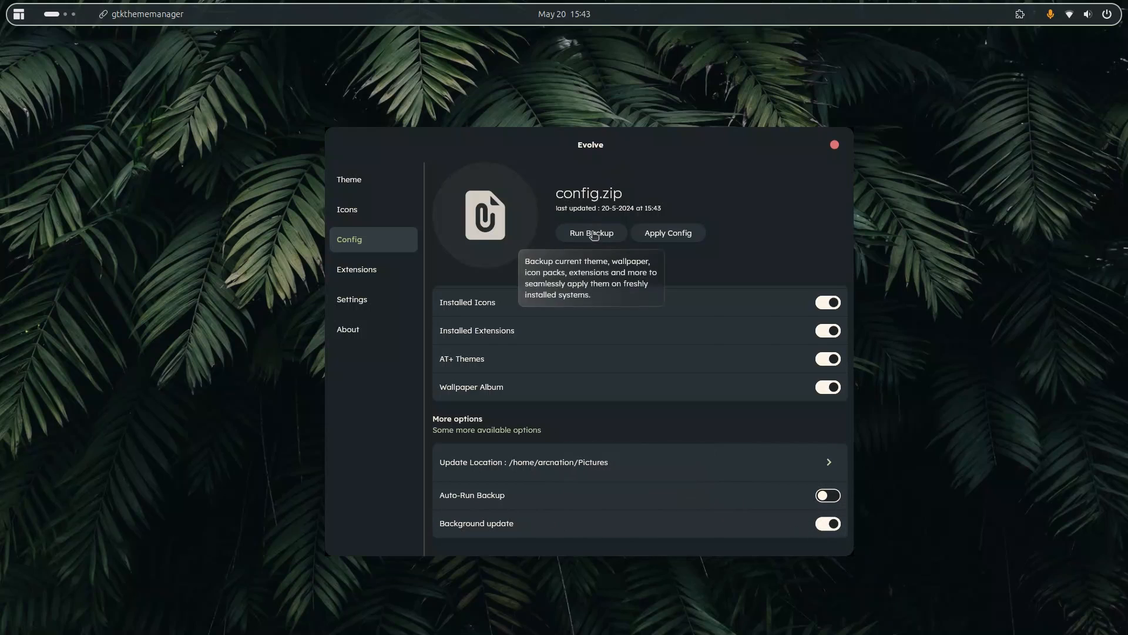
mouse_move(653, 352)
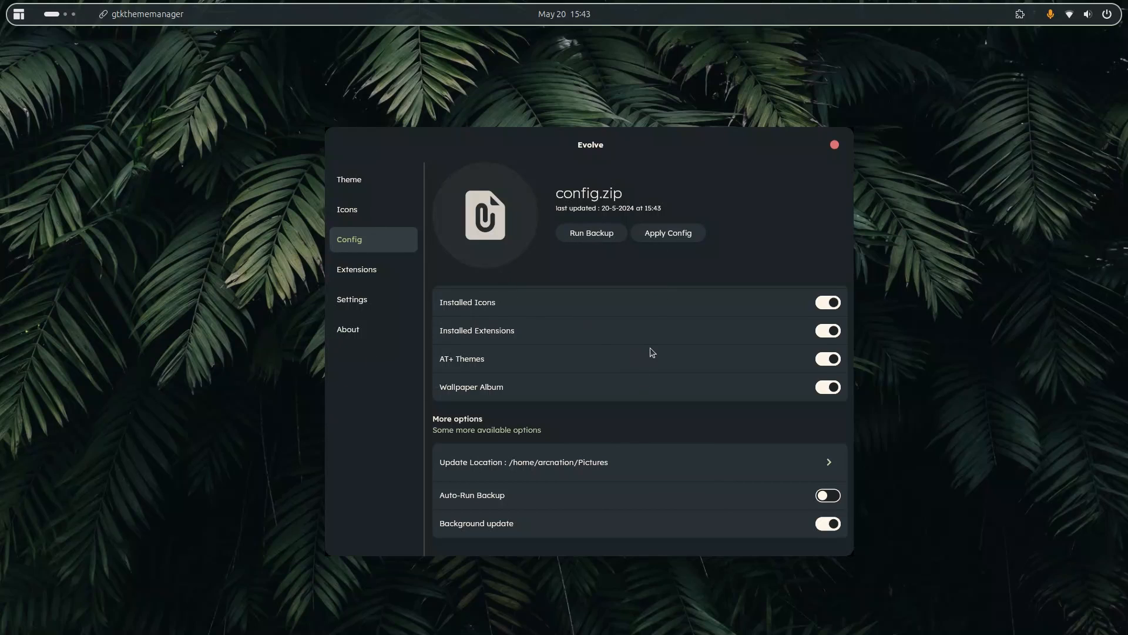
mouse_move(879, 527)
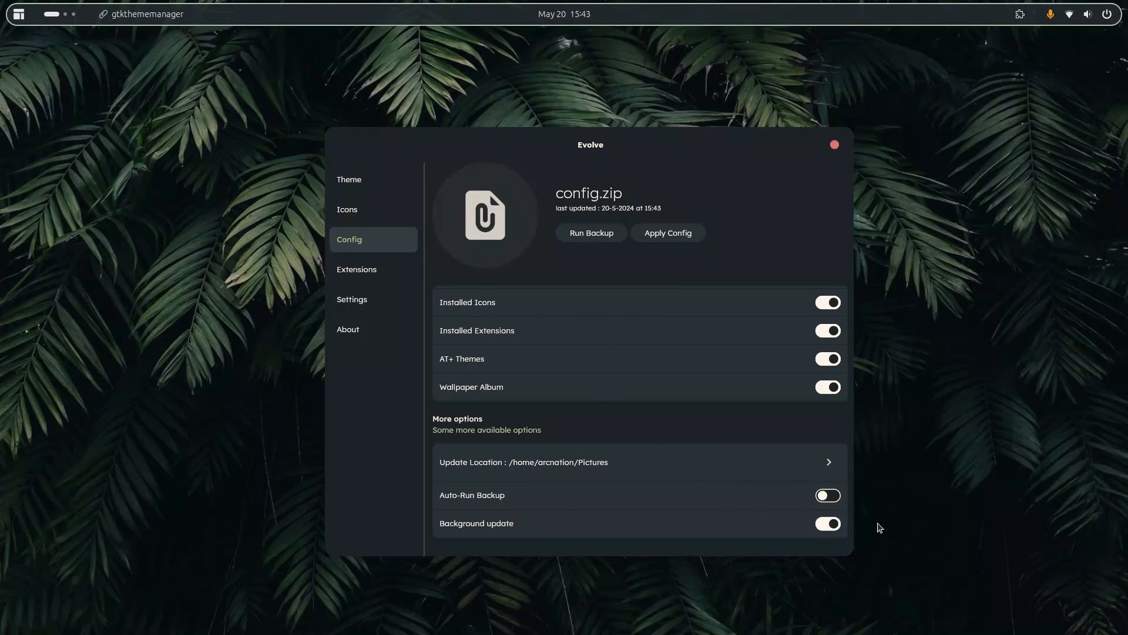
click(826, 523)
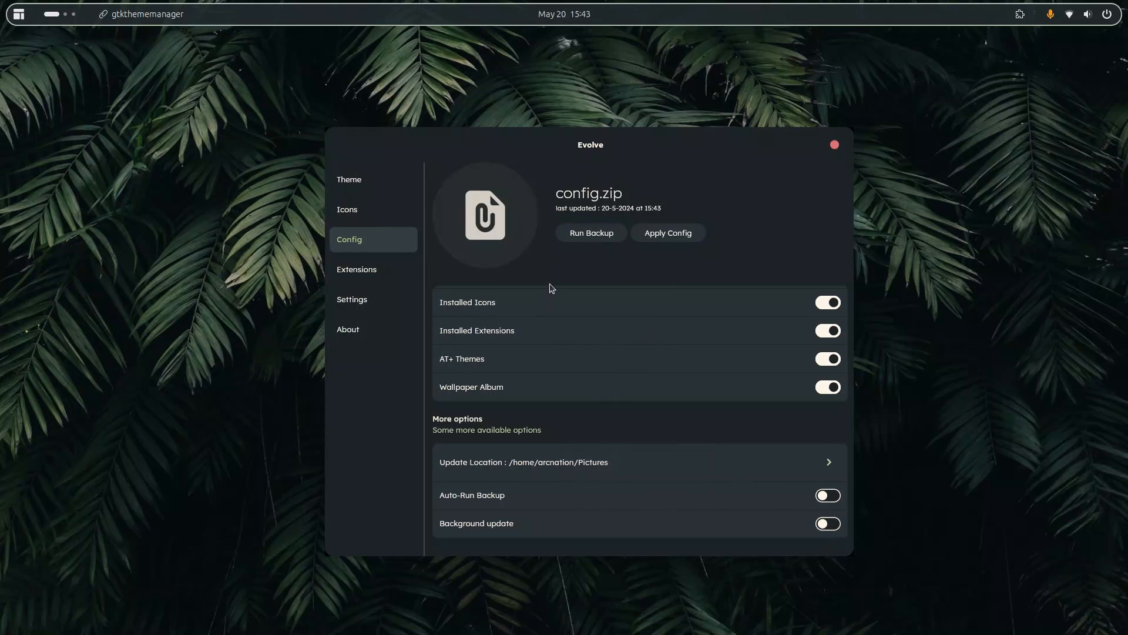
mouse_move(590, 233)
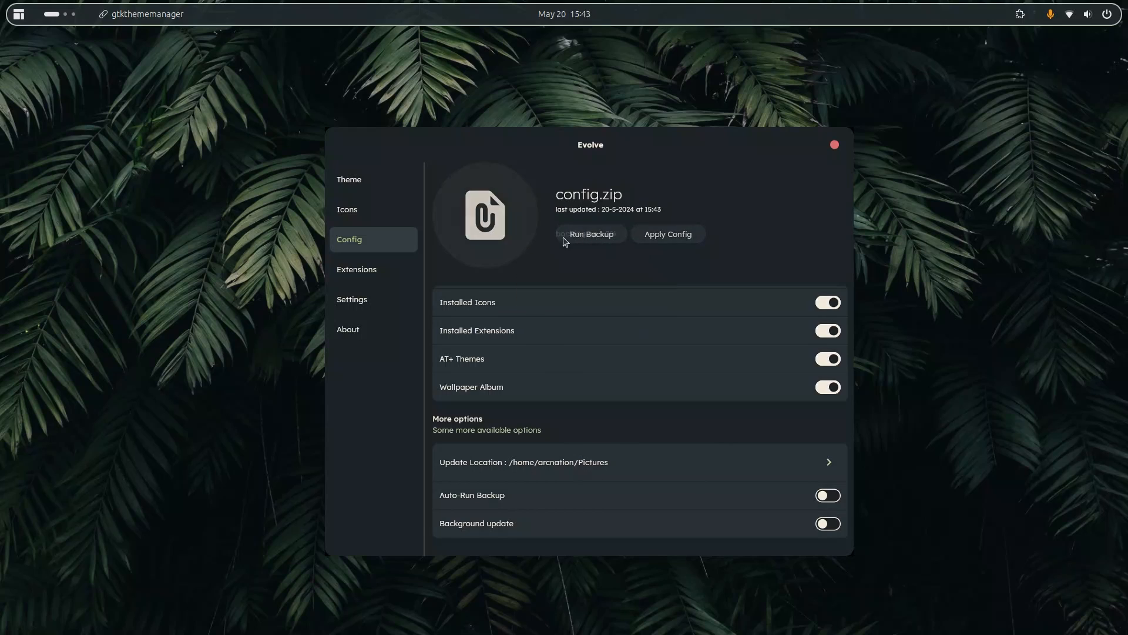
click(589, 234)
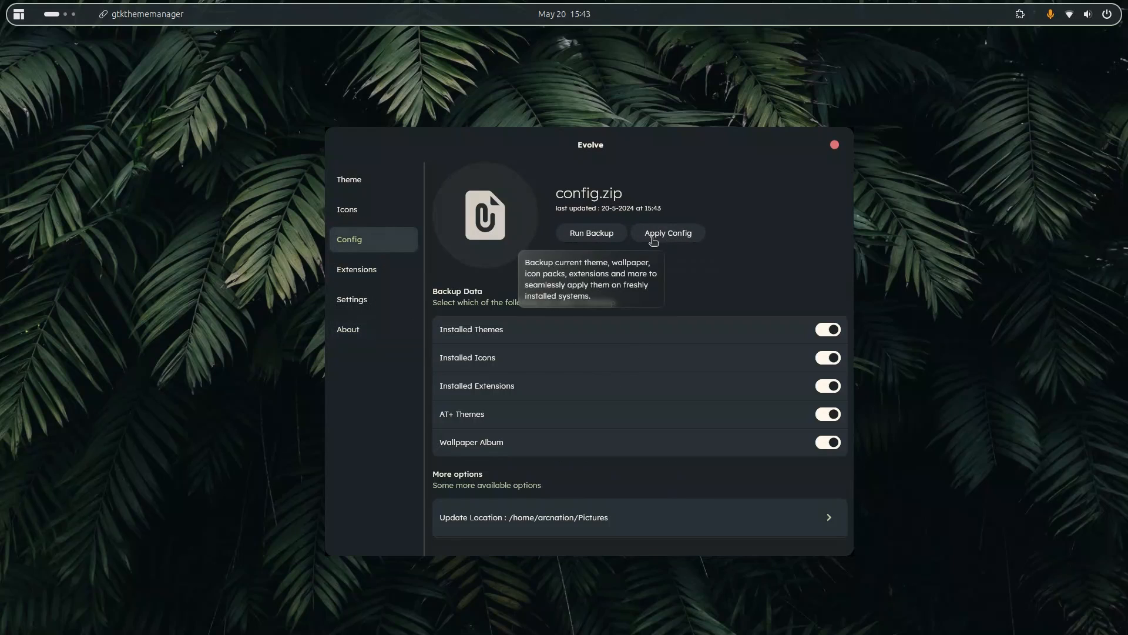
mouse_move(525, 226)
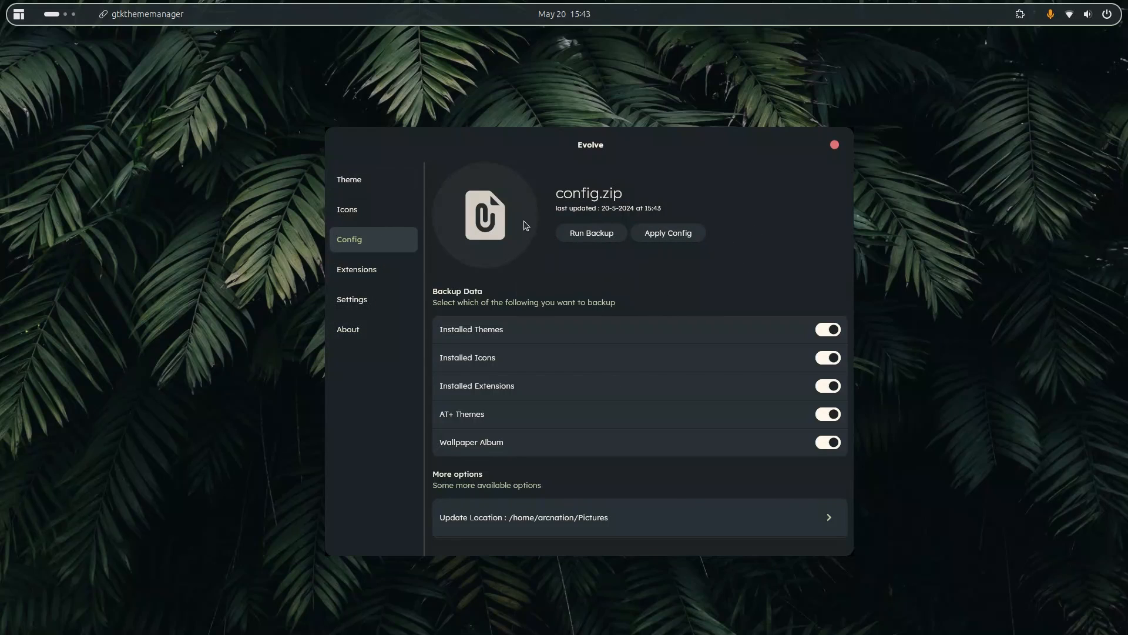
scroll(down, 3)
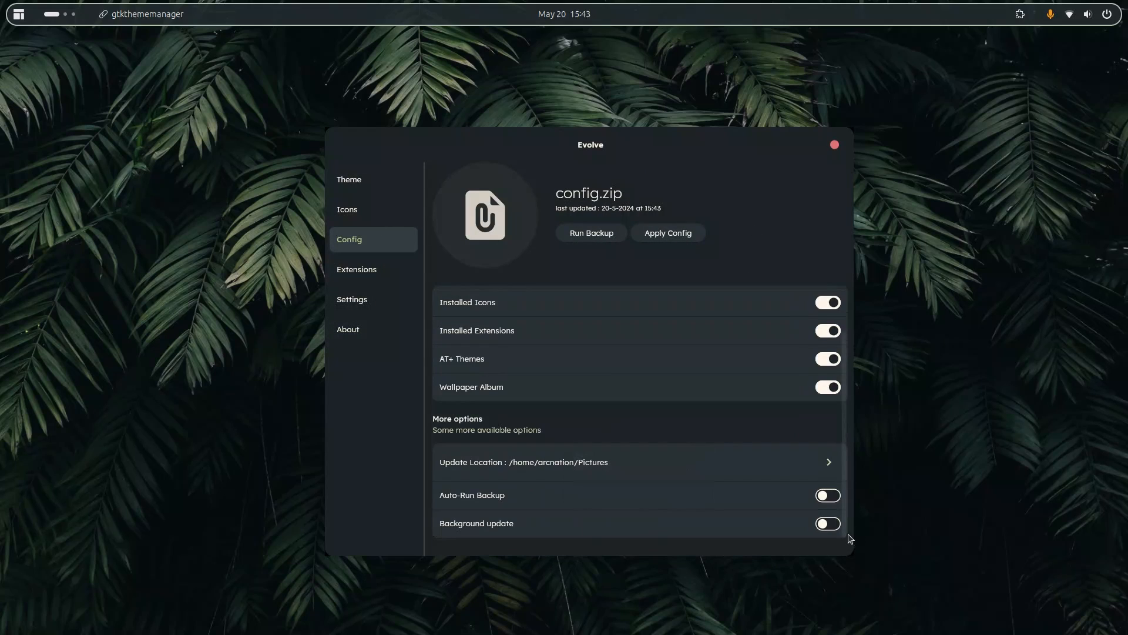
Start a background update of config.zip from the Config page
click(349, 179)
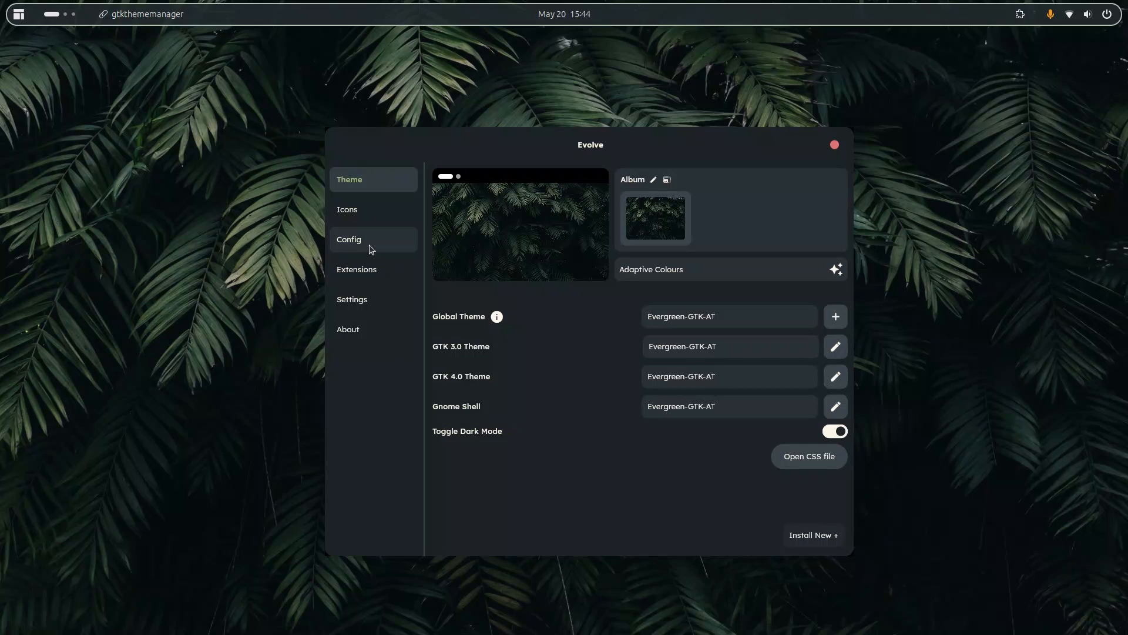
click(373, 239)
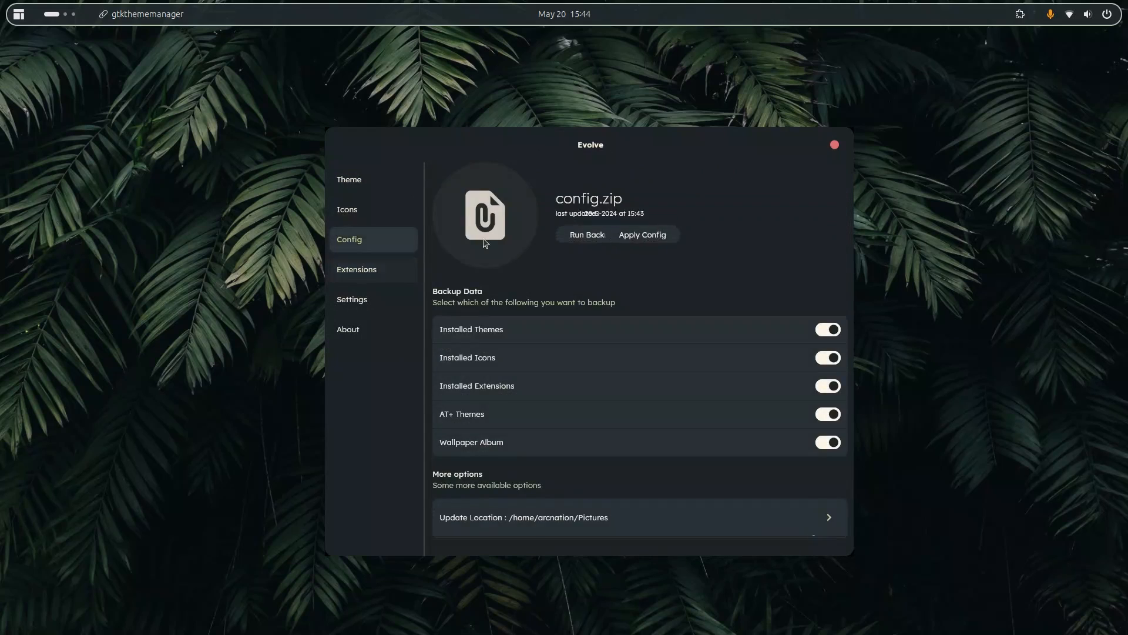
click(587, 233)
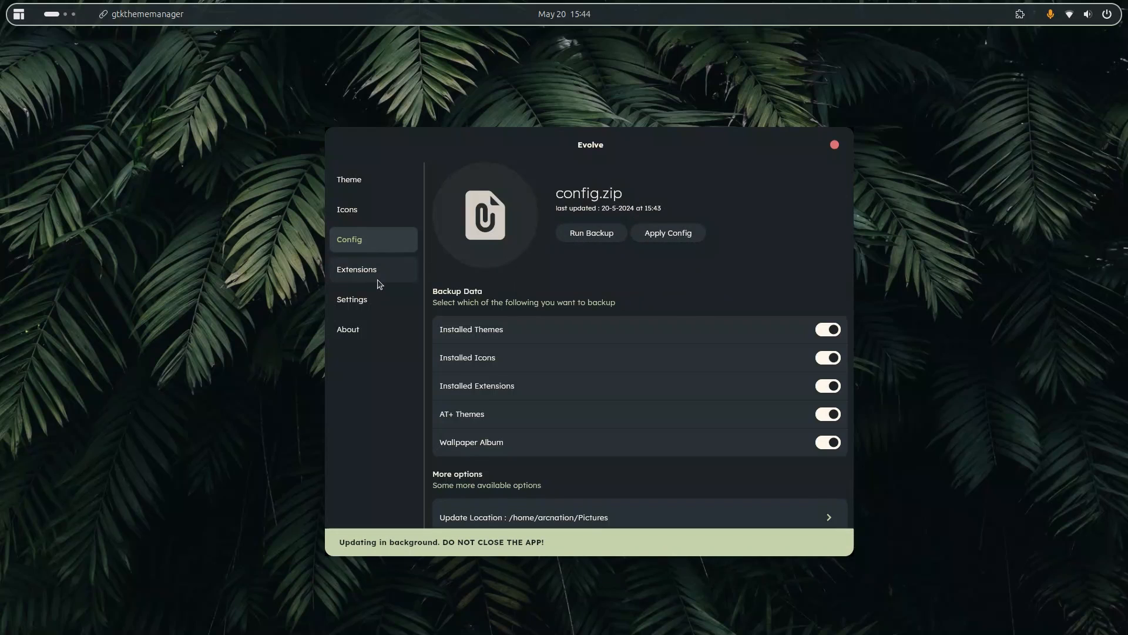
Visit About while the update runs, confirm config.zip reads 15:44, then show the Theme page
click(348, 329)
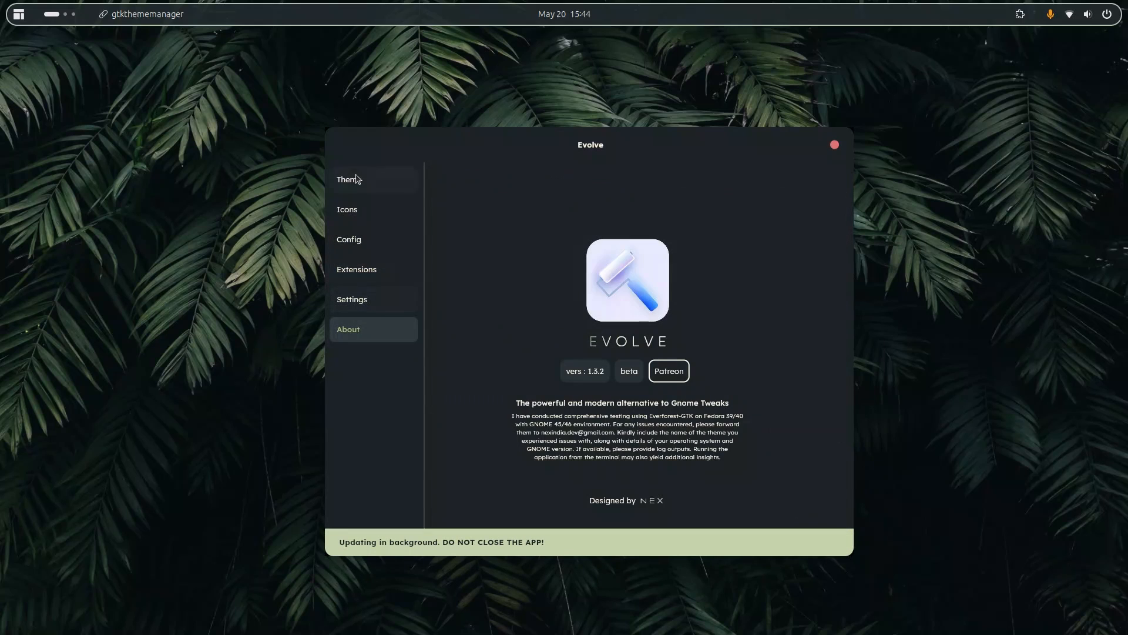
click(349, 238)
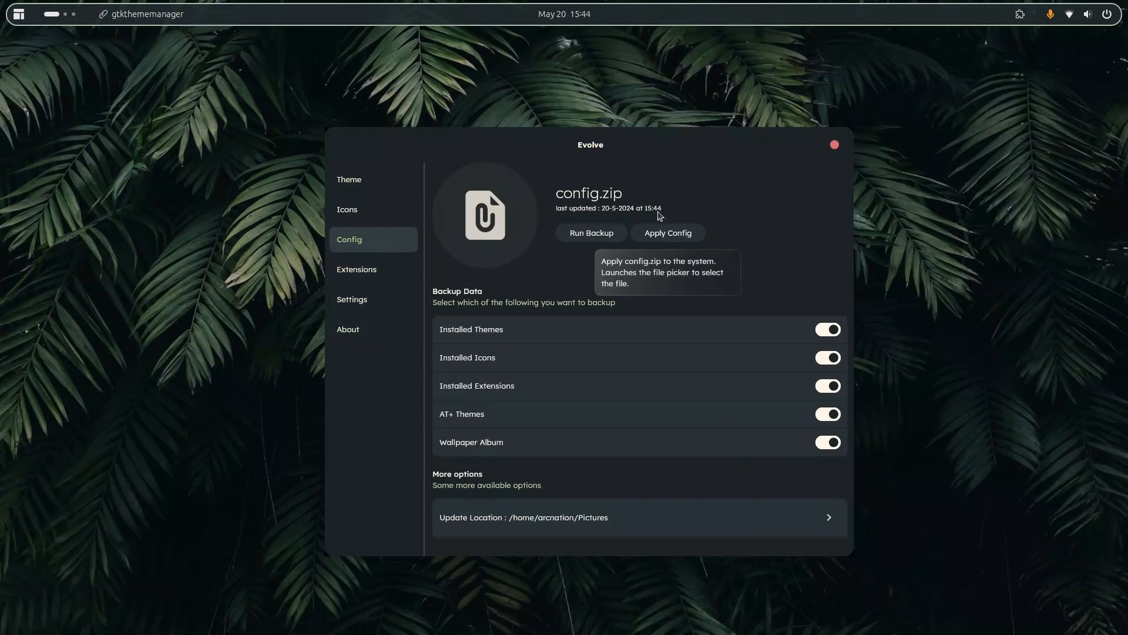
mouse_move(660, 219)
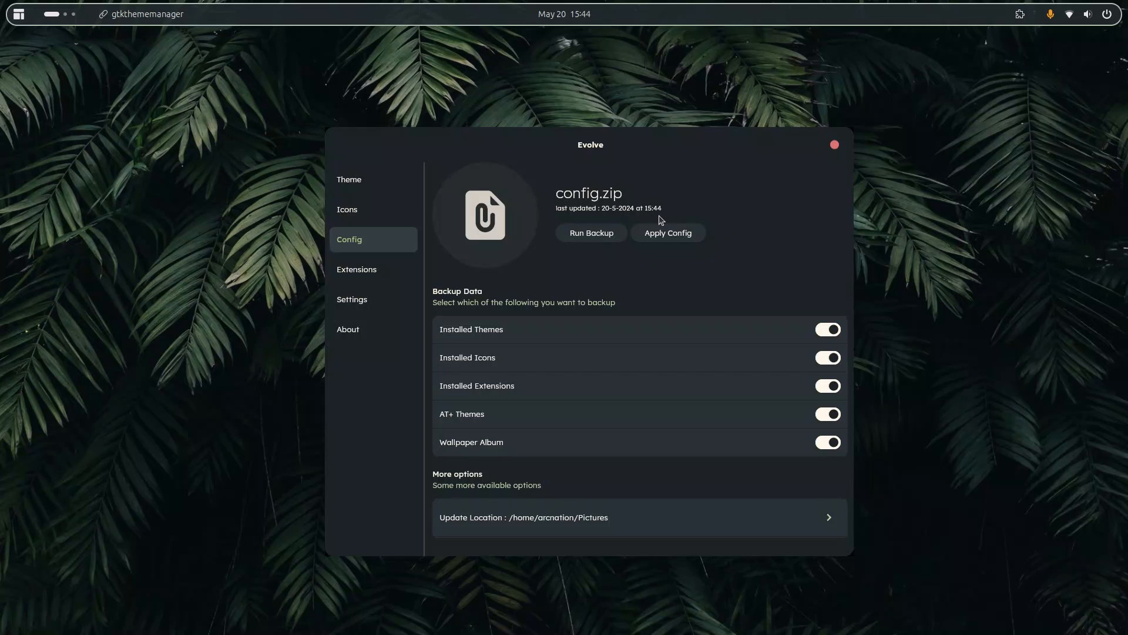
mouse_move(668, 231)
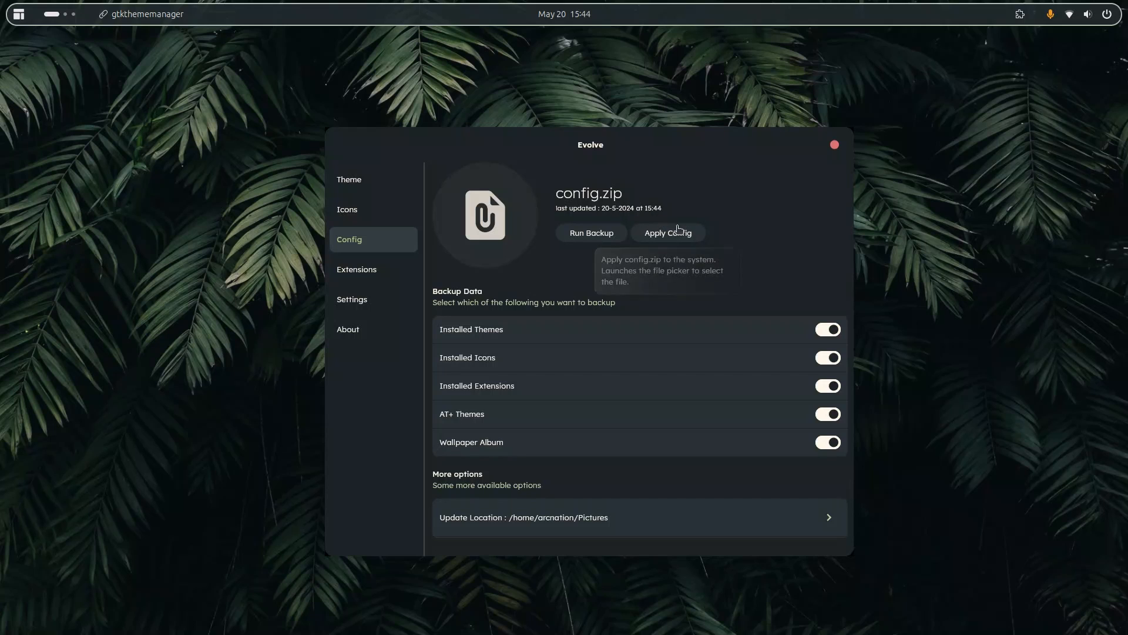
click(349, 179)
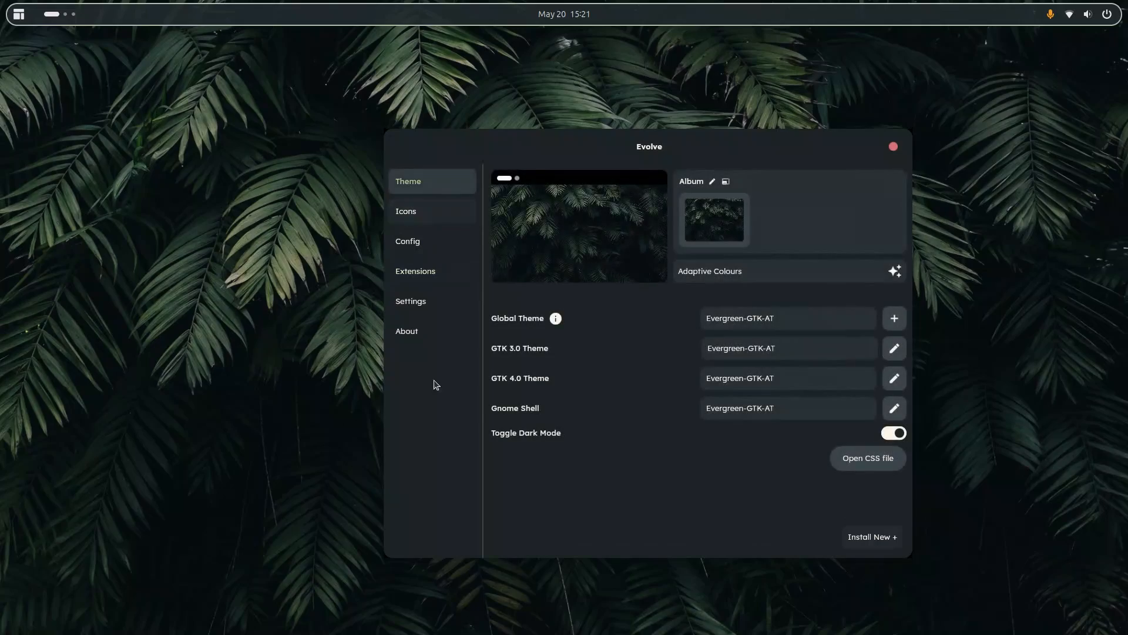
Show the Extensions list with ArcMenu and User Themes enabled
click(414, 272)
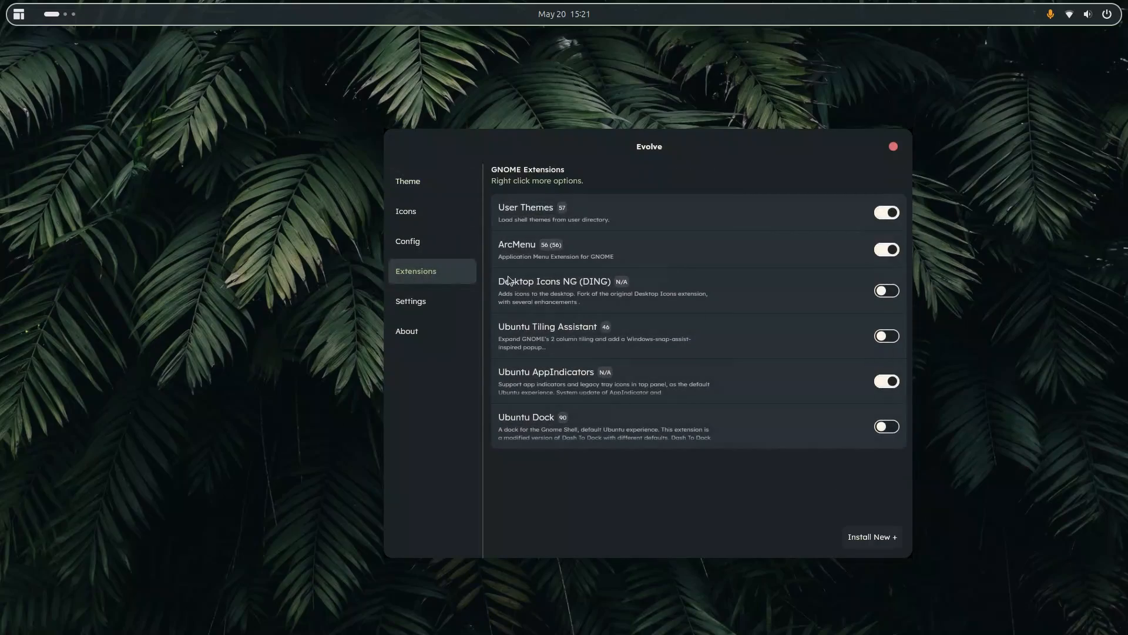
mouse_move(565, 345)
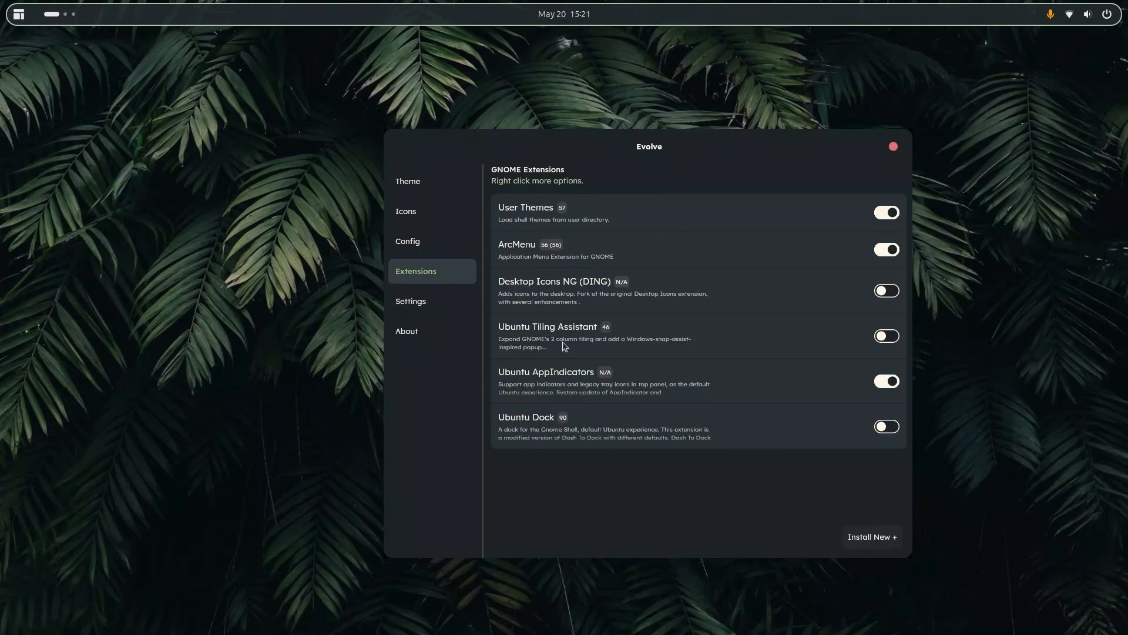
mouse_move(508, 209)
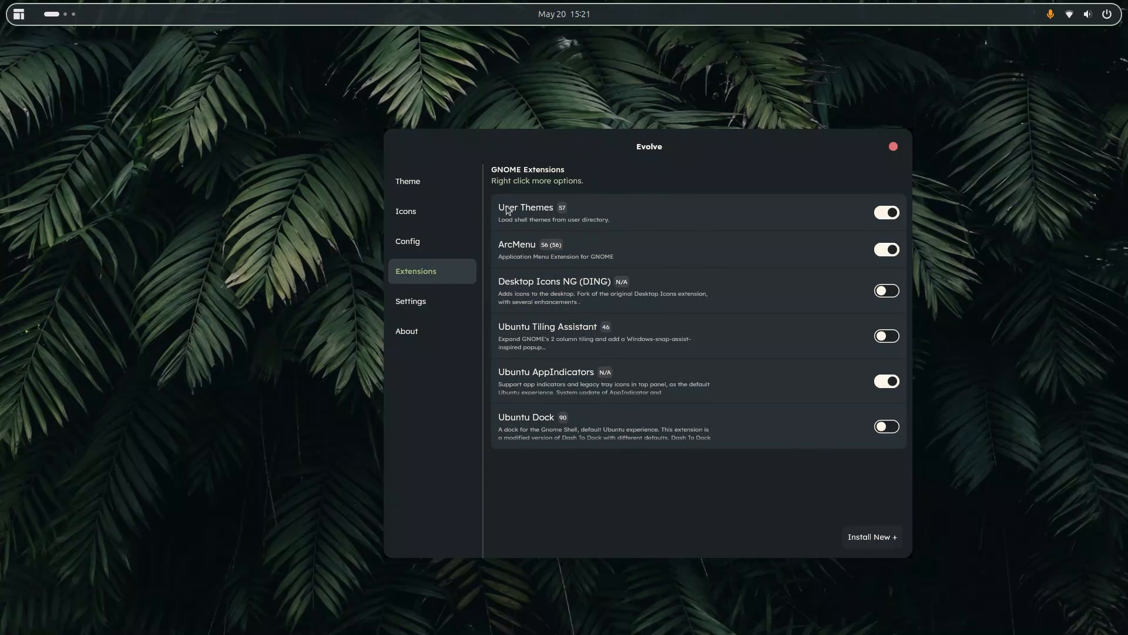
mouse_move(531, 253)
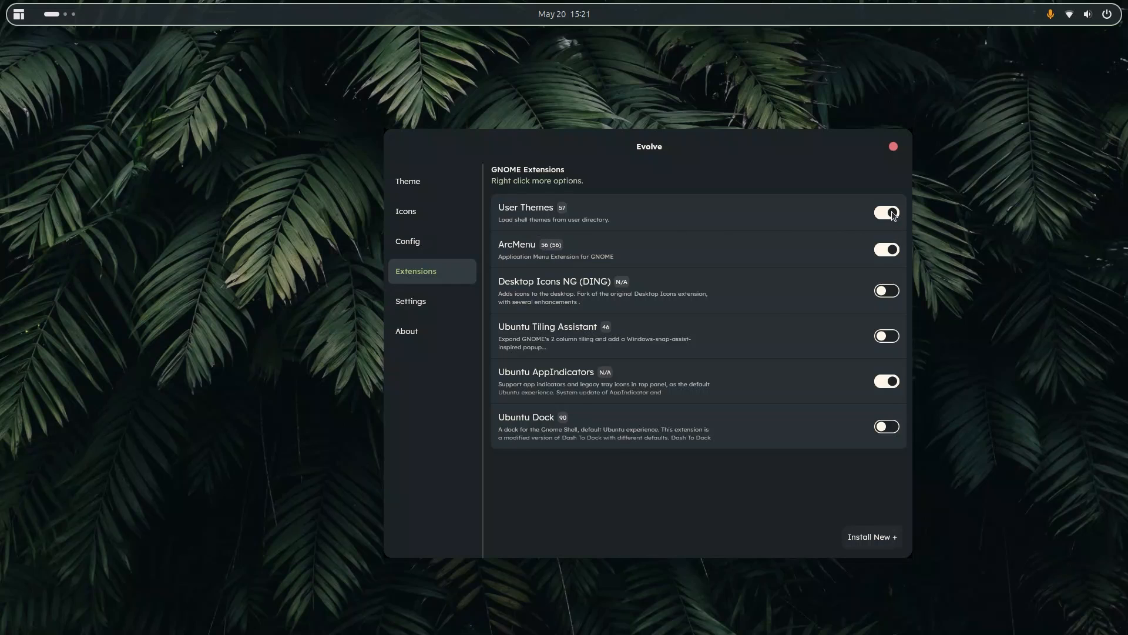
click(886, 213)
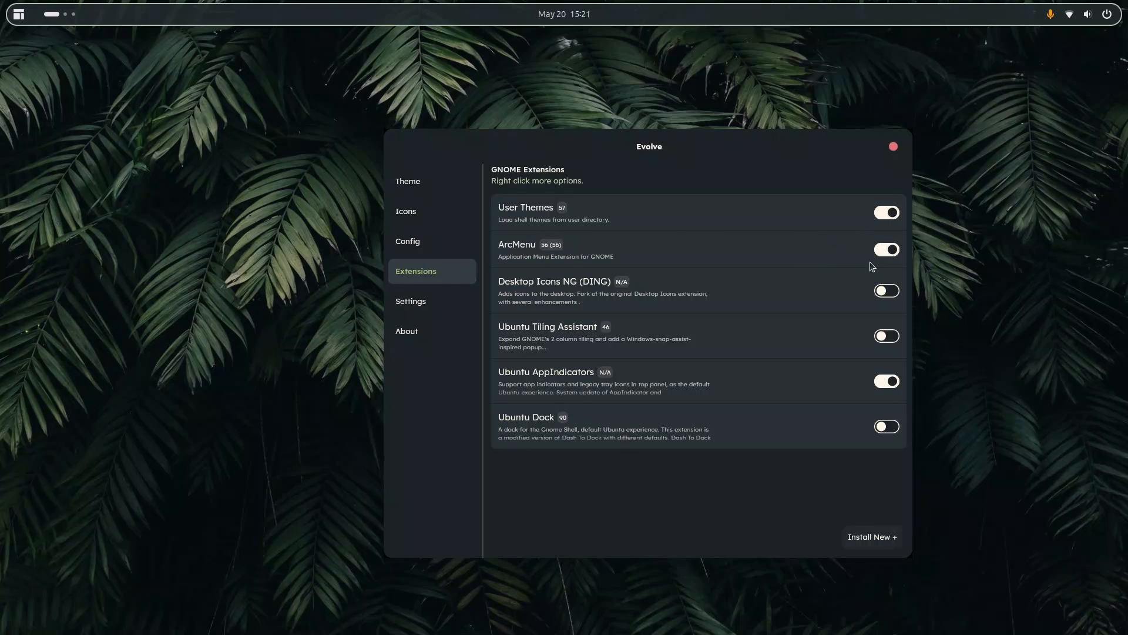
mouse_move(574, 239)
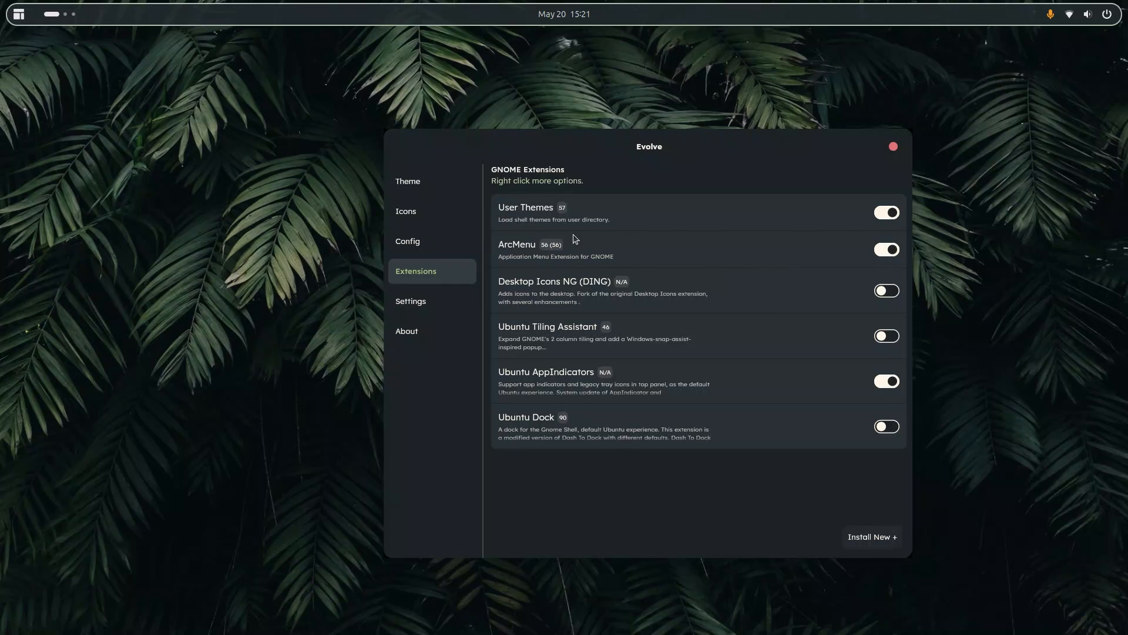
click(17, 14)
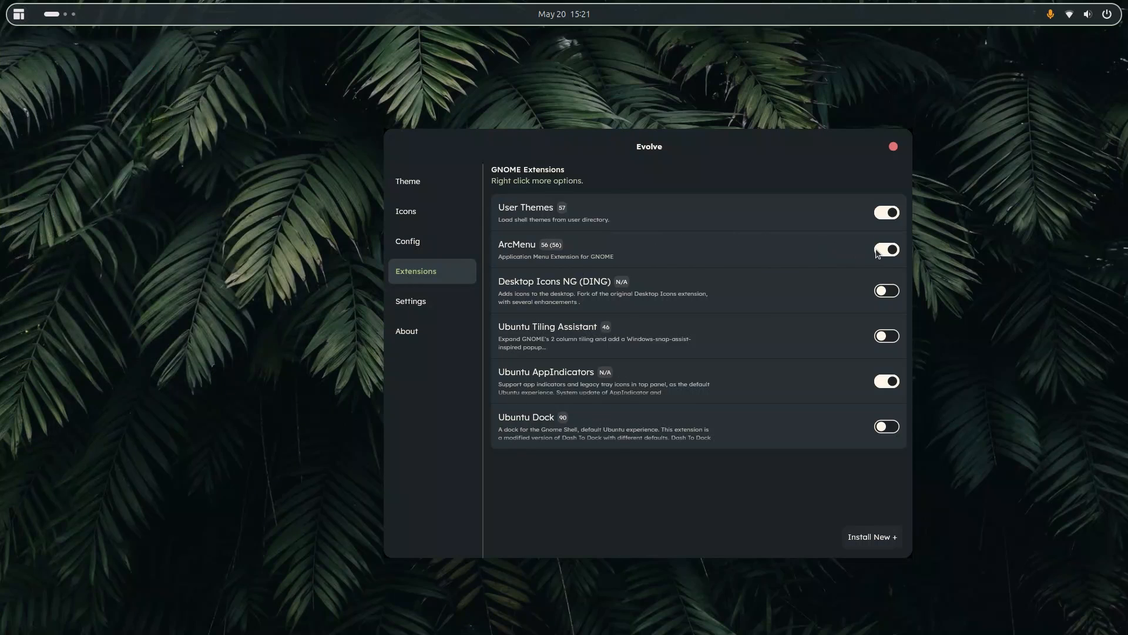
Toggle ArcMenu off and back on so it stays enabled
click(886, 249)
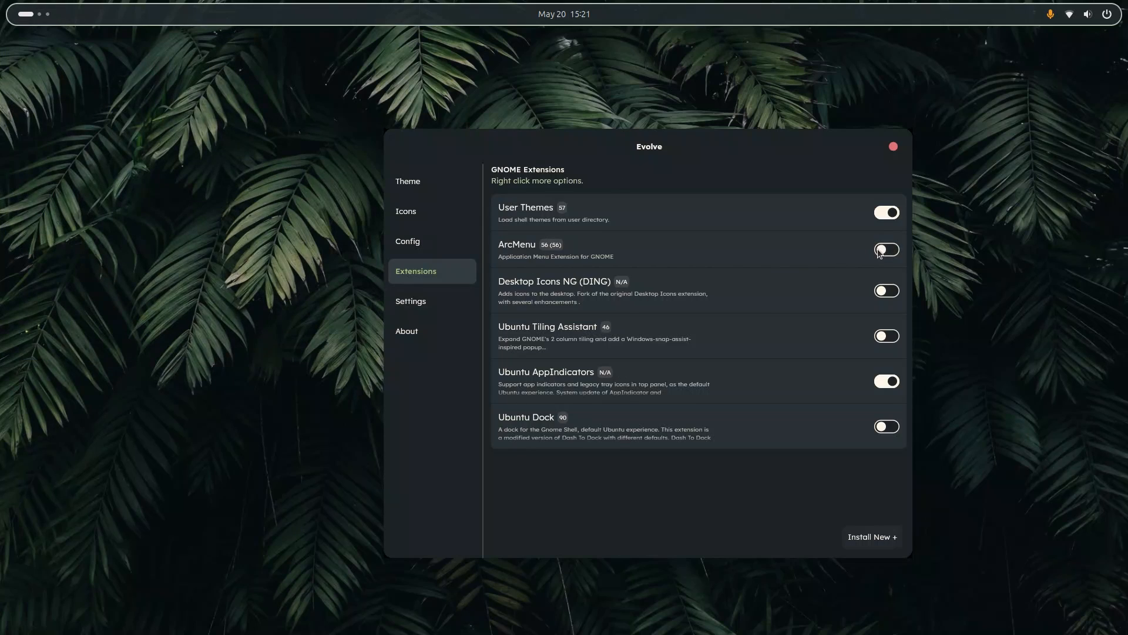
click(886, 250)
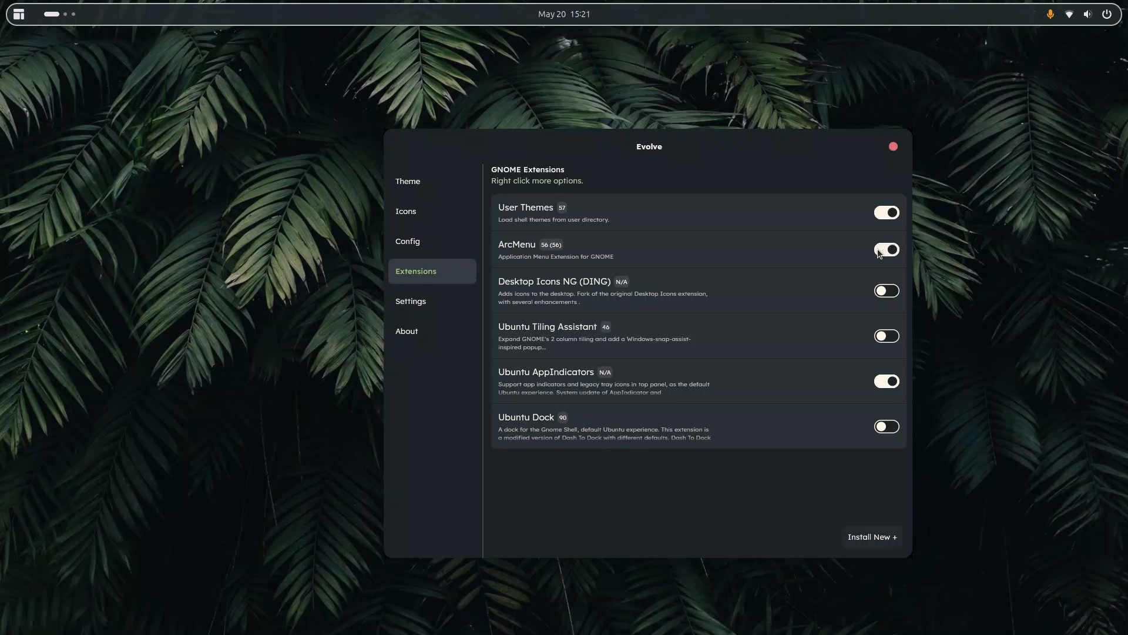
click(886, 249)
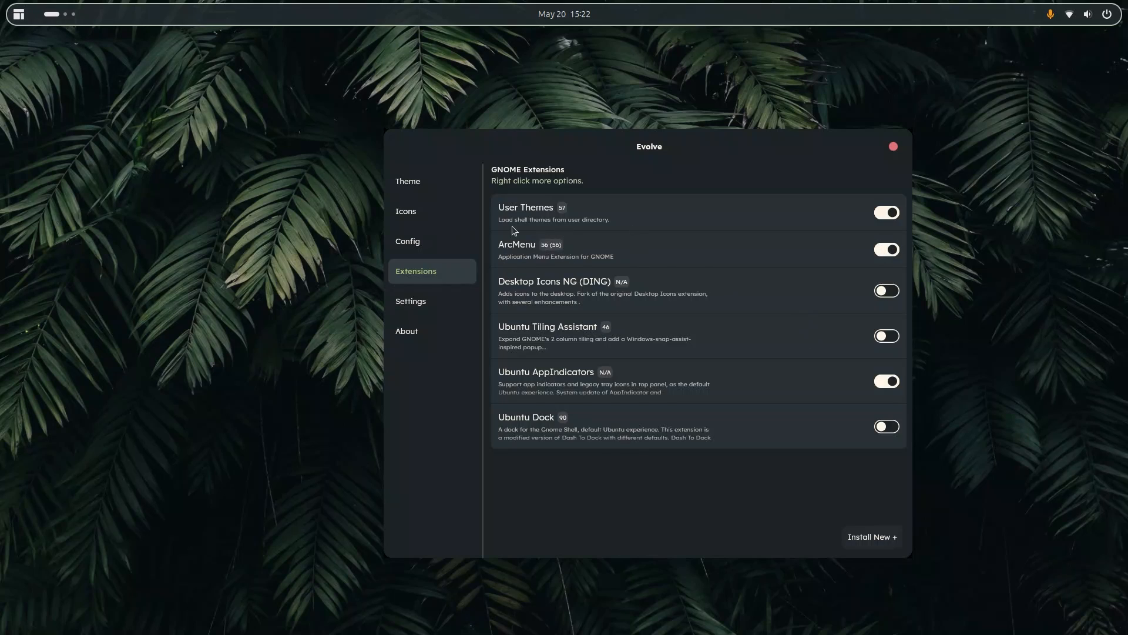
mouse_move(555, 267)
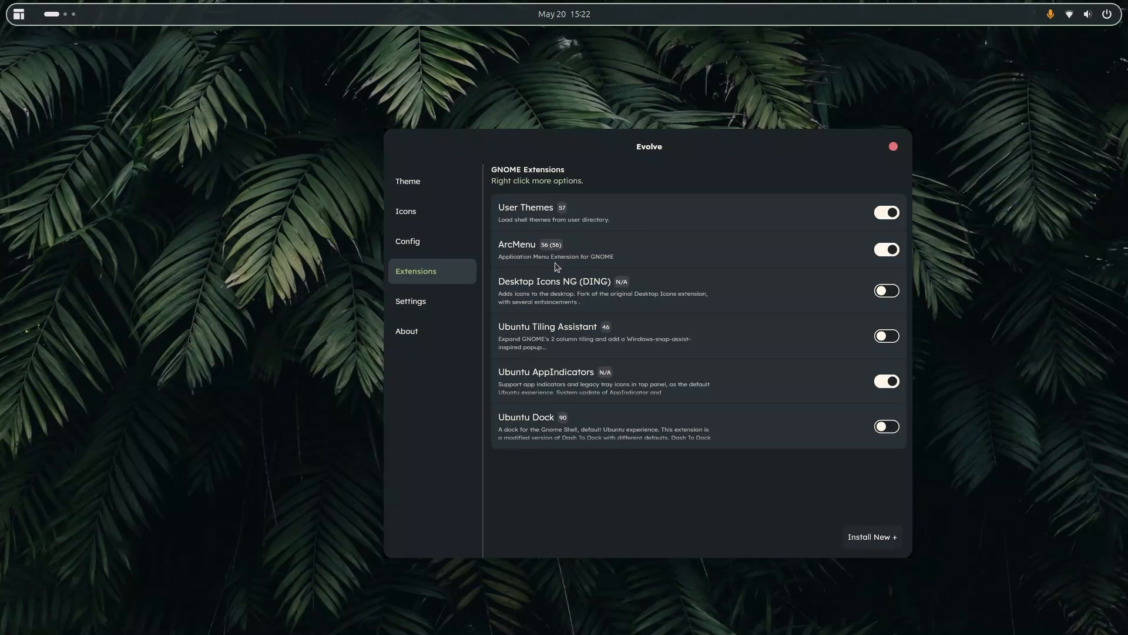
mouse_move(542, 6)
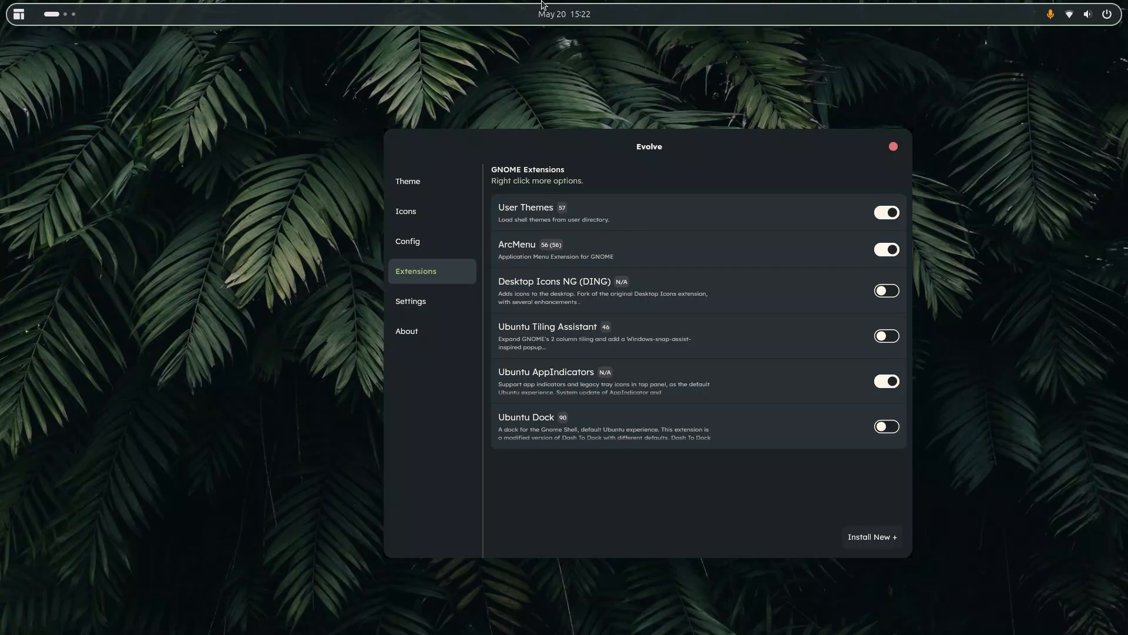
mouse_move(568, 262)
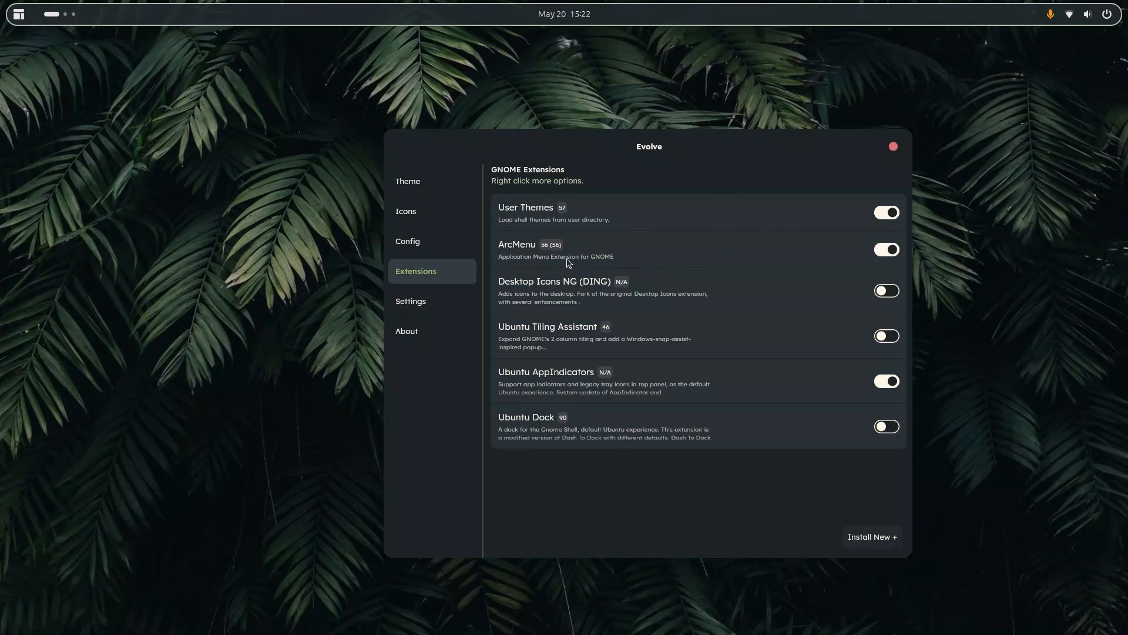
mouse_move(569, 210)
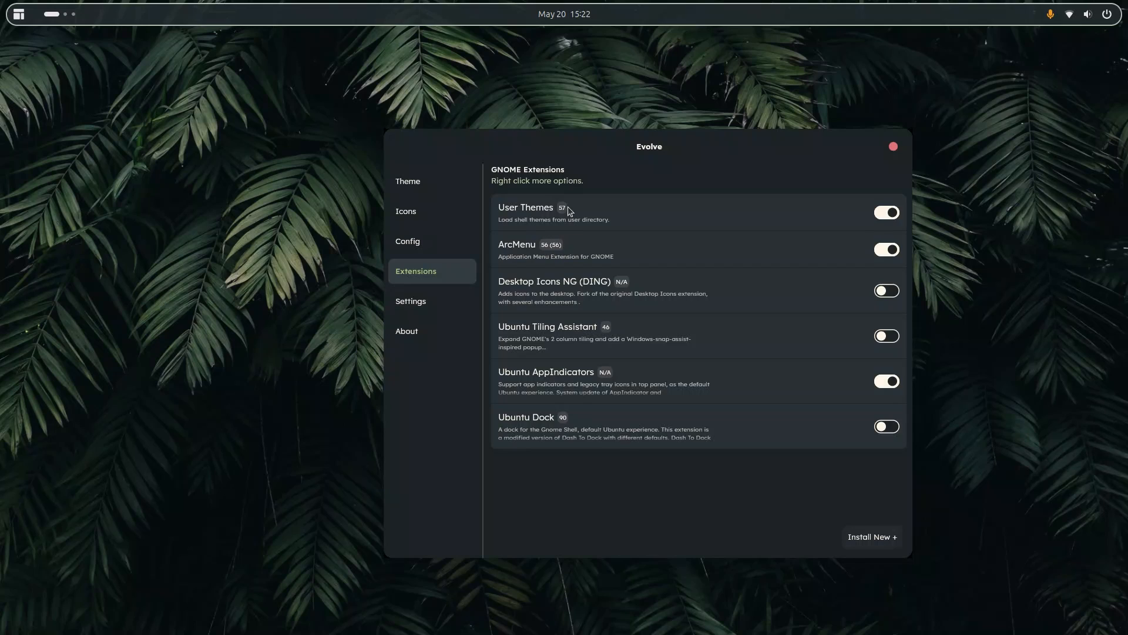
mouse_move(413, 233)
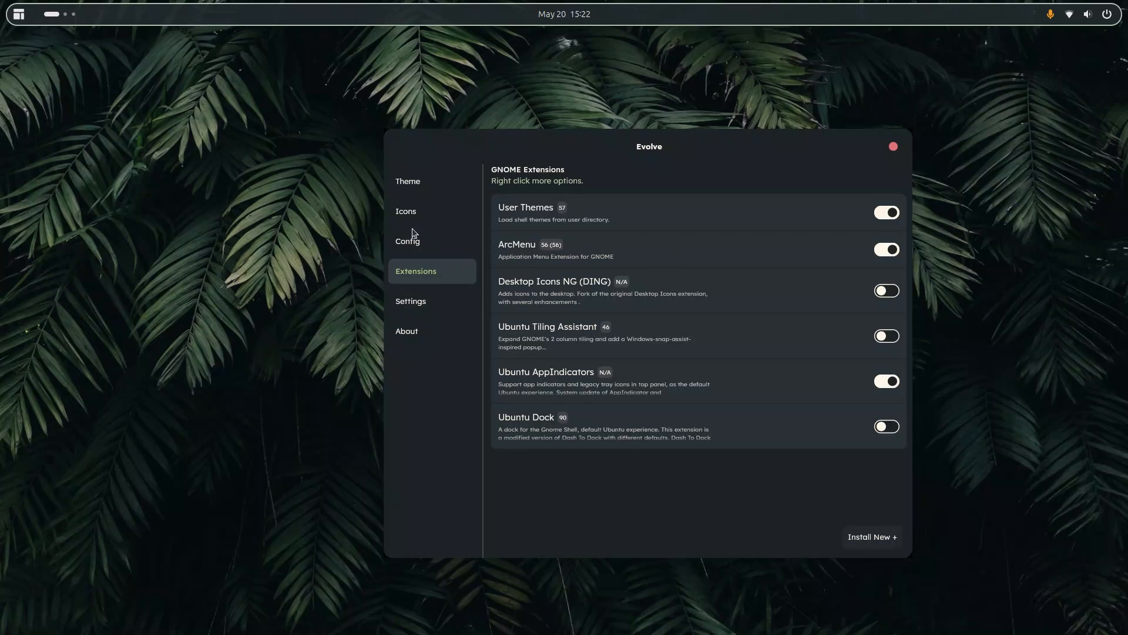
mouse_move(550, 260)
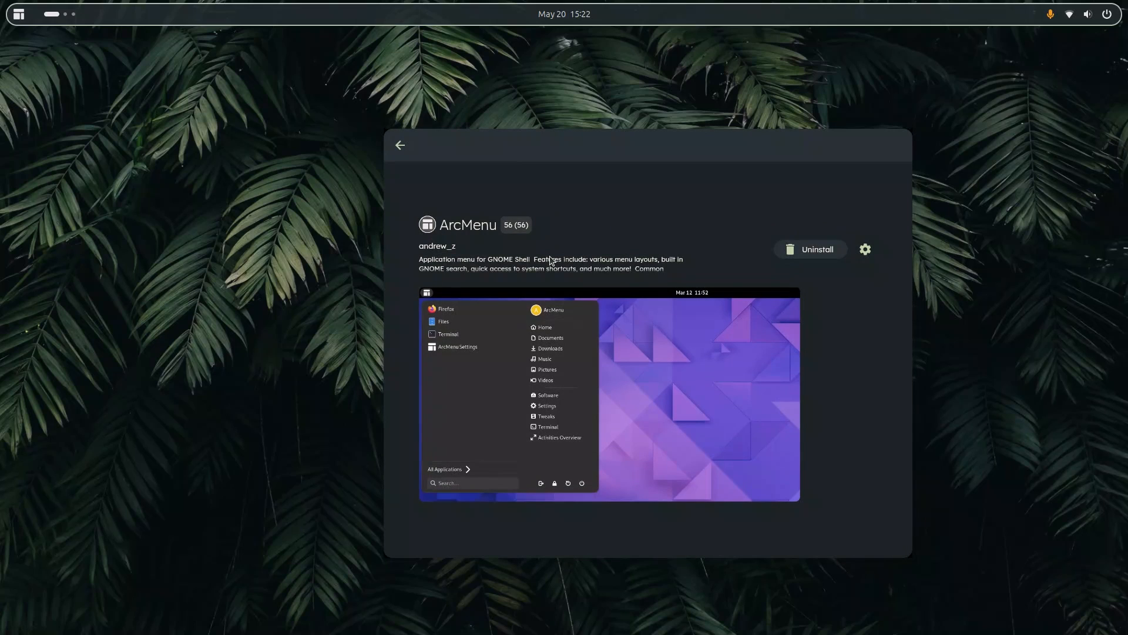
mouse_move(496, 351)
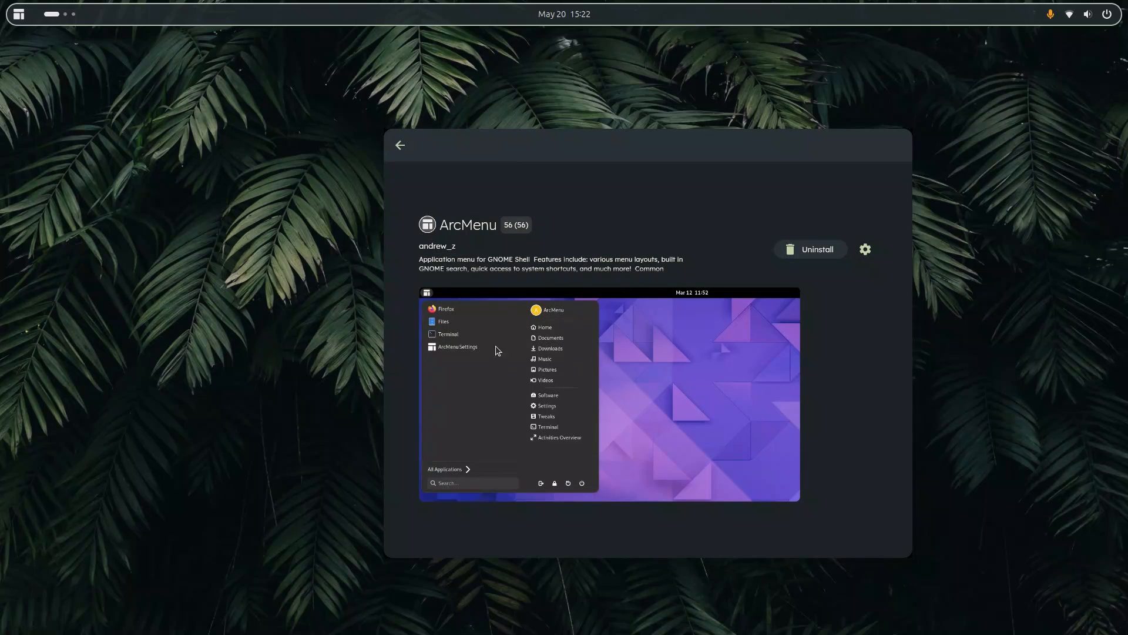
View and dismiss ArcMenu's full Info description
click(864, 249)
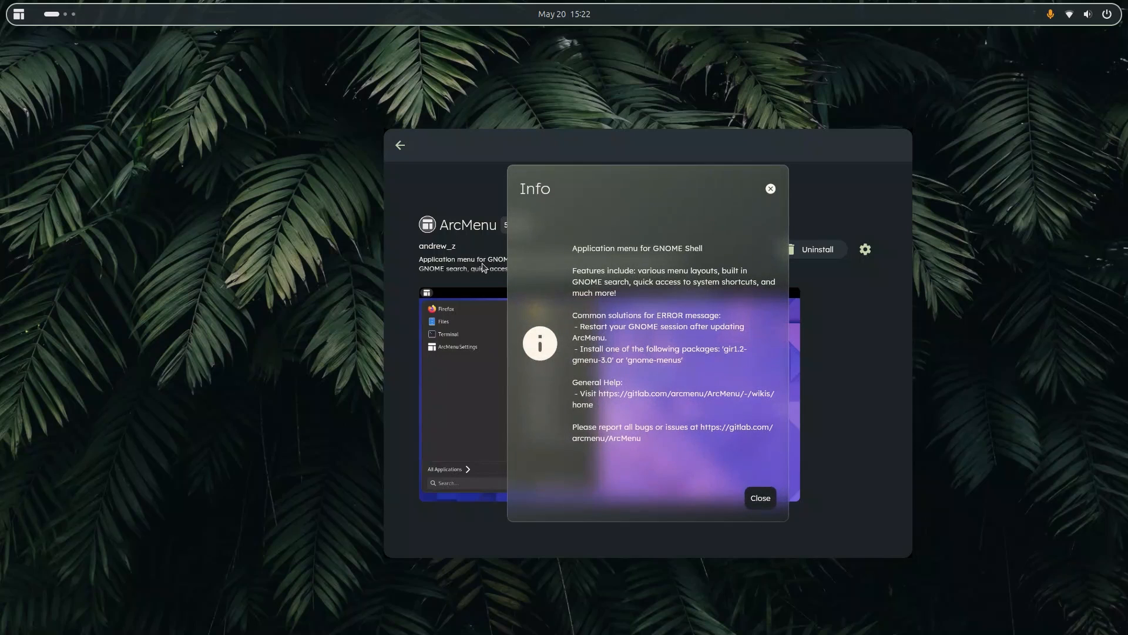
click(760, 497)
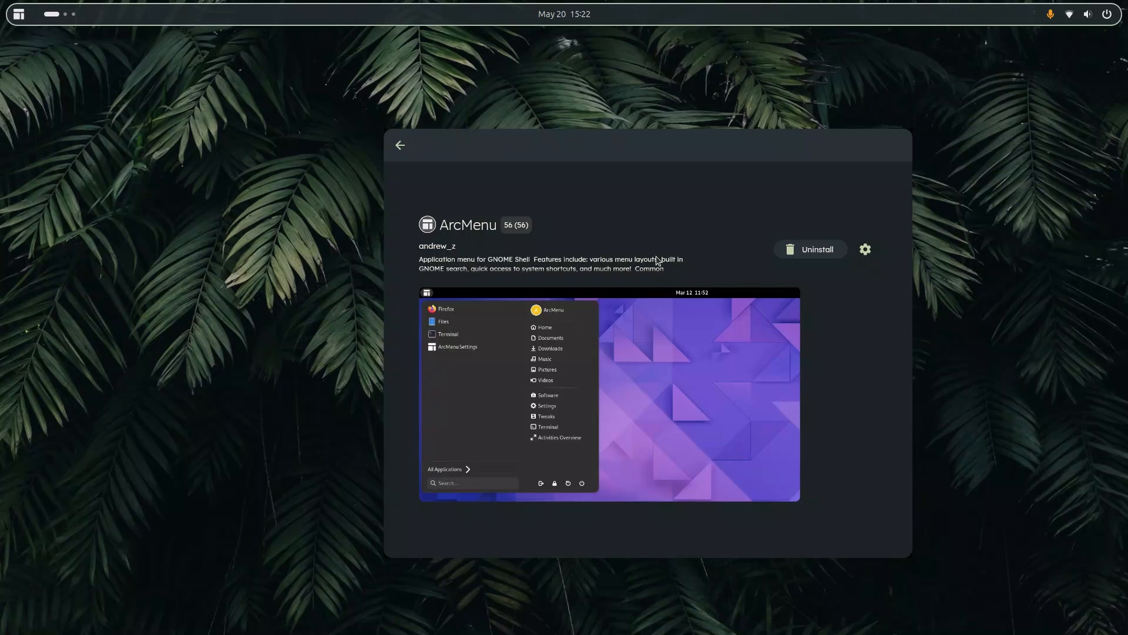
mouse_move(707, 350)
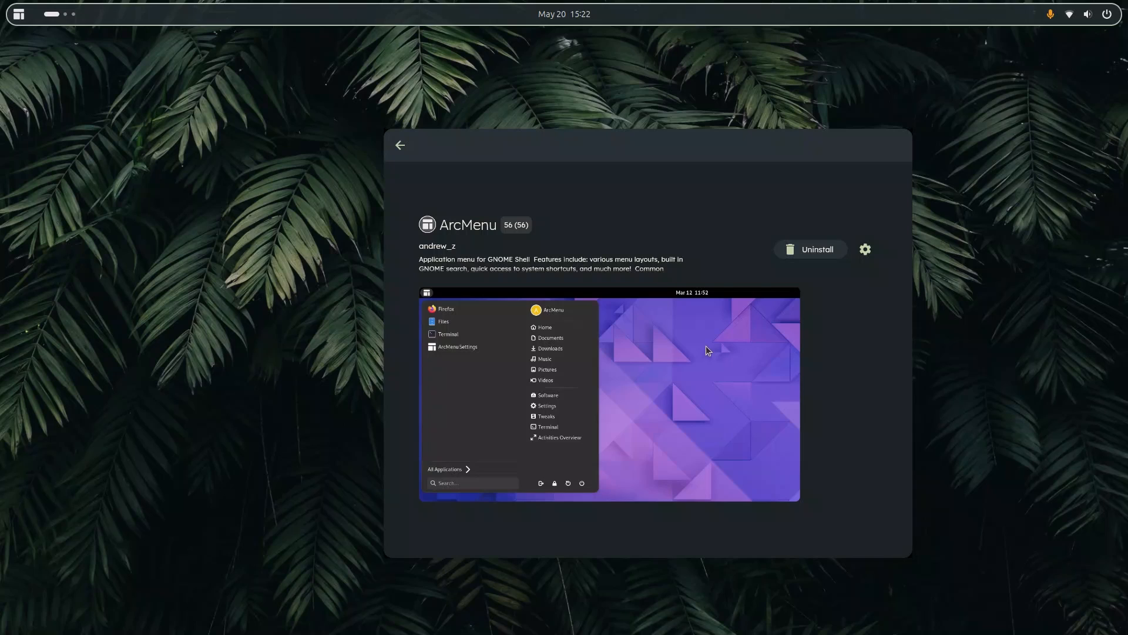
mouse_move(768, 184)
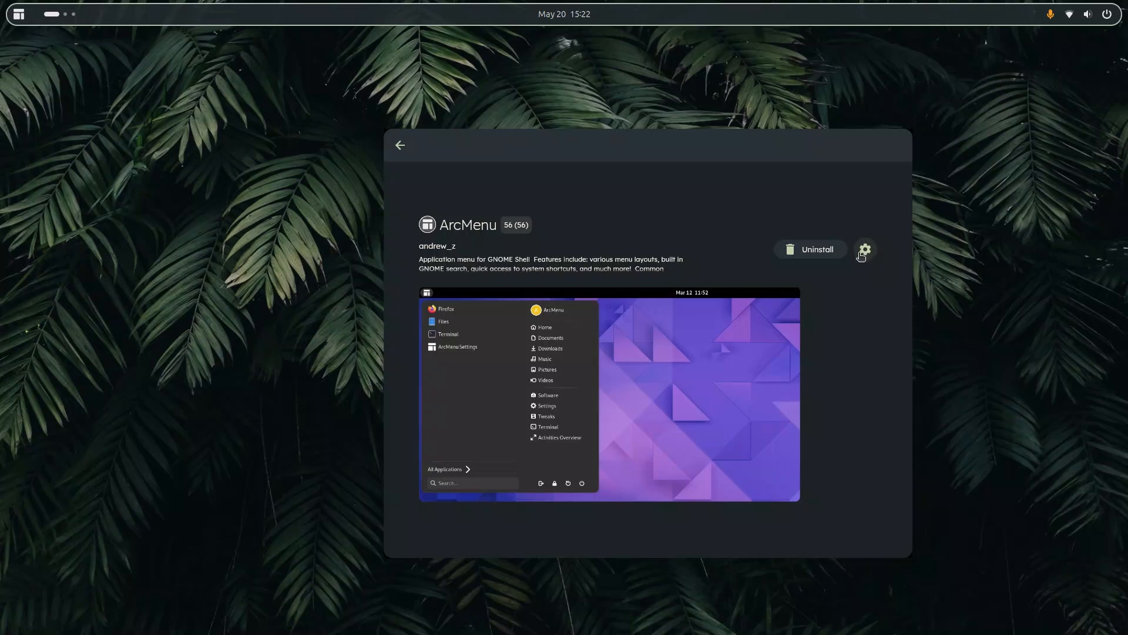
mouse_move(413, 210)
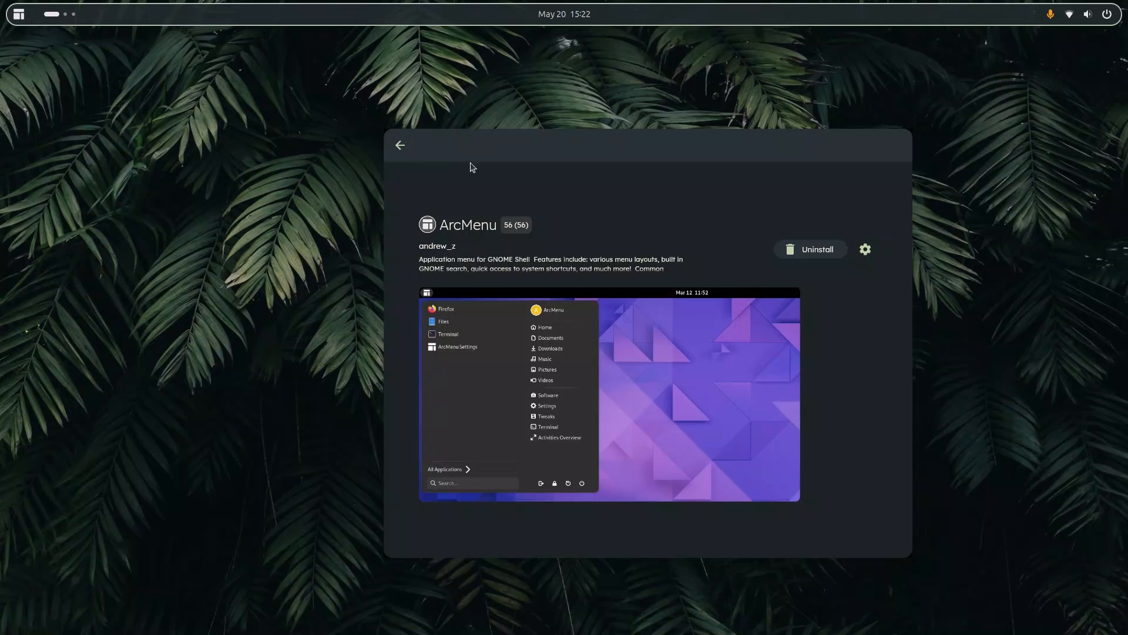
mouse_move(853, 278)
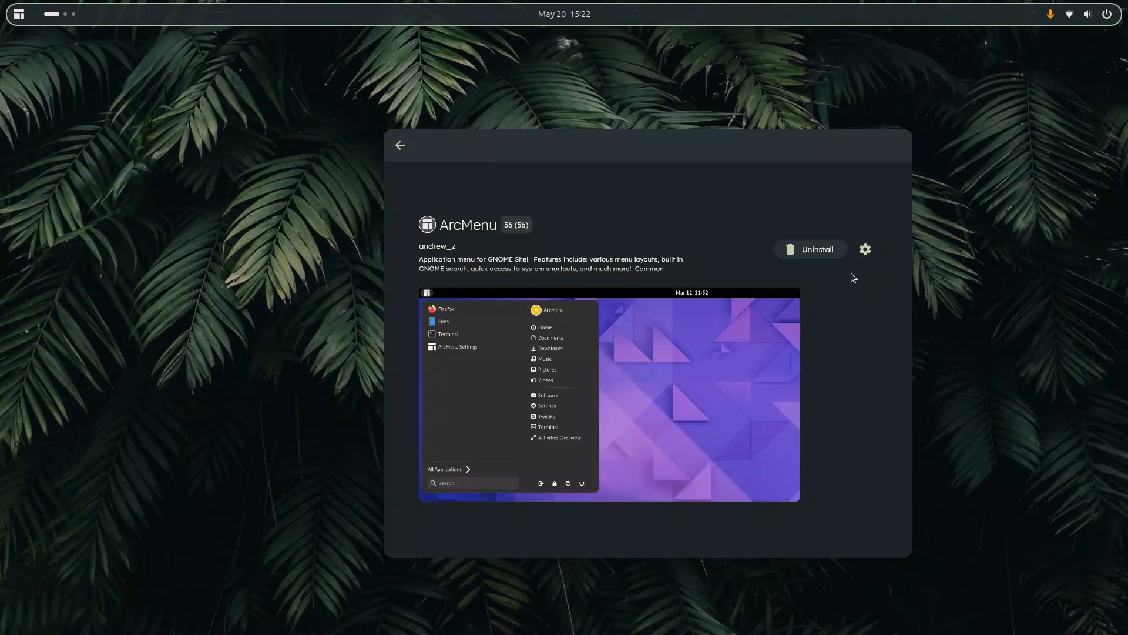
mouse_move(569, 334)
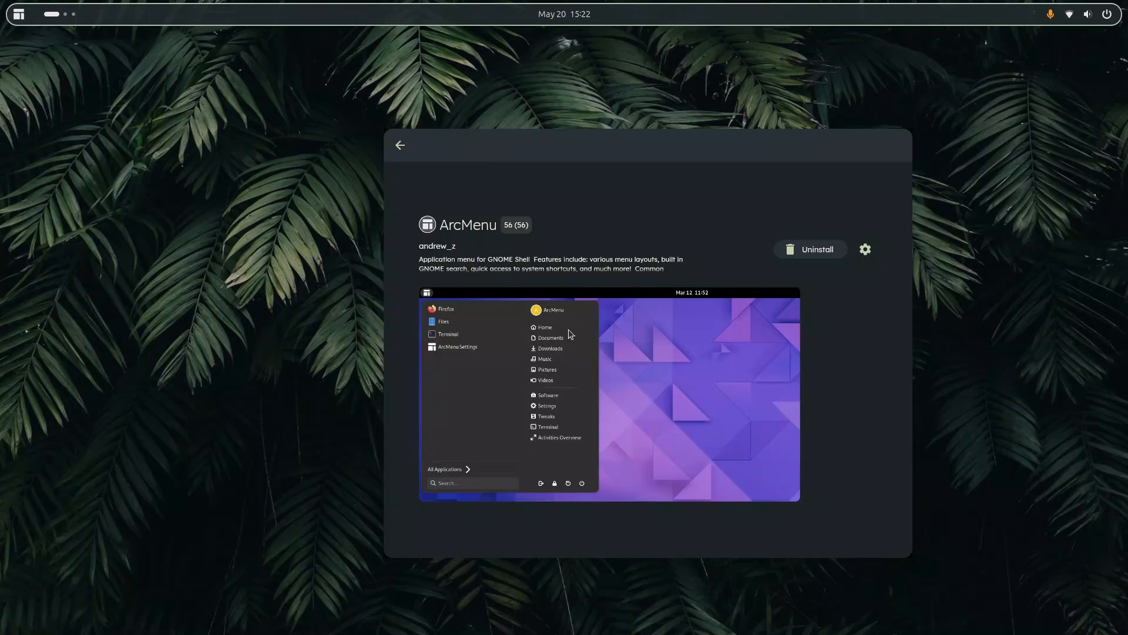
Uninstall ArcMenu and return to the Extensions list without it
click(809, 249)
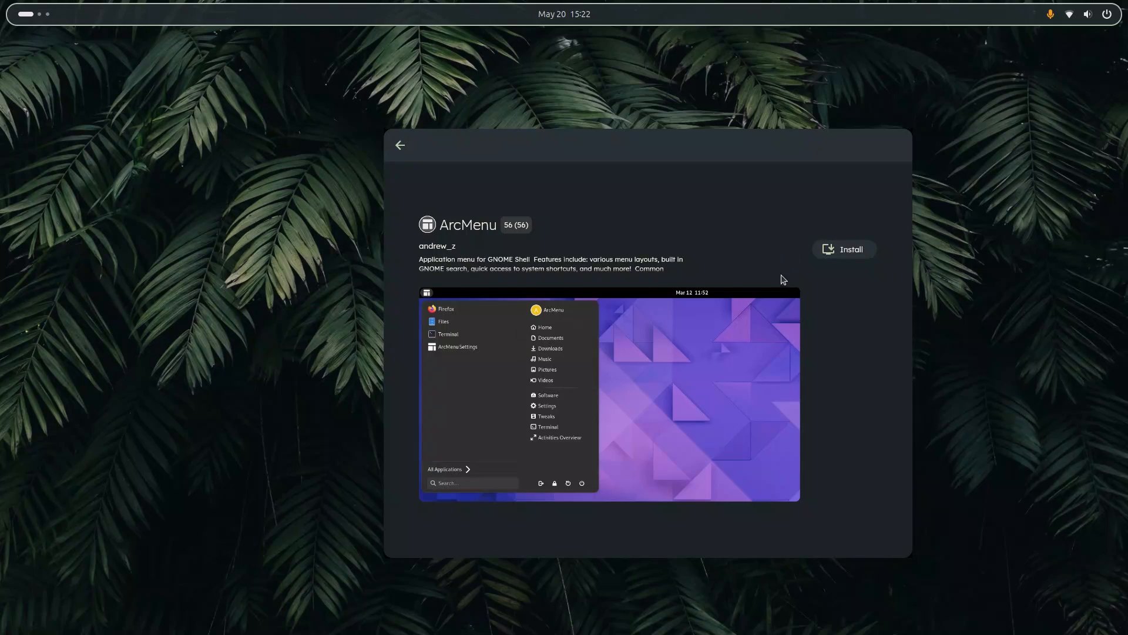
mouse_move(181, 62)
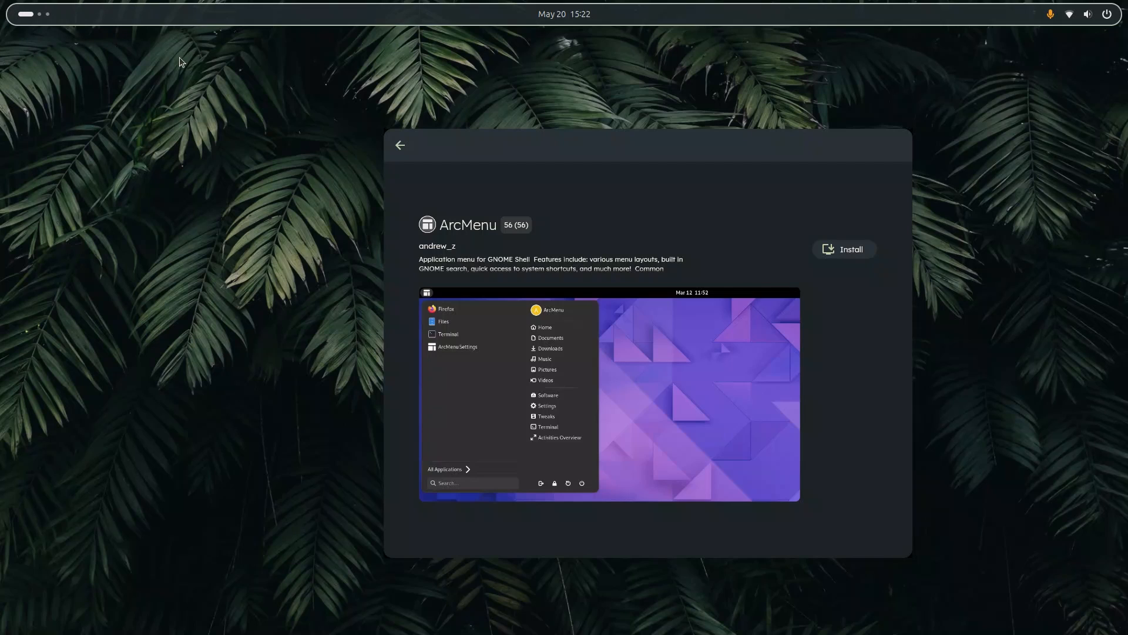
mouse_move(651, 303)
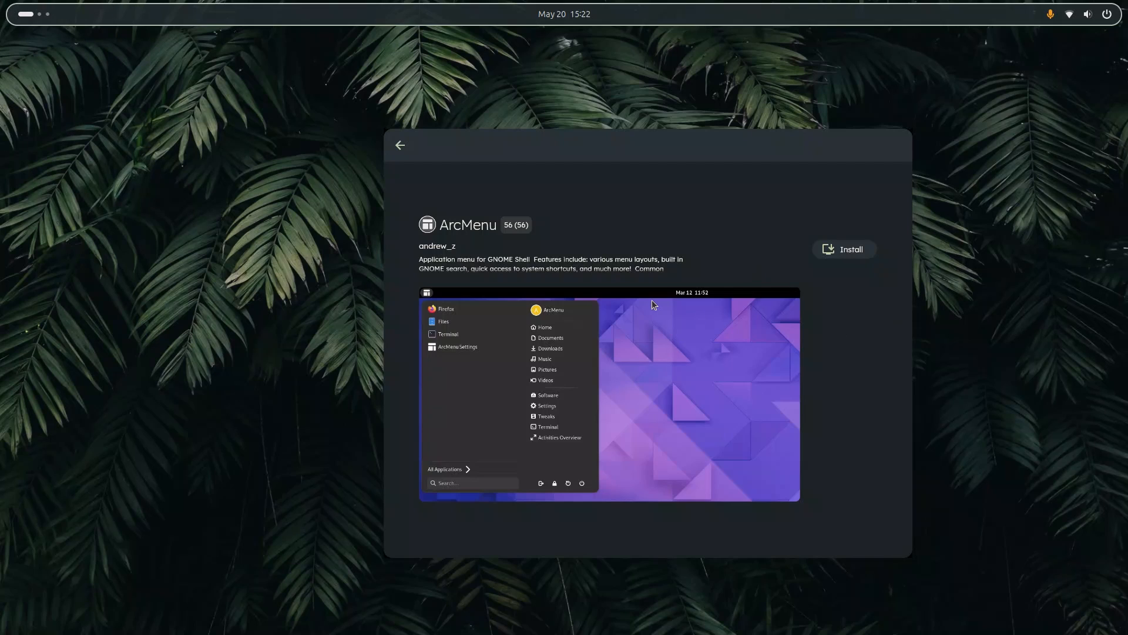
click(400, 145)
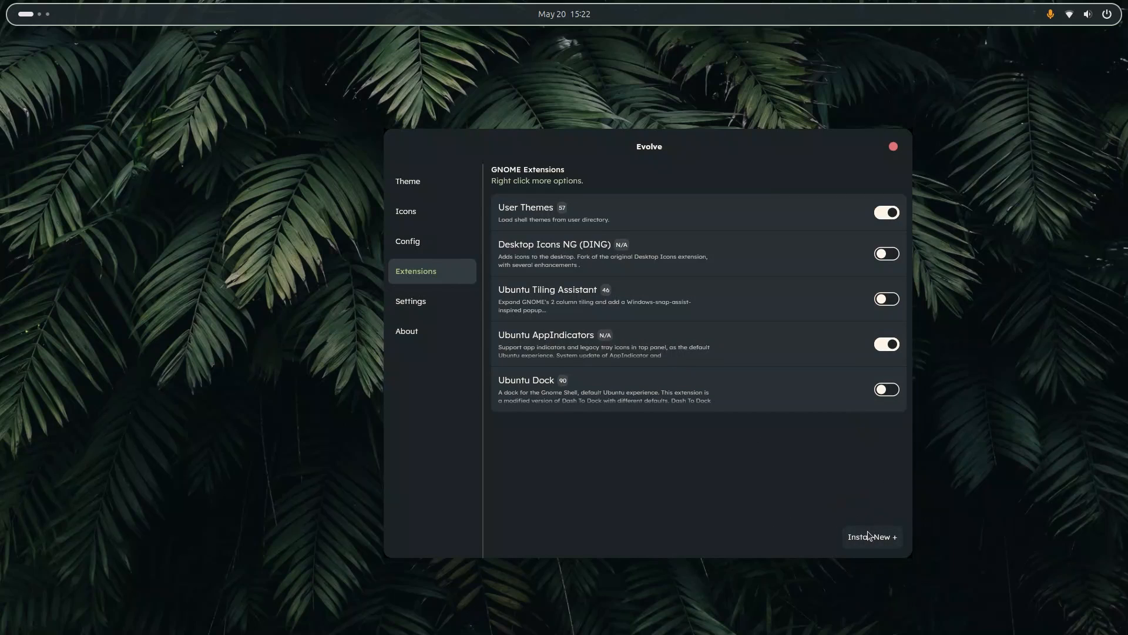
Search the online installer for 'arcmenu' and show ArcMenu's details with its Install option
click(871, 536)
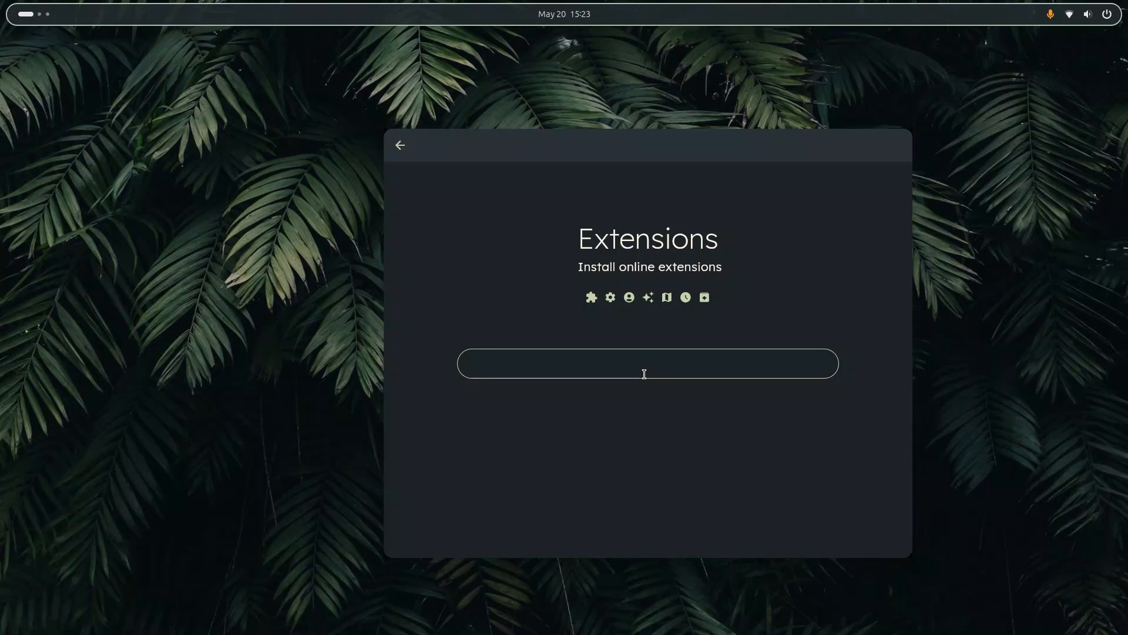
text(arc)
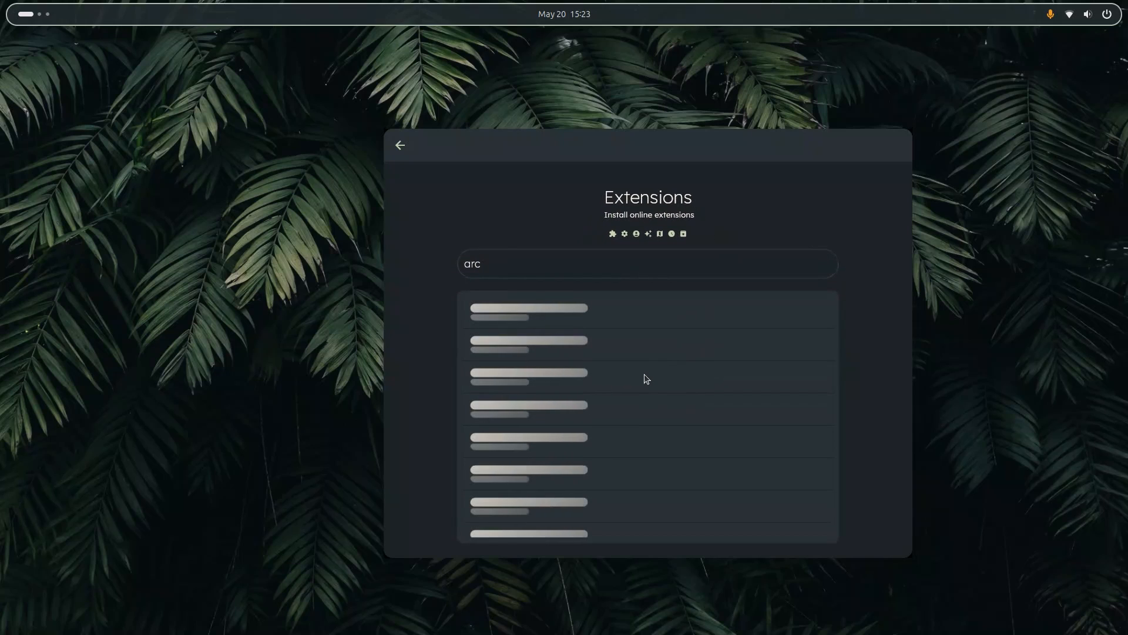
text(menu)
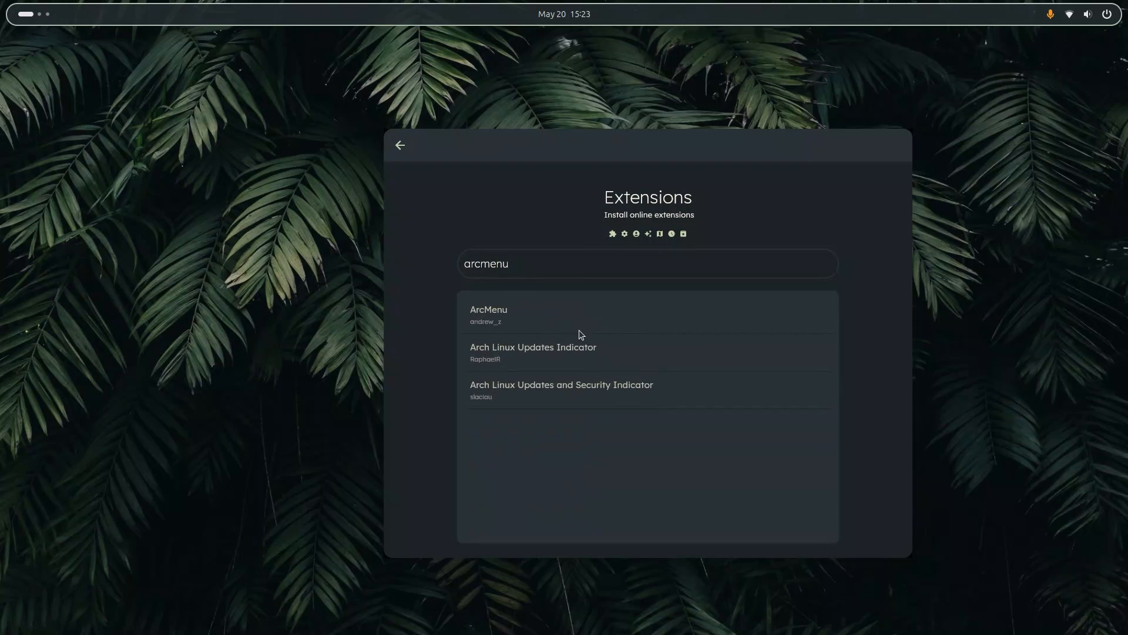
mouse_move(565, 343)
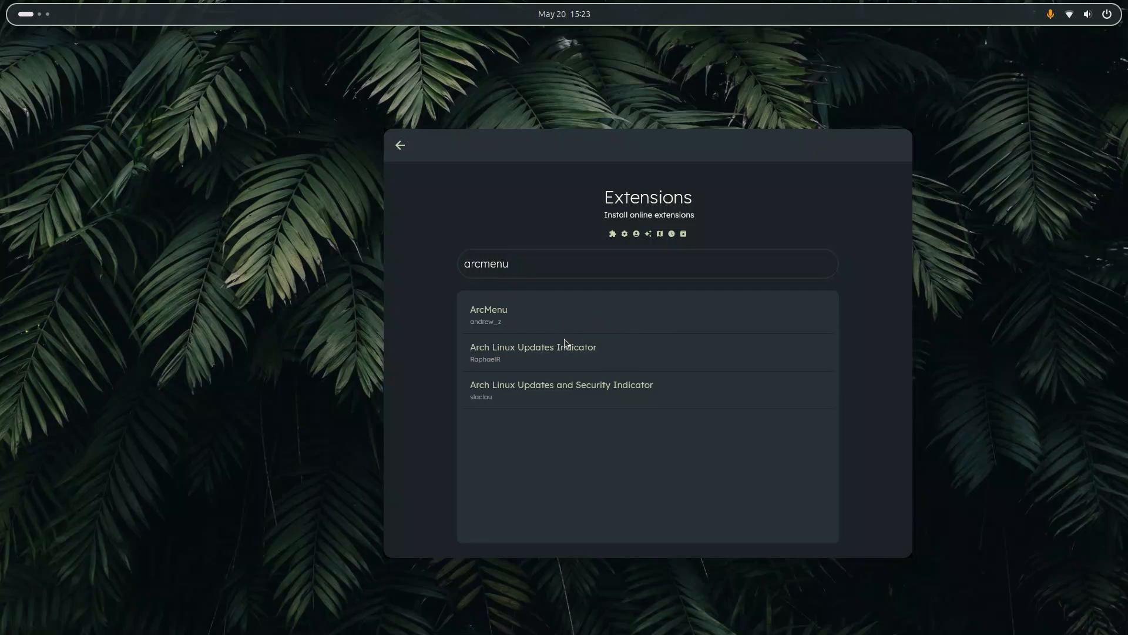
mouse_move(565, 340)
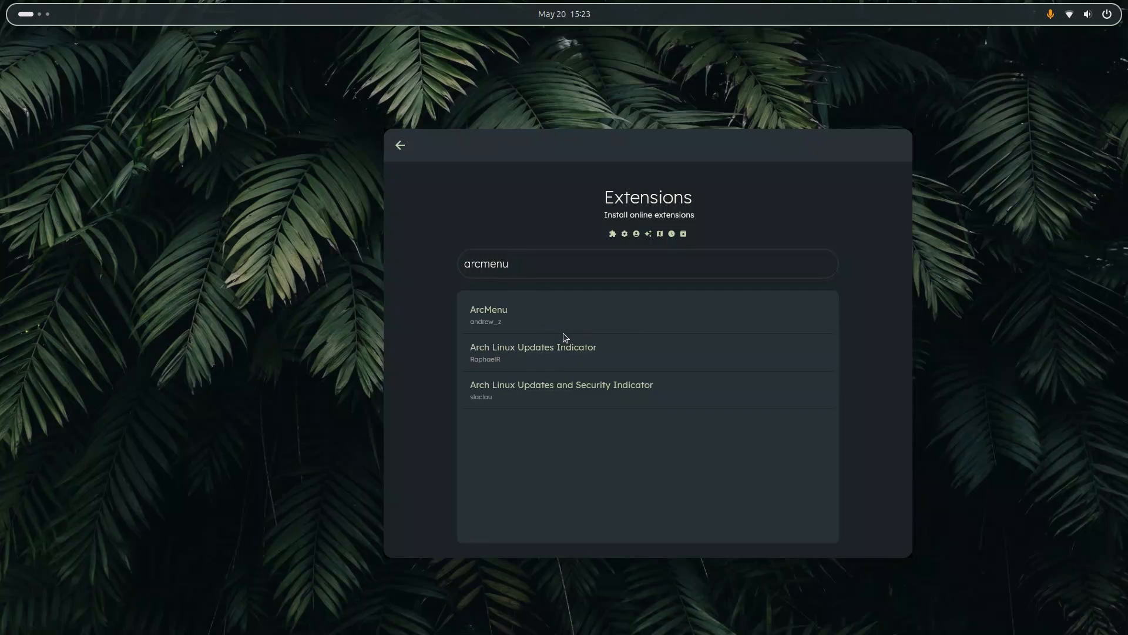
click(487, 312)
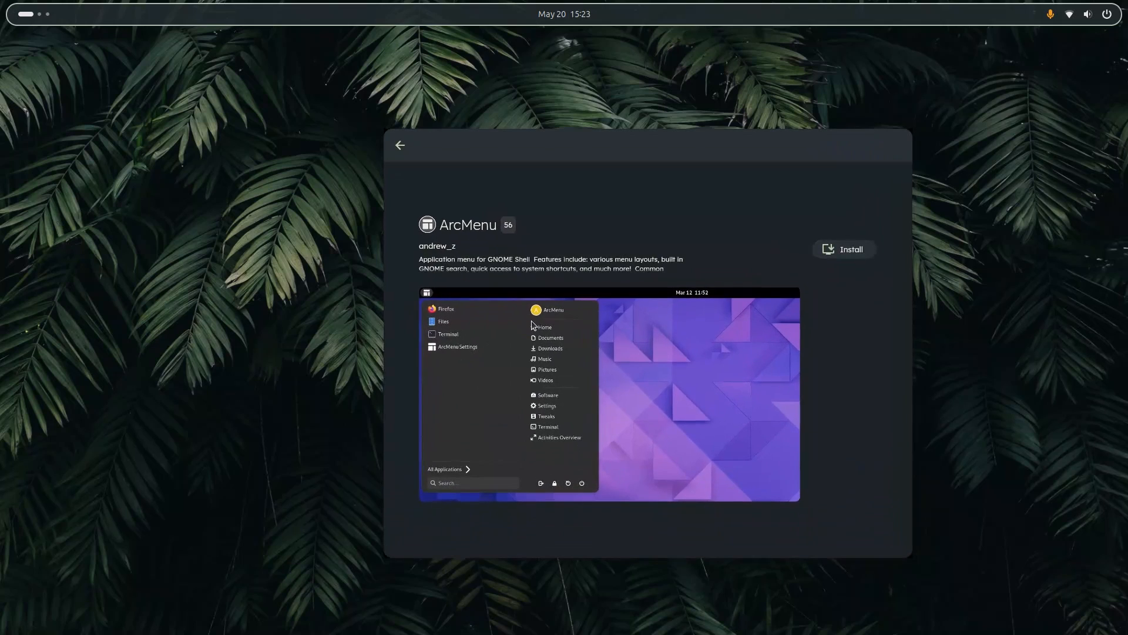
mouse_move(569, 339)
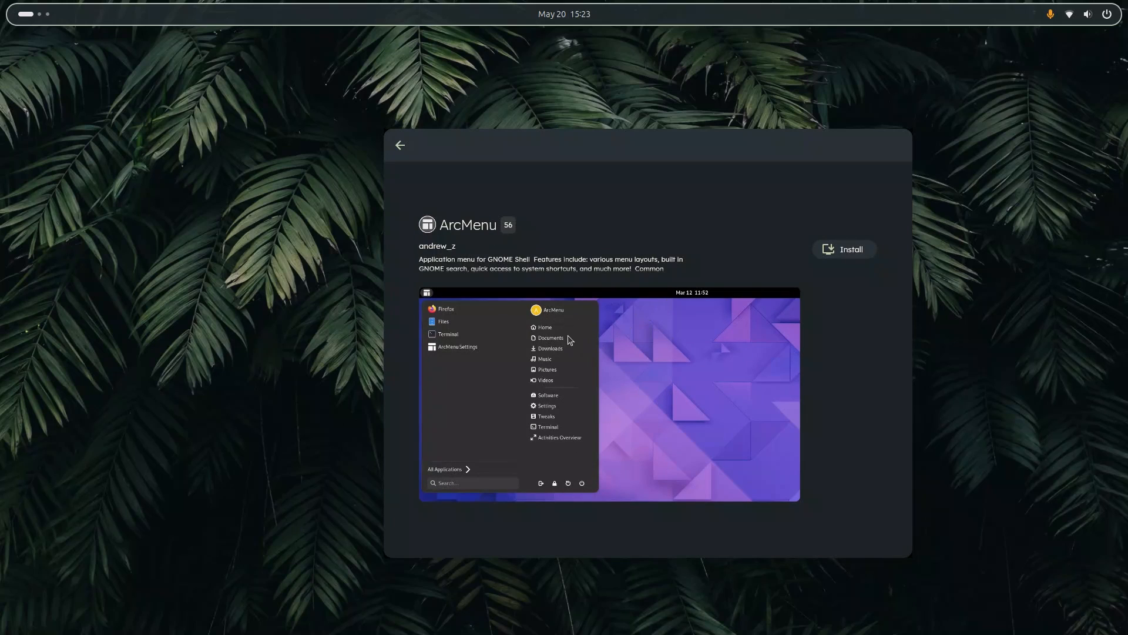
mouse_move(587, 337)
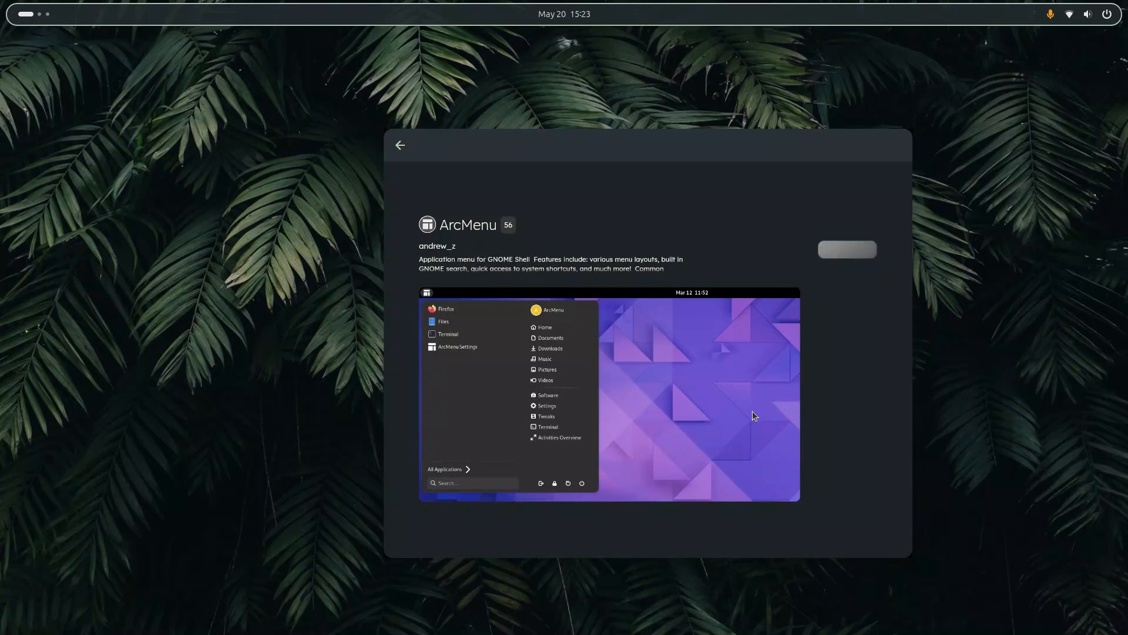
mouse_move(665, 428)
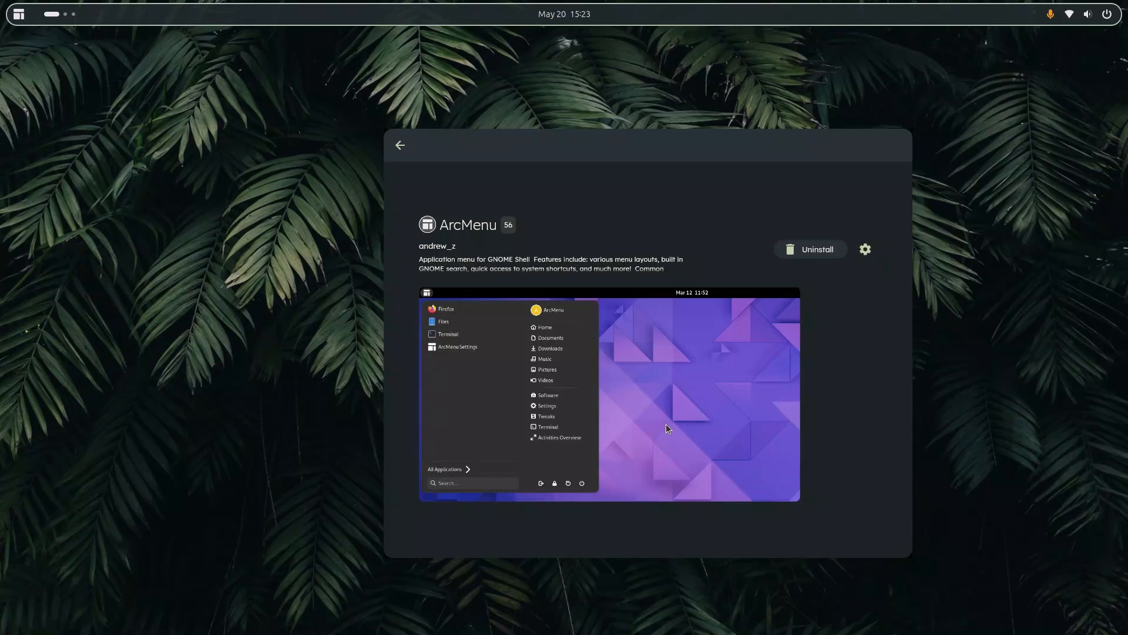
mouse_move(7, 29)
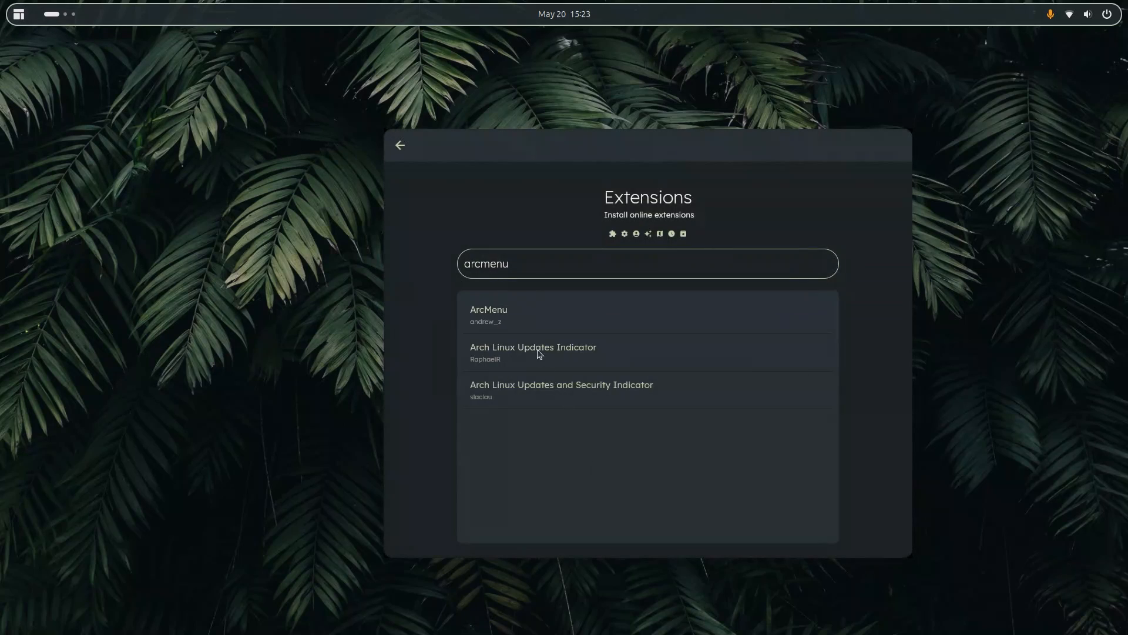
Return from ArcMenu's details to the Extensions list, now showing ArcMenu enabled
click(400, 146)
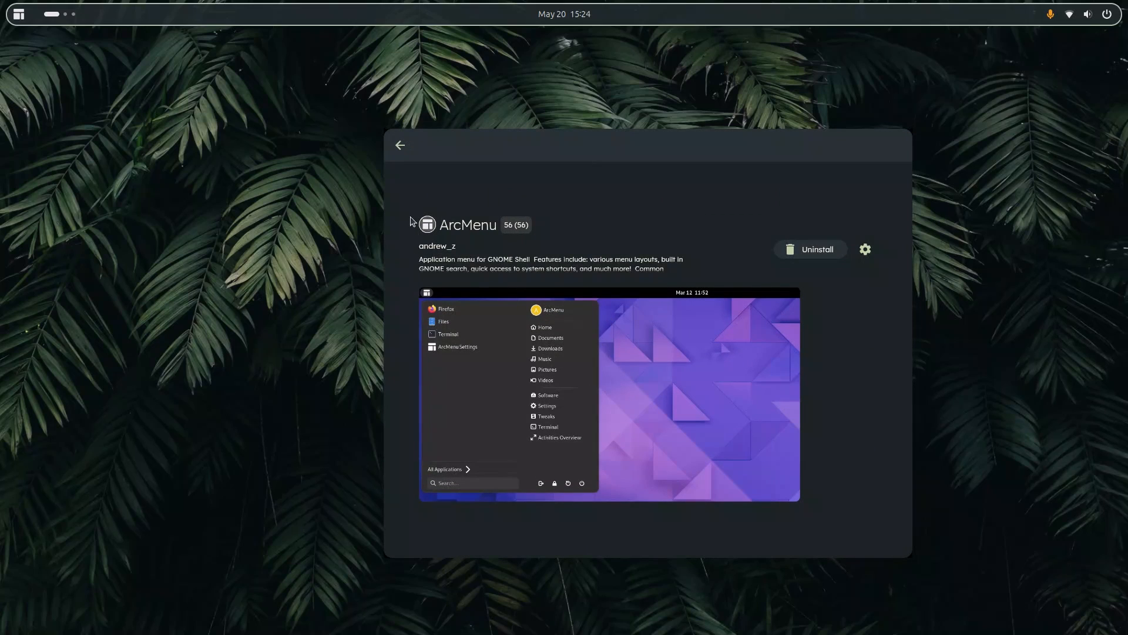
click(400, 145)
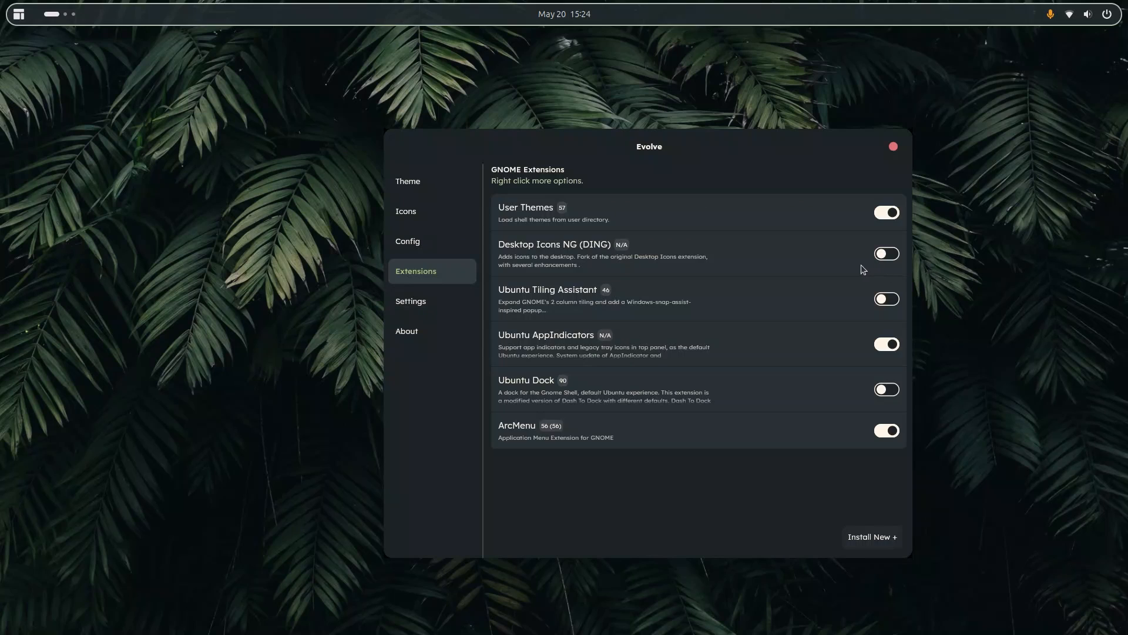
mouse_move(725, 255)
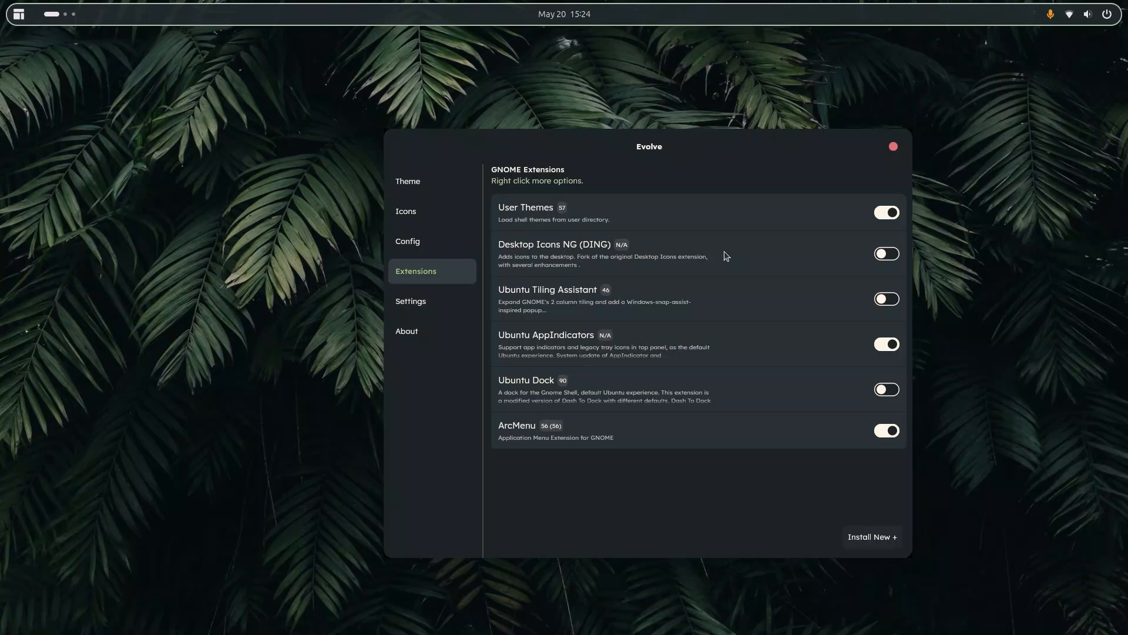
mouse_move(636, 251)
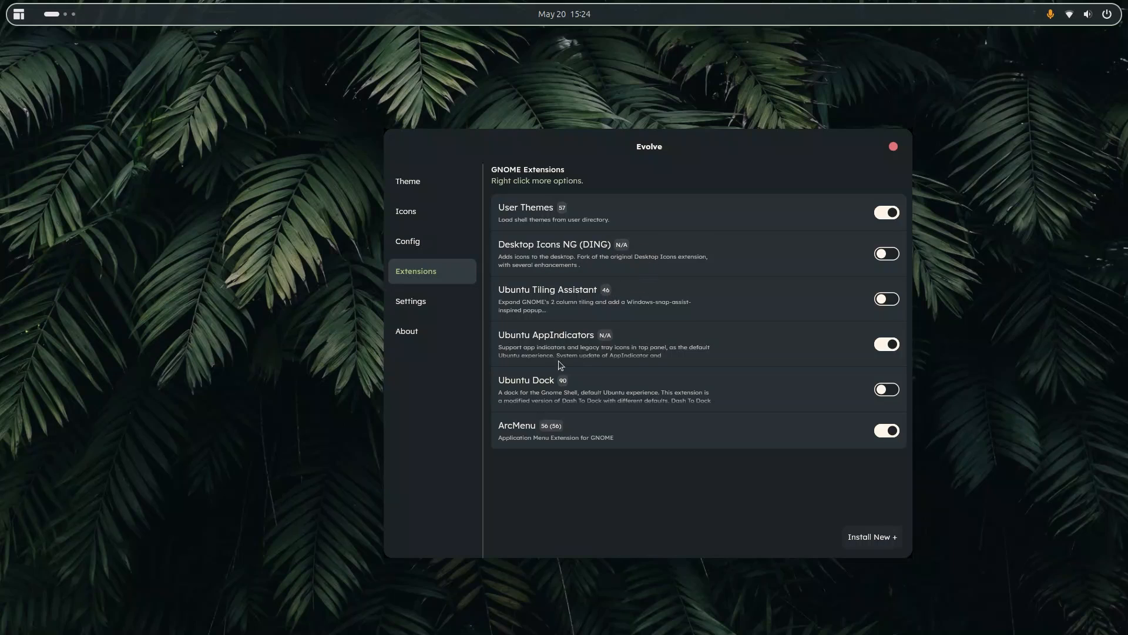
mouse_move(615, 341)
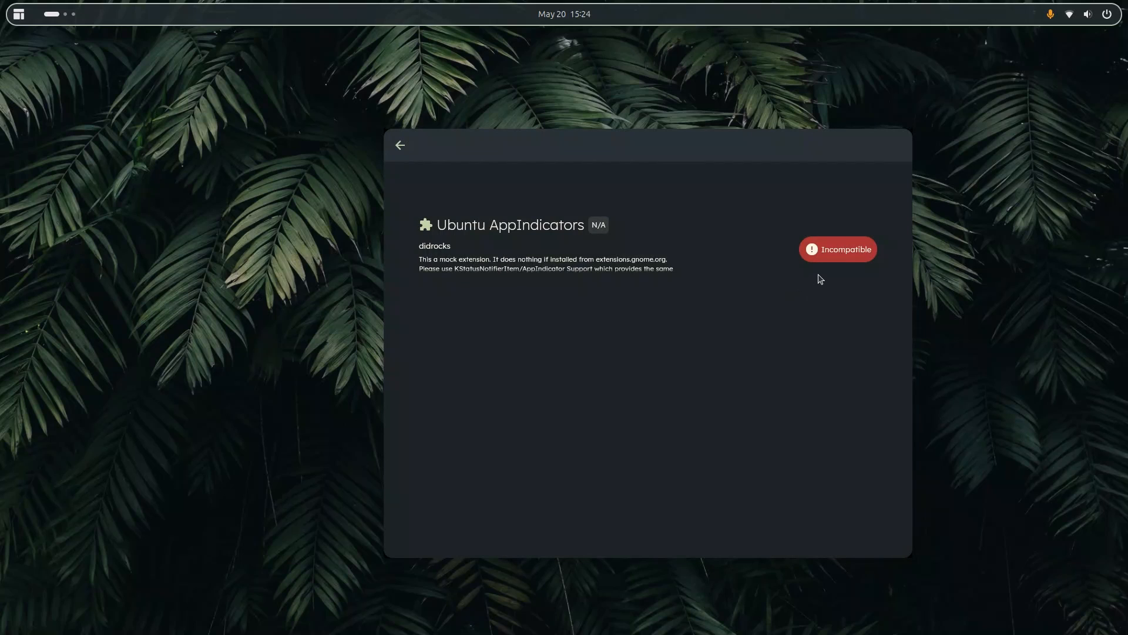
mouse_move(563, 246)
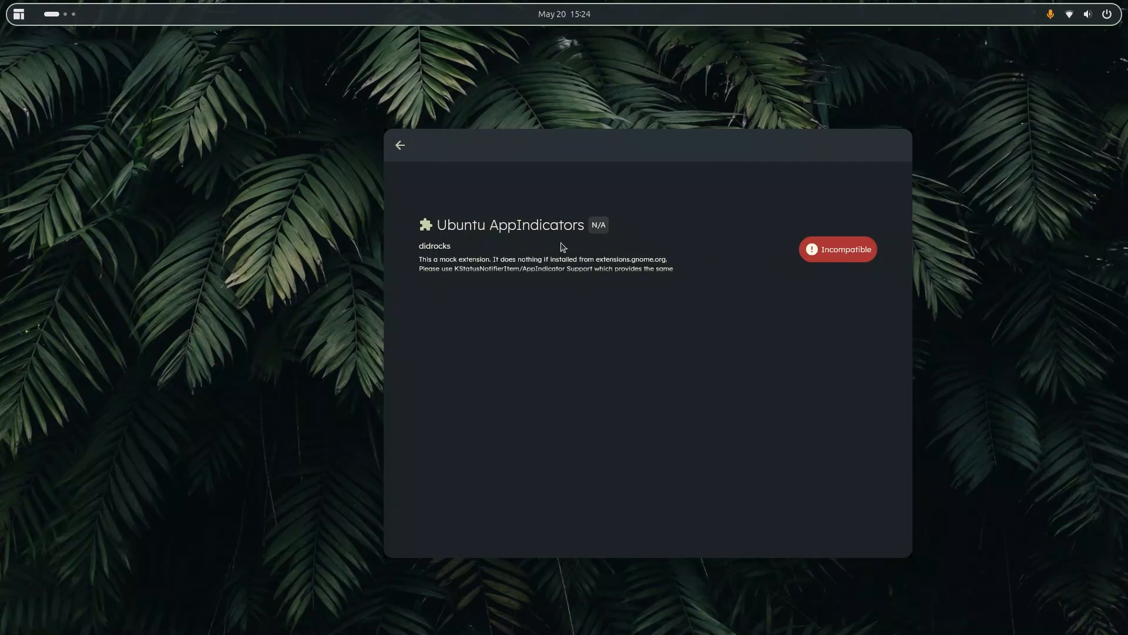
mouse_move(622, 249)
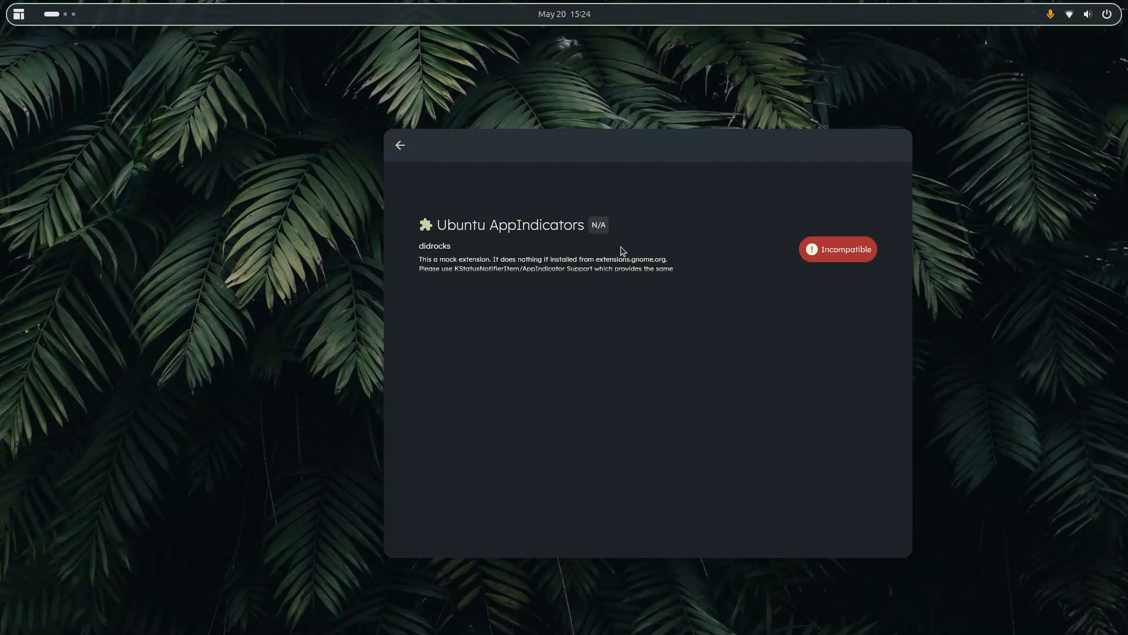
mouse_move(791, 287)
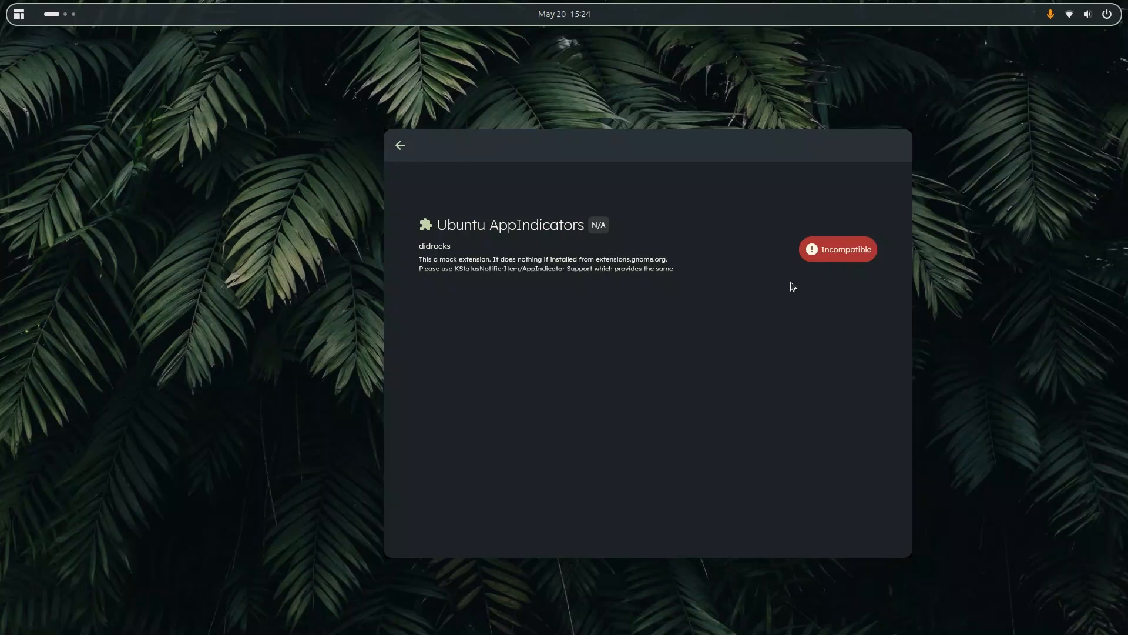
Show the Ubuntu Dock details page, marked Incompatible as a mock extension
click(400, 145)
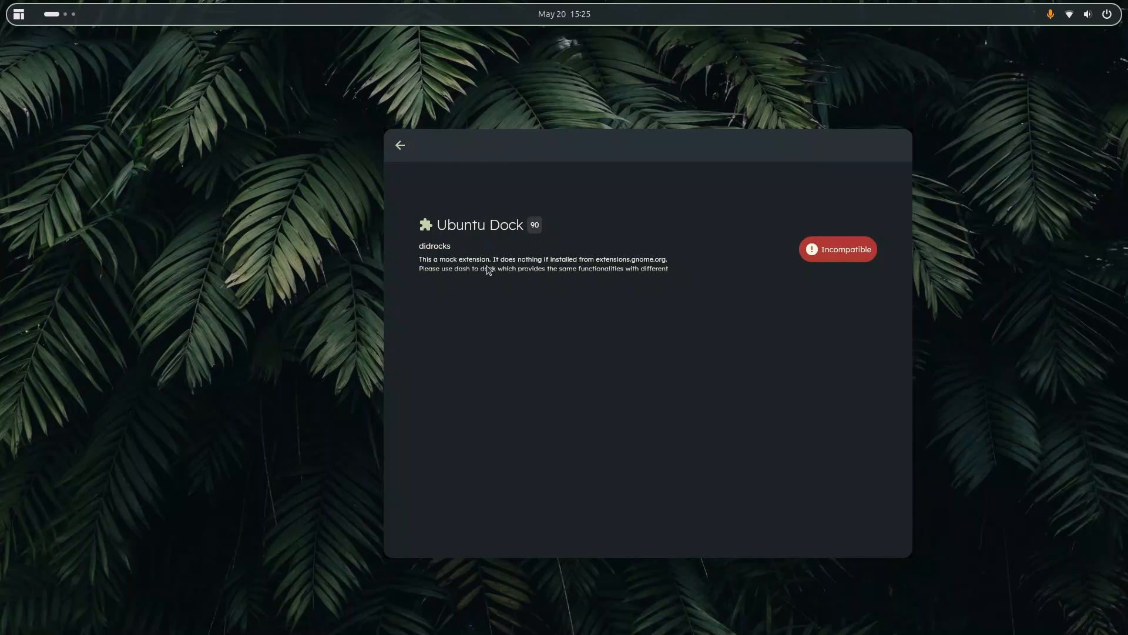
mouse_move(471, 271)
text(e)
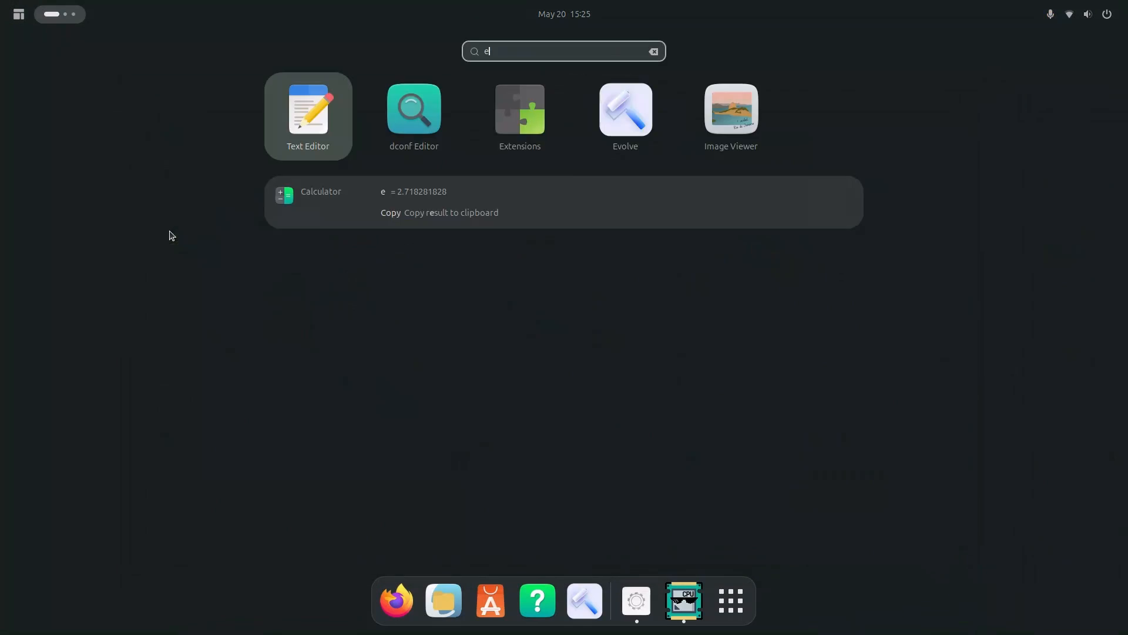
click(519, 109)
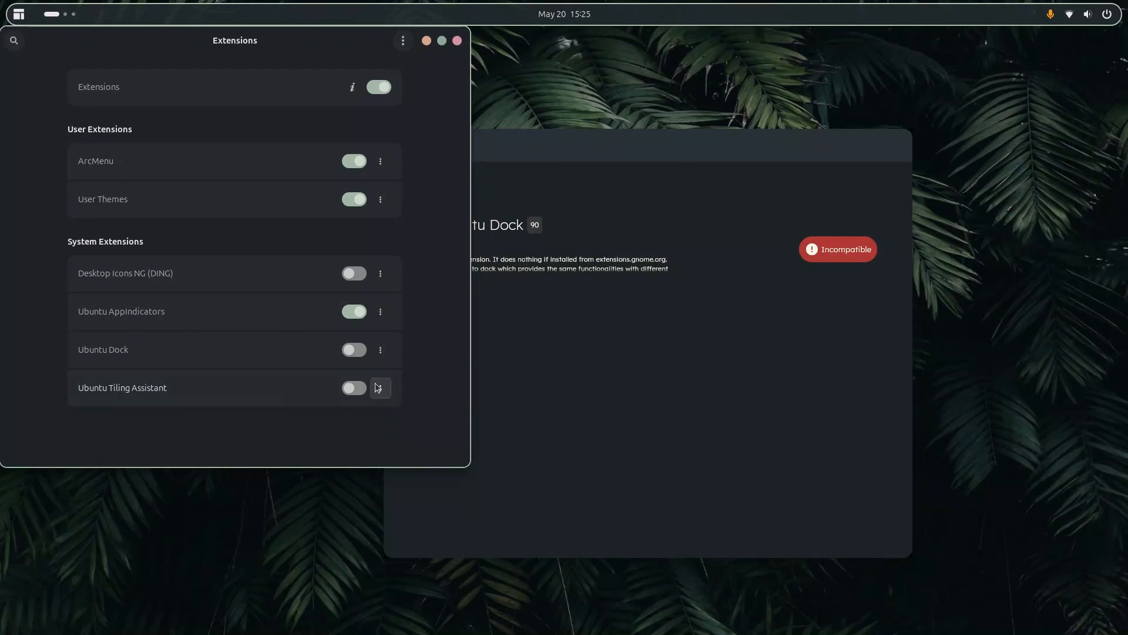
click(380, 350)
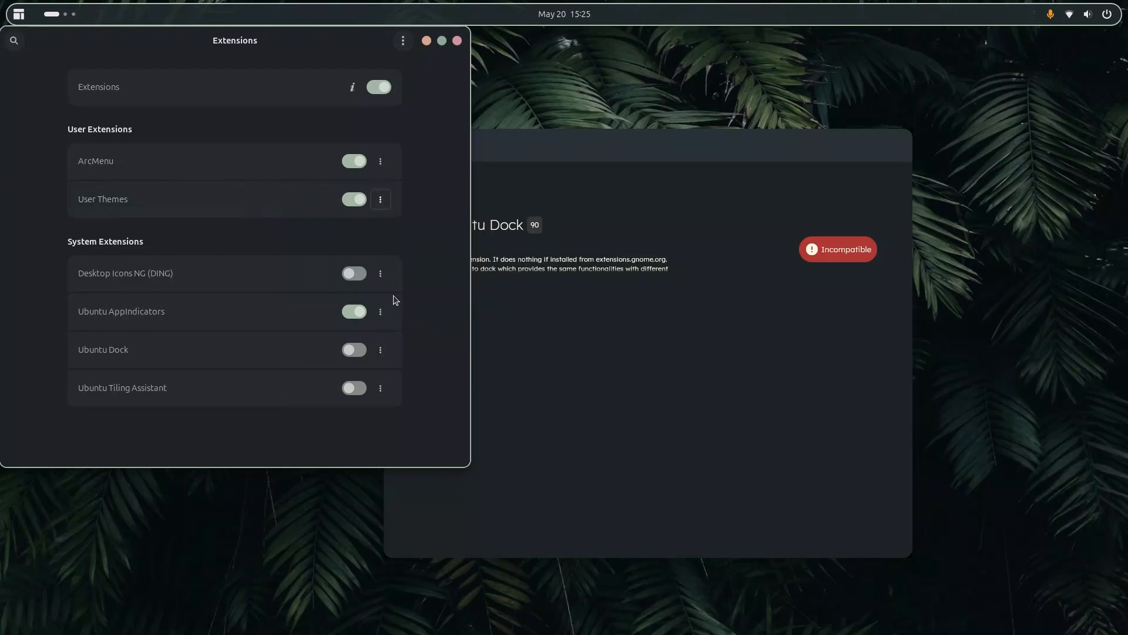
click(379, 273)
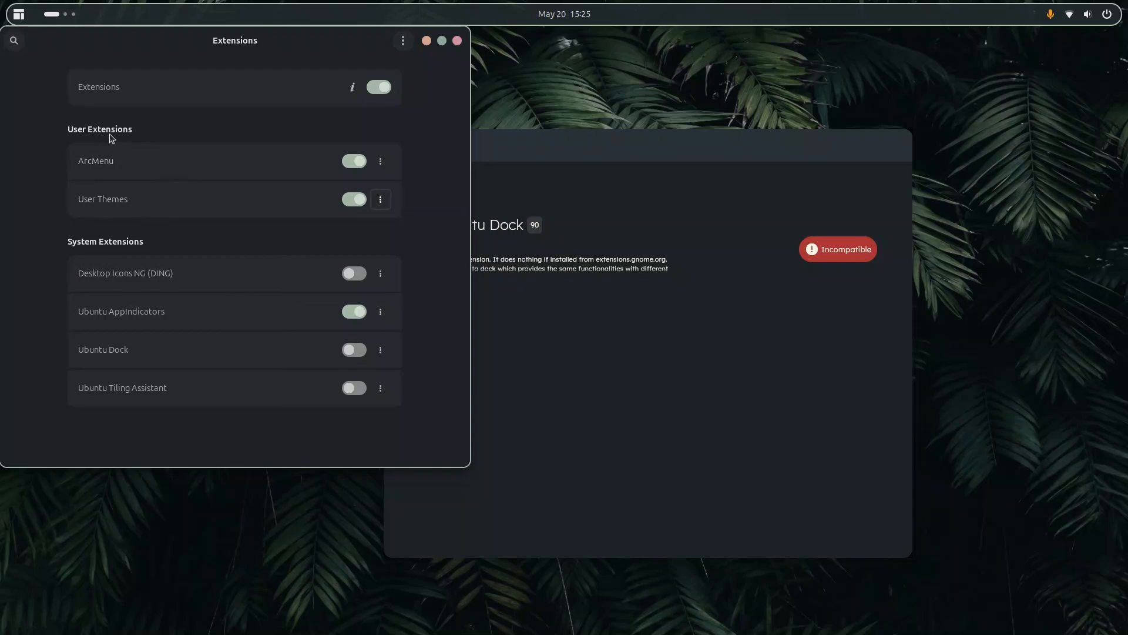
mouse_move(317, 198)
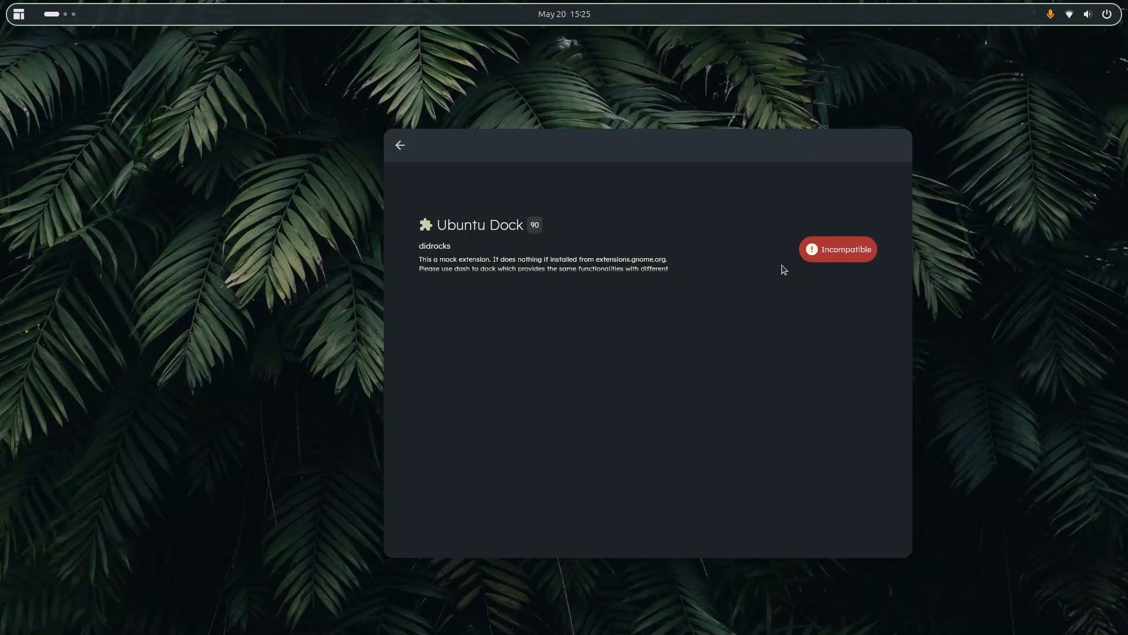
mouse_move(399, 150)
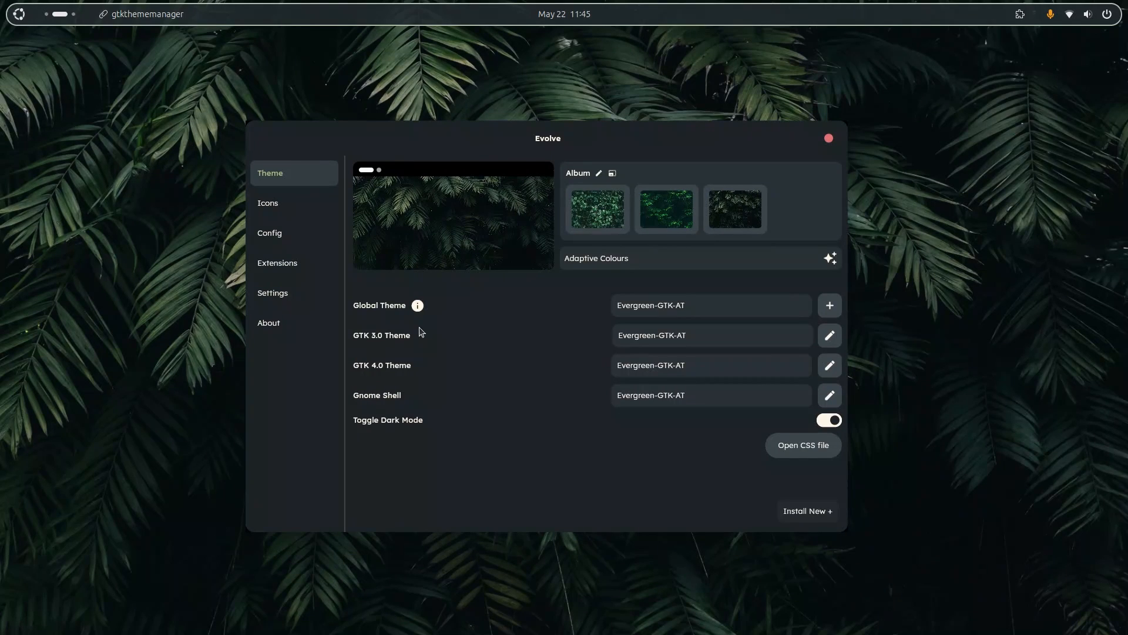
Browse the Config, Theme and Icons pages, Icons listing Everforest-Dark
click(269, 233)
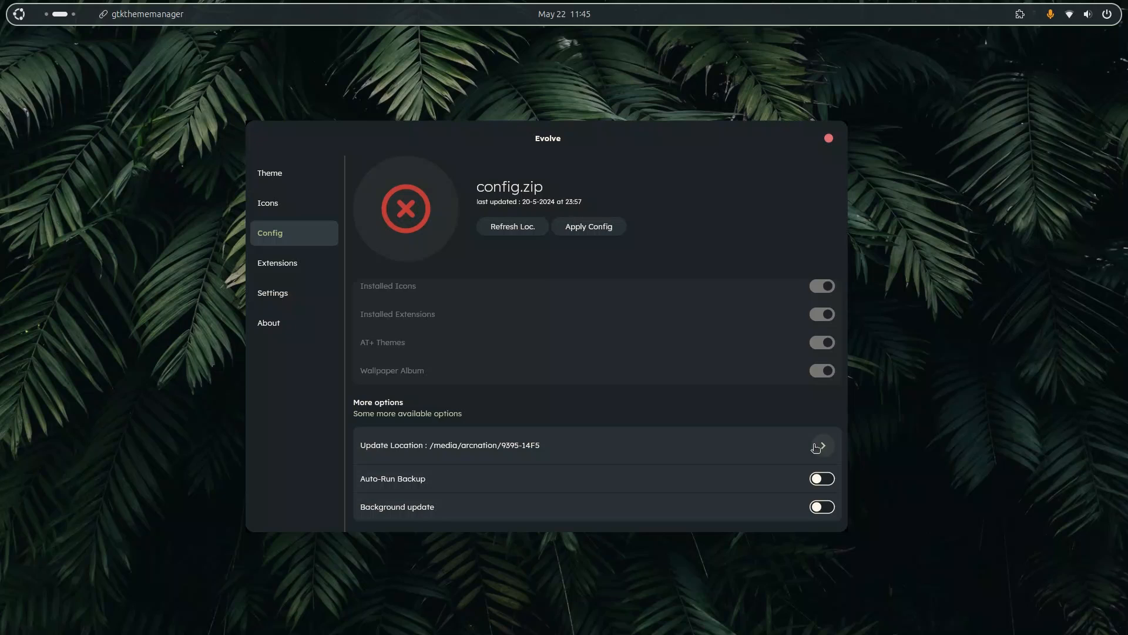
mouse_move(40, 95)
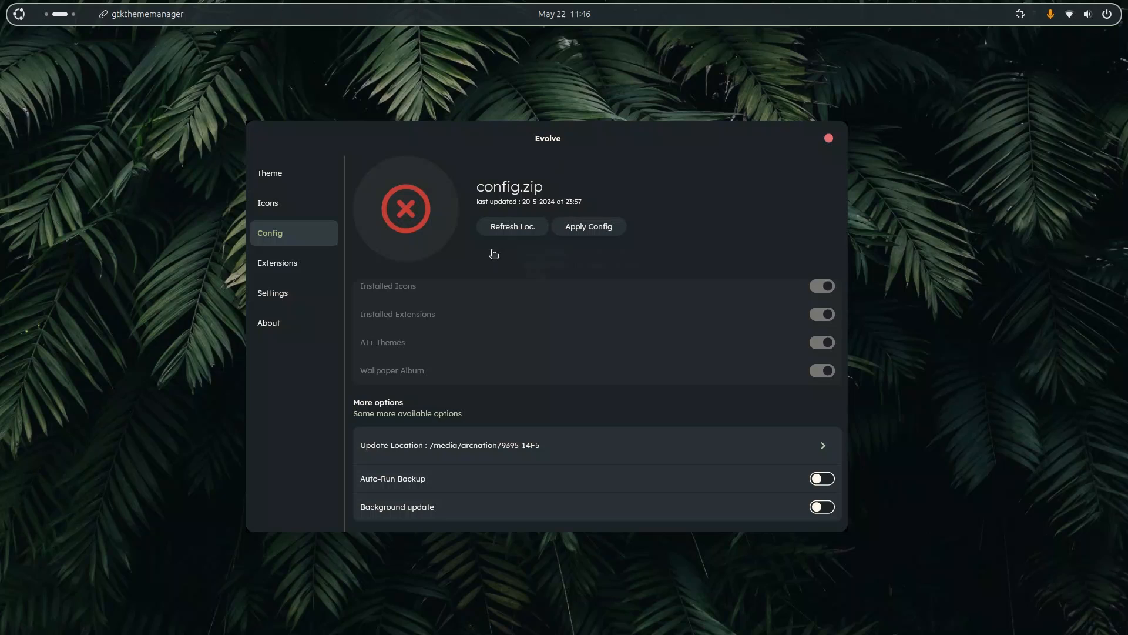
click(270, 173)
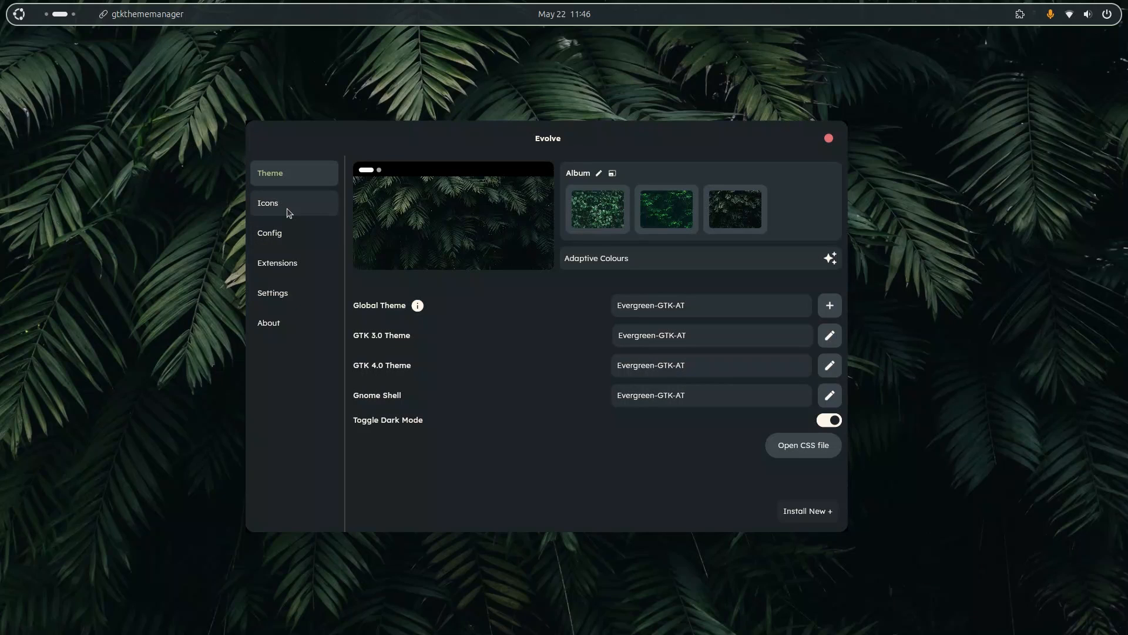
click(268, 202)
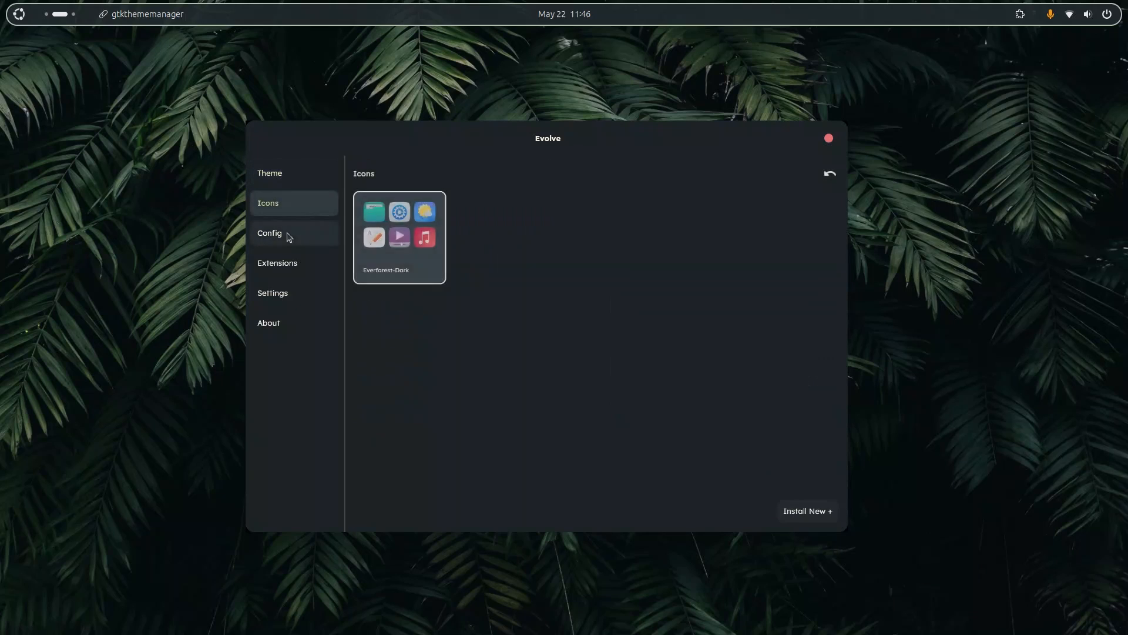
click(271, 233)
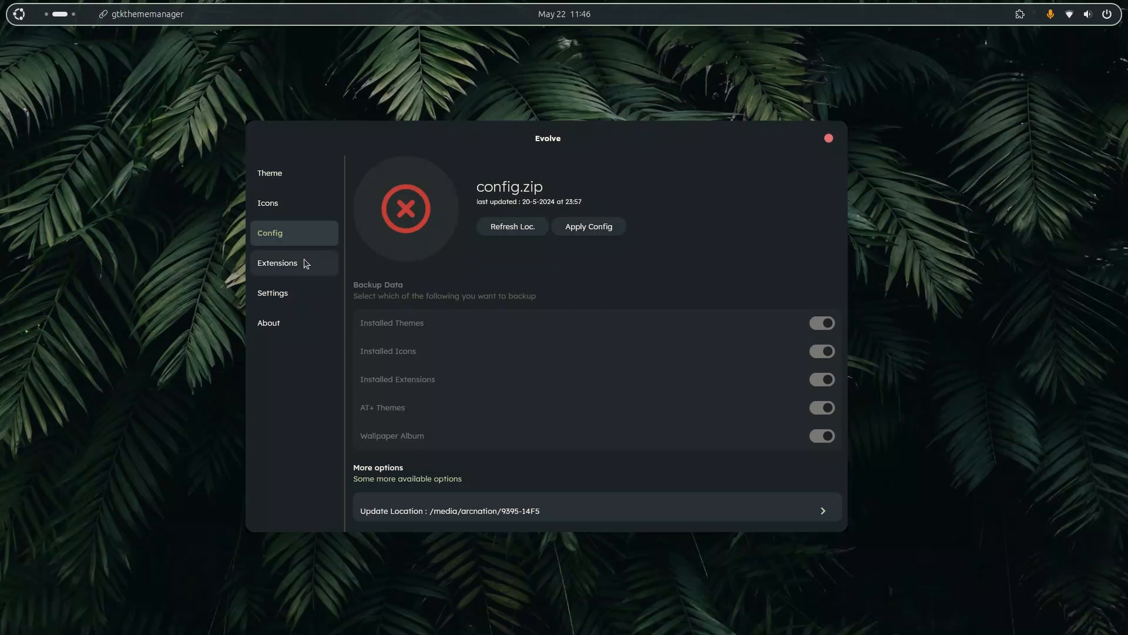
Show the Config page with config.zip marked in error and its backup options greyed out
click(268, 202)
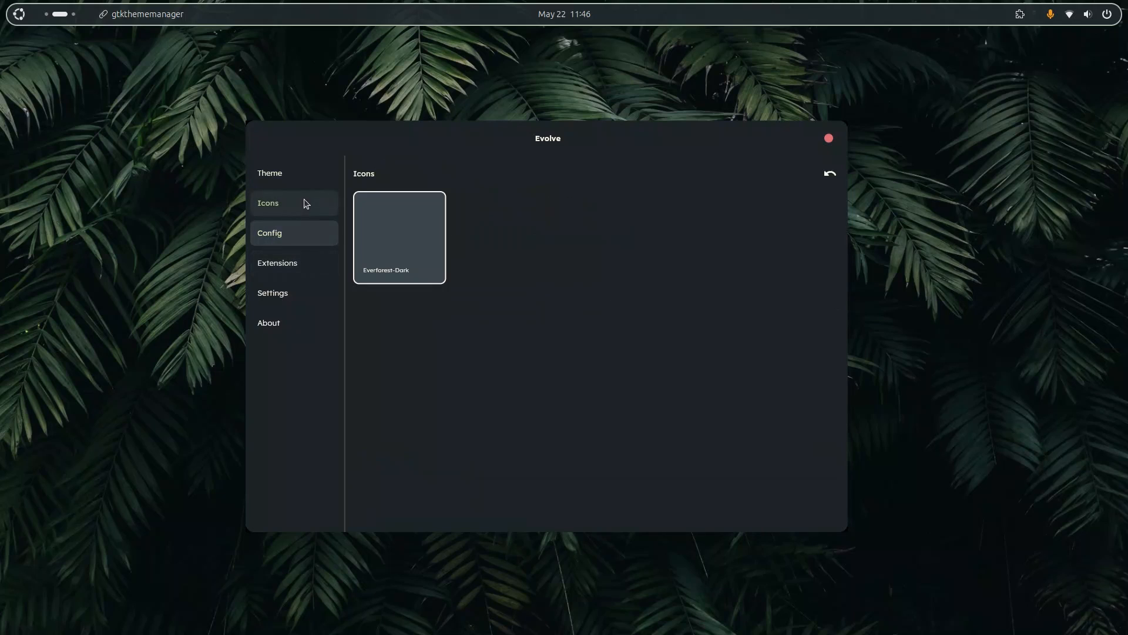
click(270, 233)
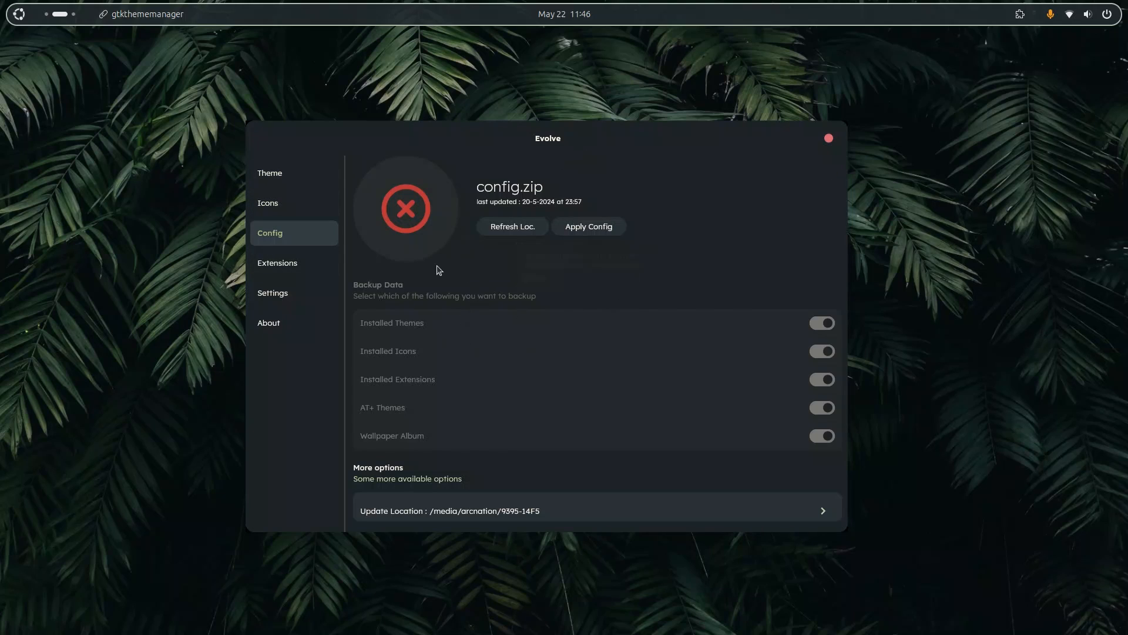
mouse_move(561, 404)
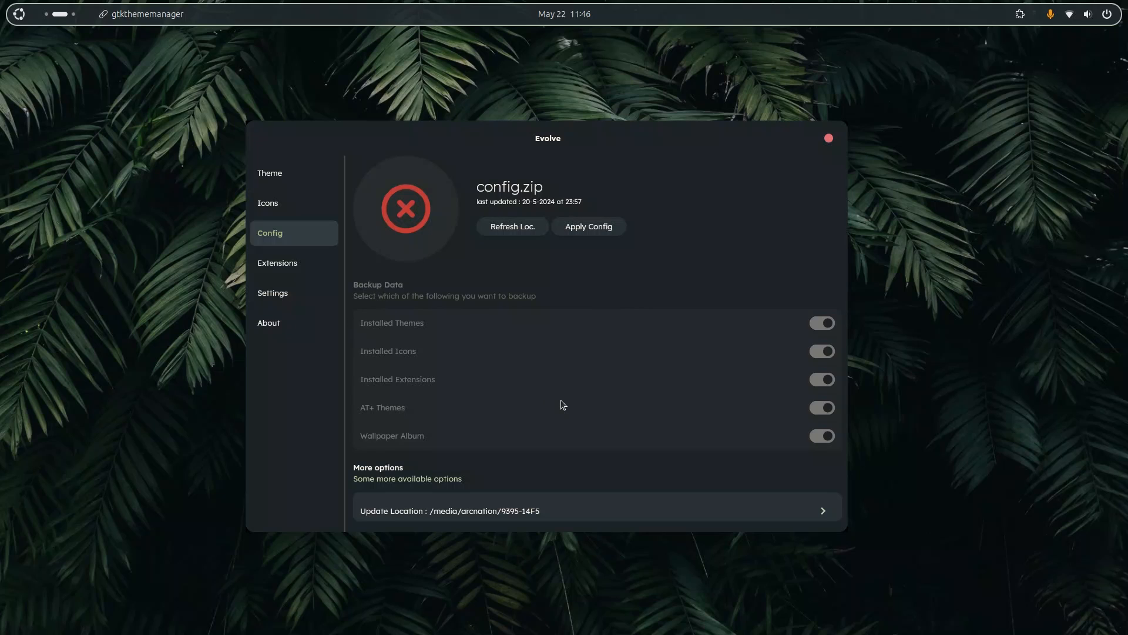
scroll(down, 3)
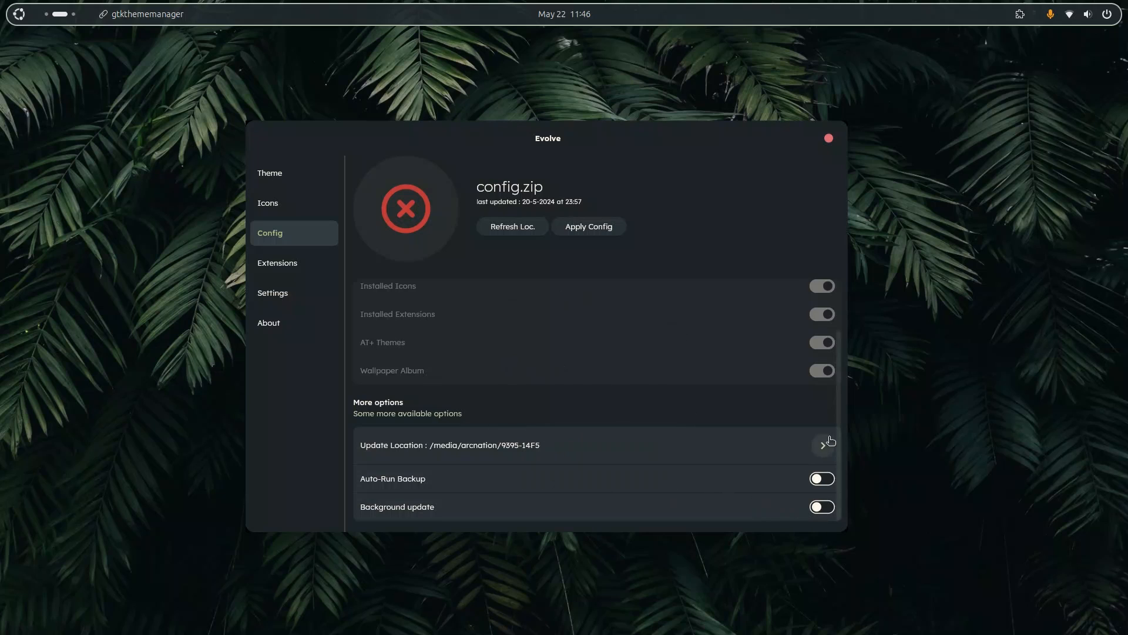
Set the backup location to Documents, enable Background update, and close Evolve
click(827, 440)
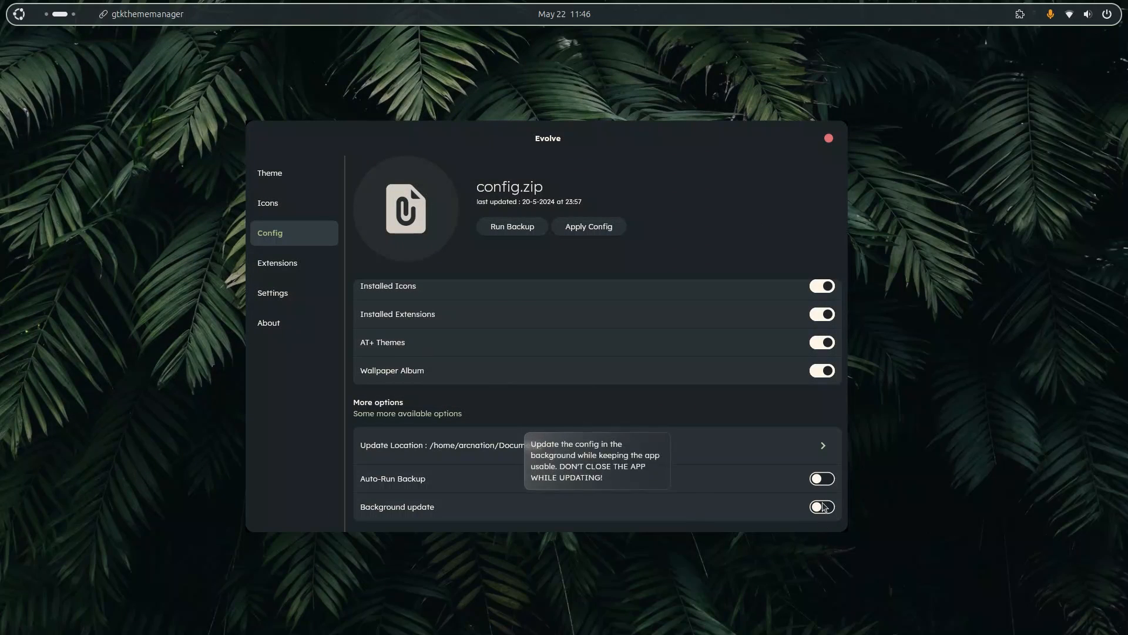
click(822, 506)
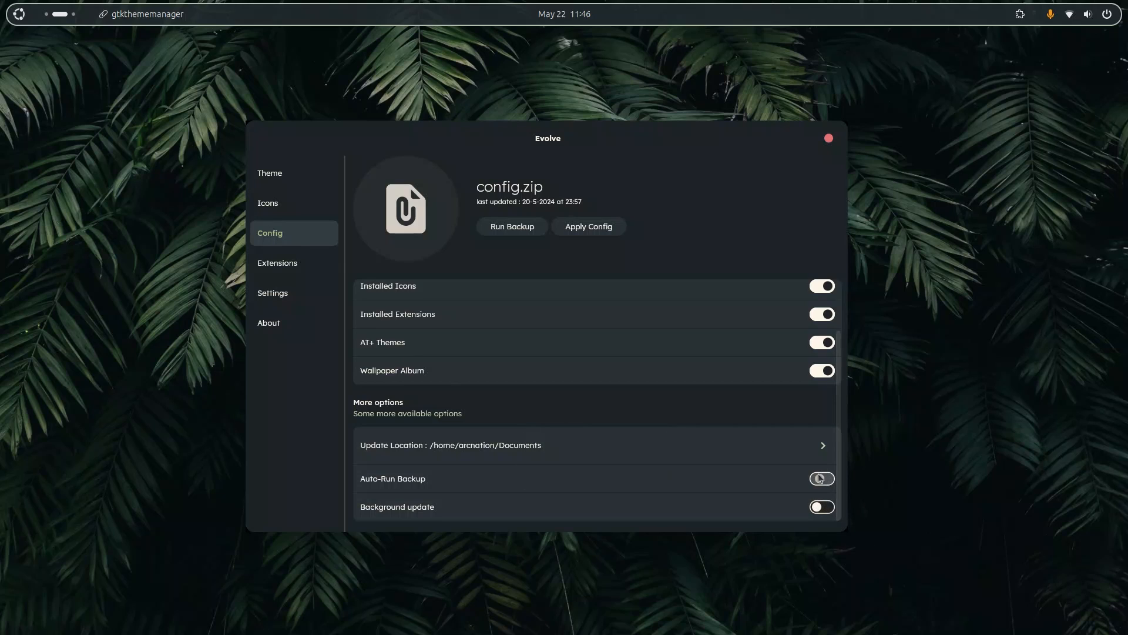
click(268, 203)
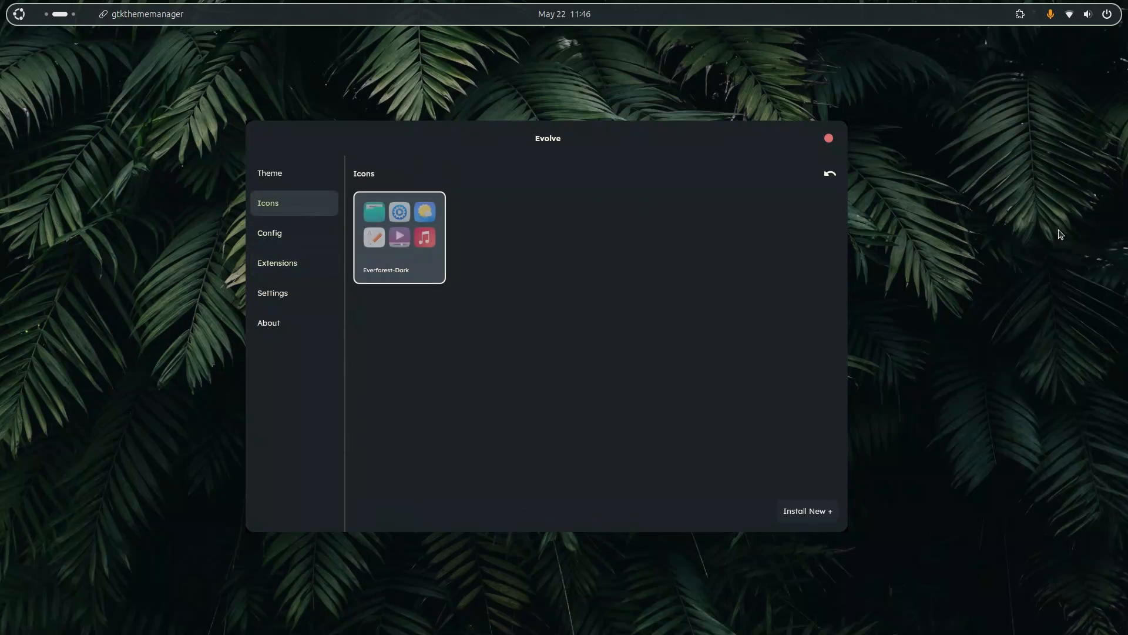
click(828, 139)
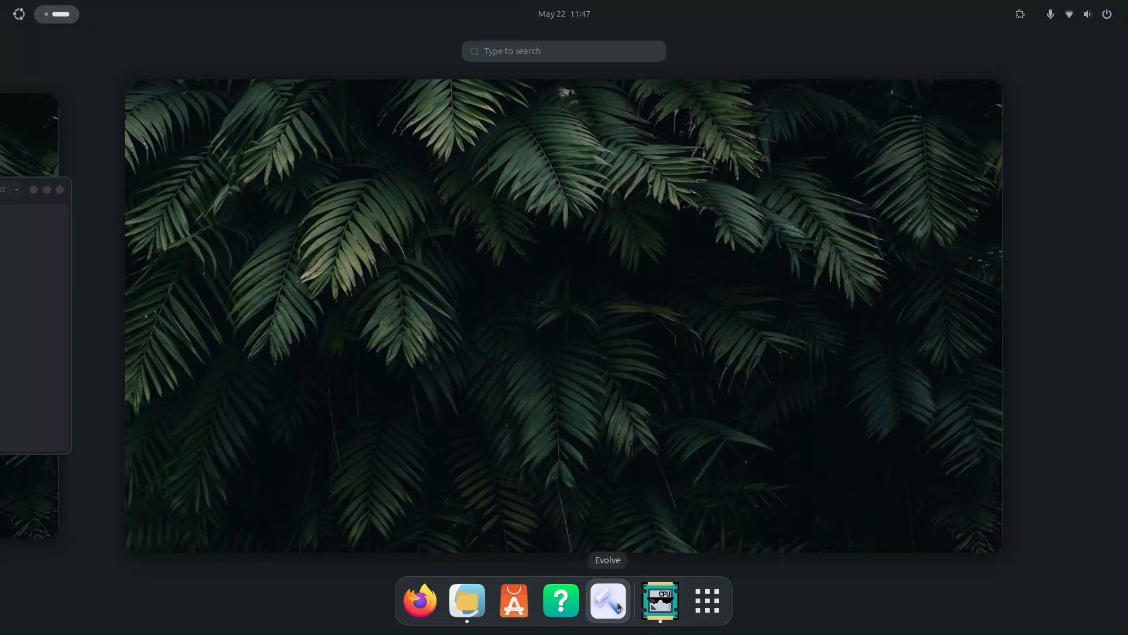
Reopen Evolve showing config.zip last updated 22-5-2024 at 11:47, then list the GNOME extensions
click(607, 601)
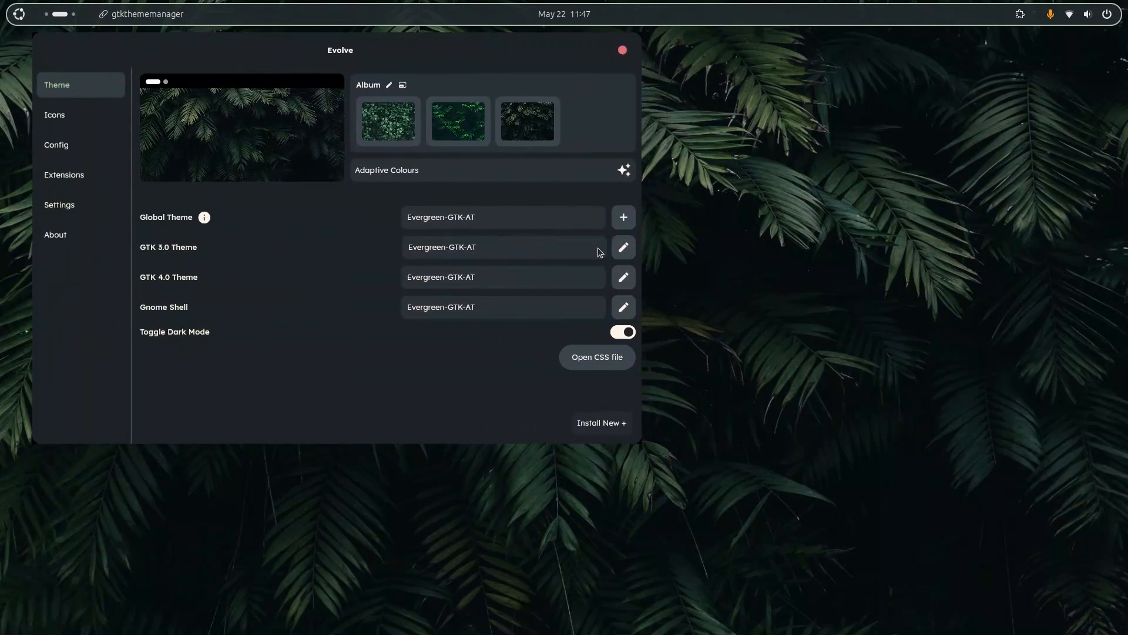
click(56, 145)
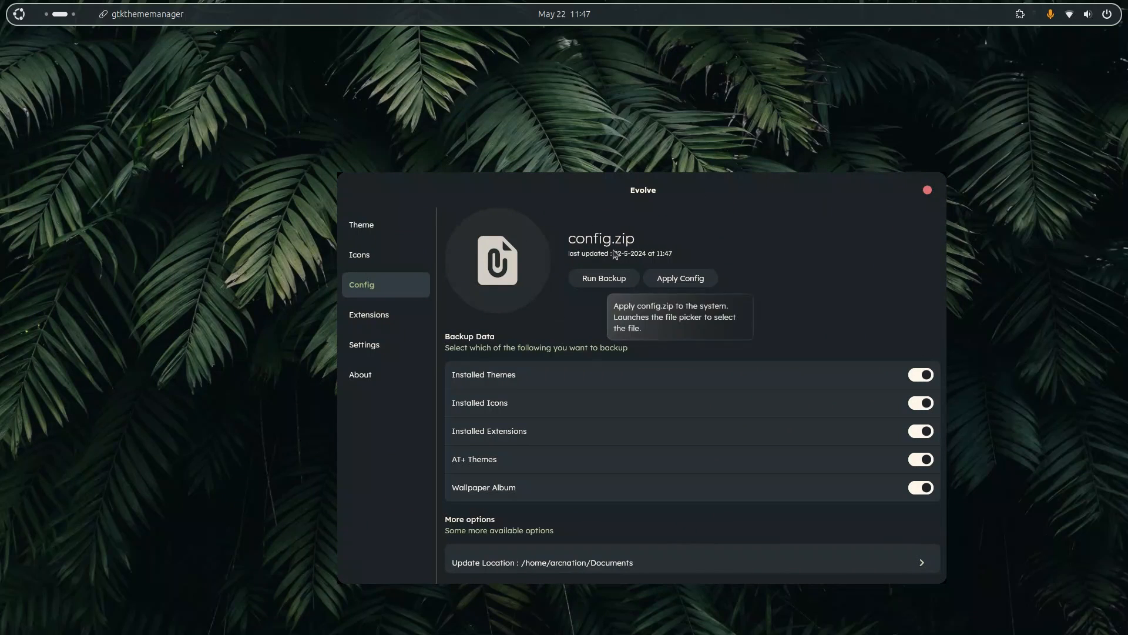
mouse_move(674, 264)
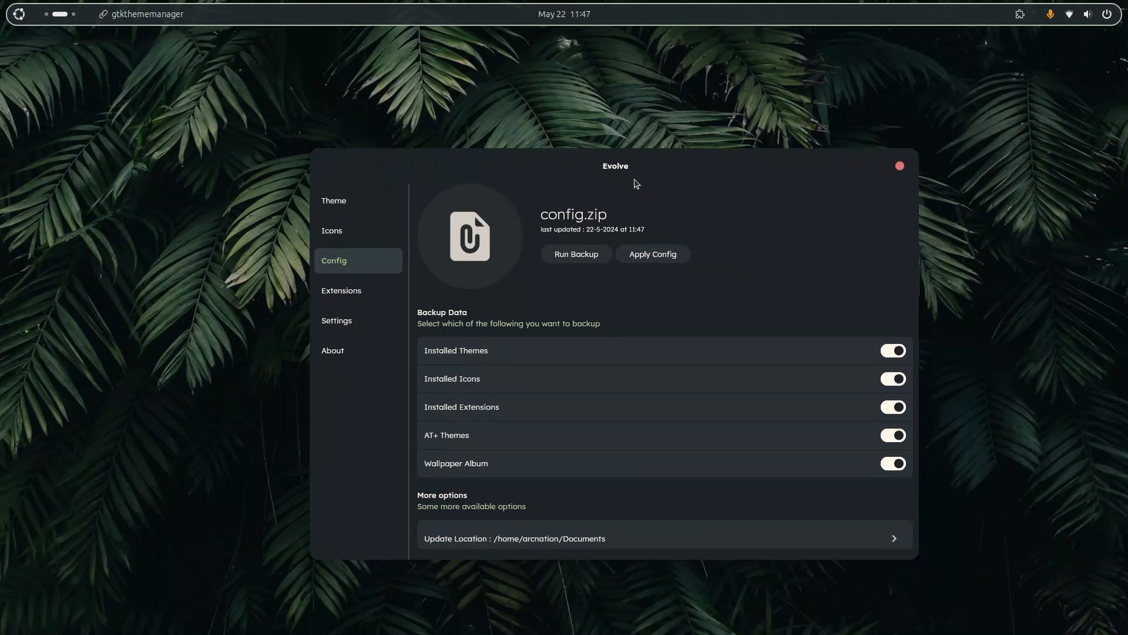
drag(614, 166, 648, 140)
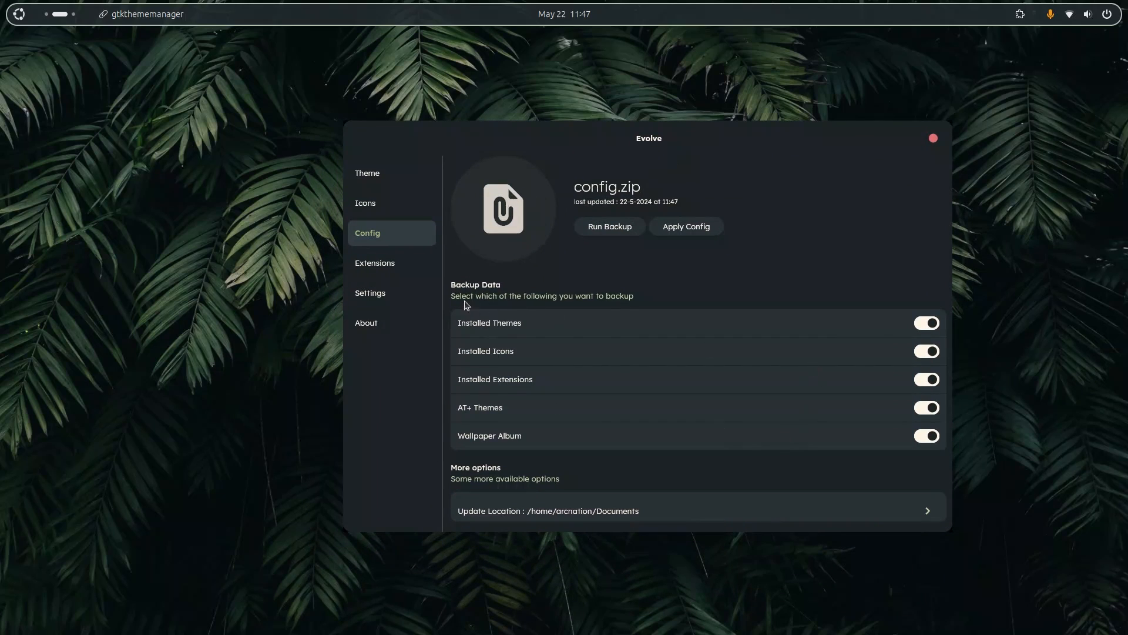
click(374, 262)
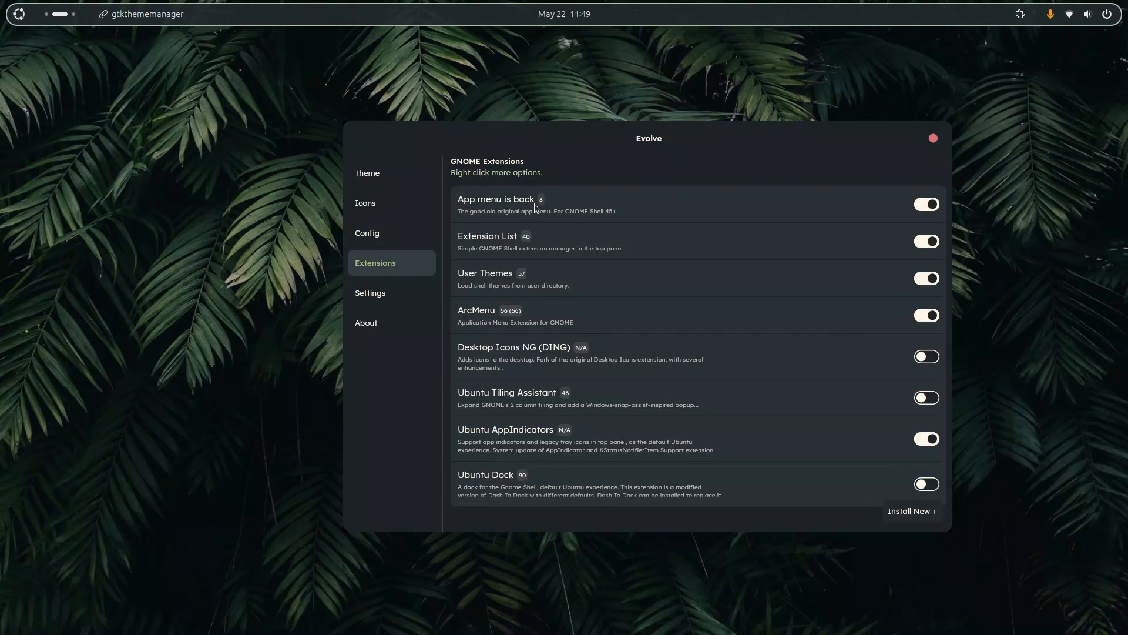
Search the online installer for 'arcme' and view the ArcMenu result's details
click(912, 510)
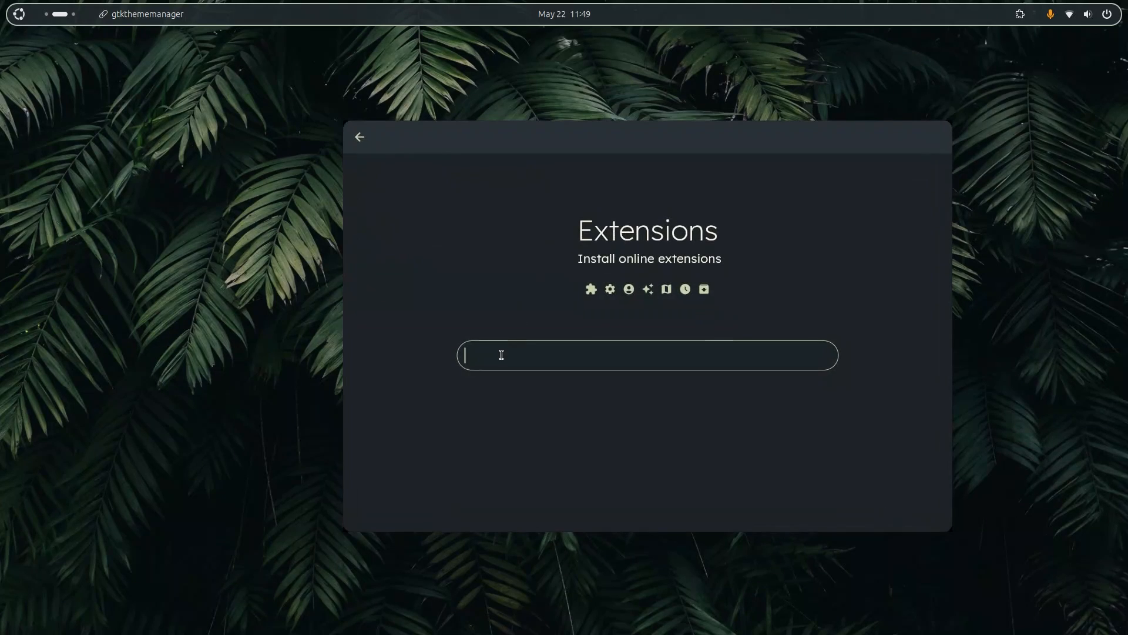
text(ar)
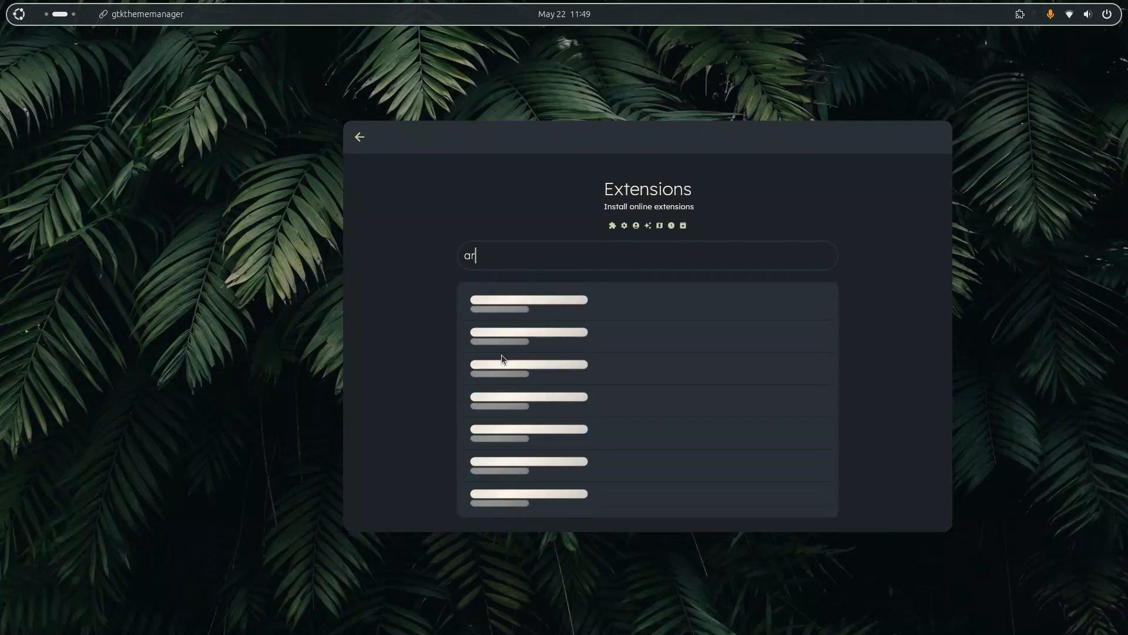
text(cme)
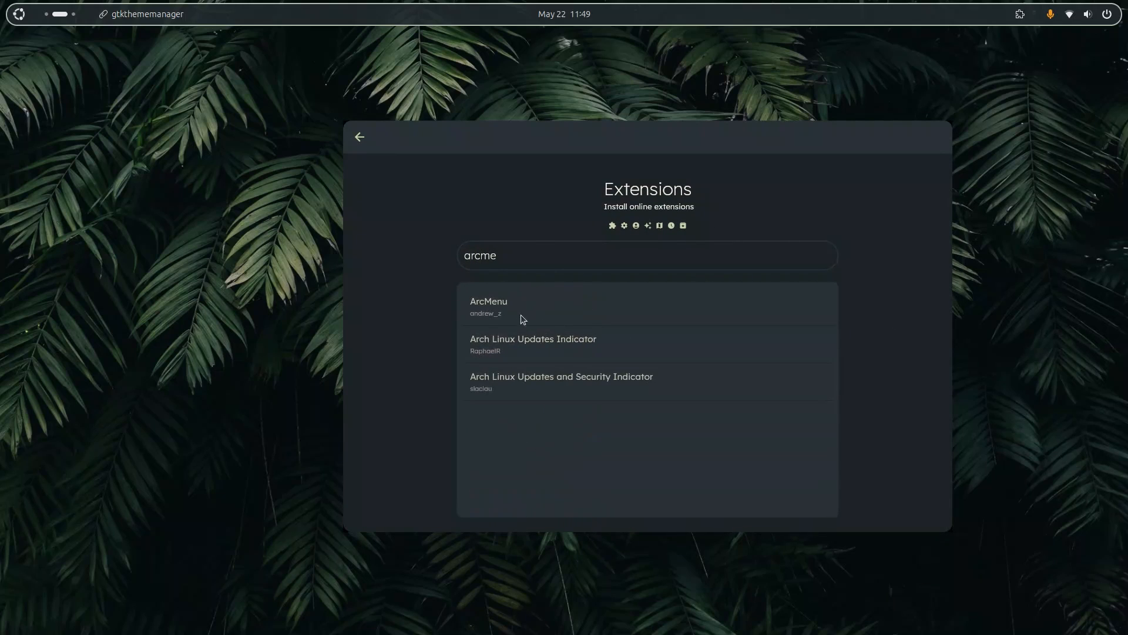
click(518, 305)
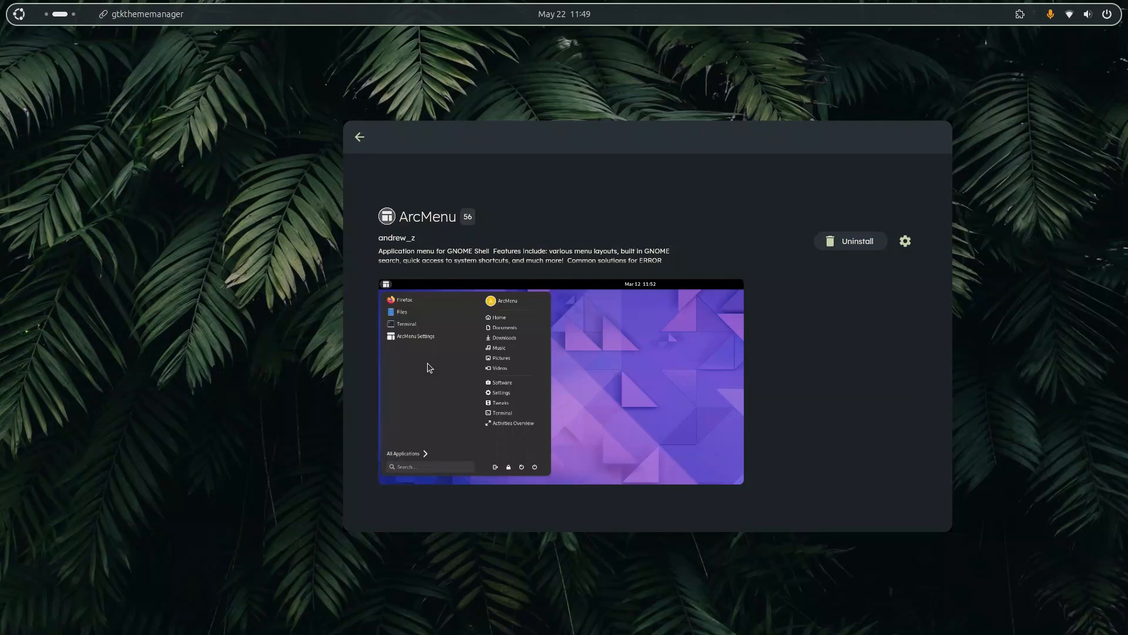
click(359, 136)
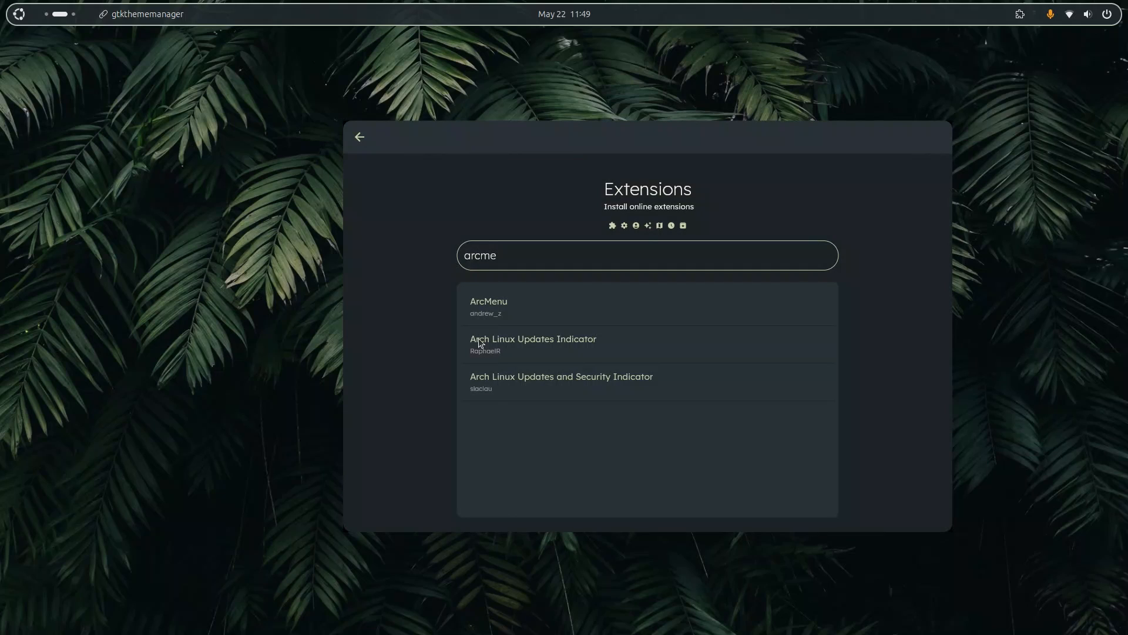
mouse_move(480, 344)
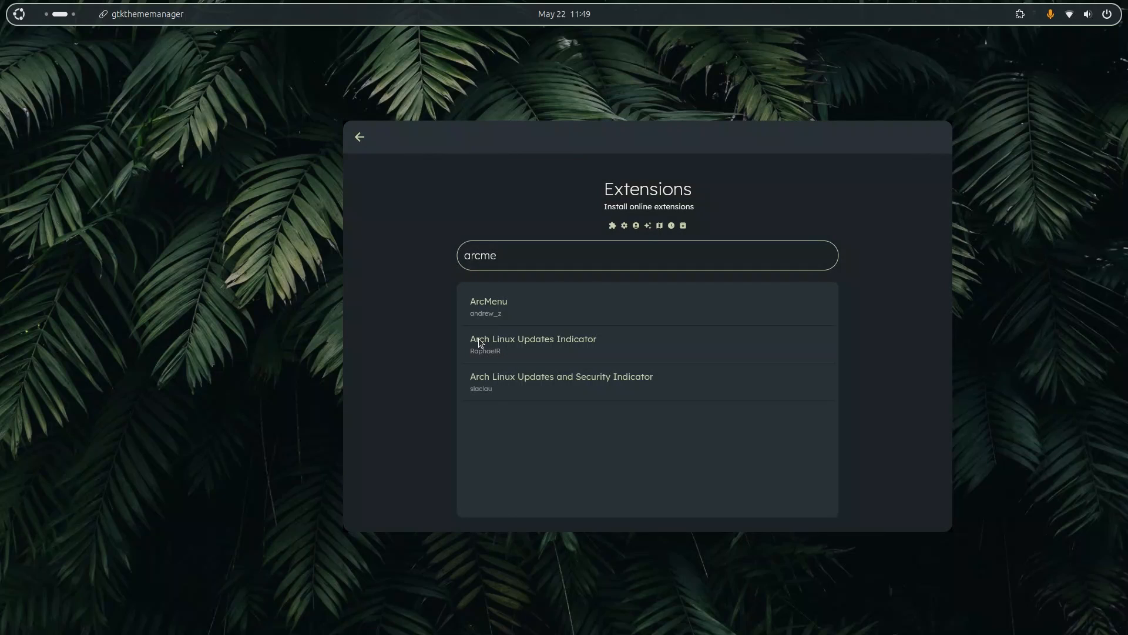
View the Arch Linux Updates Indicator details and return to the search results
click(532, 339)
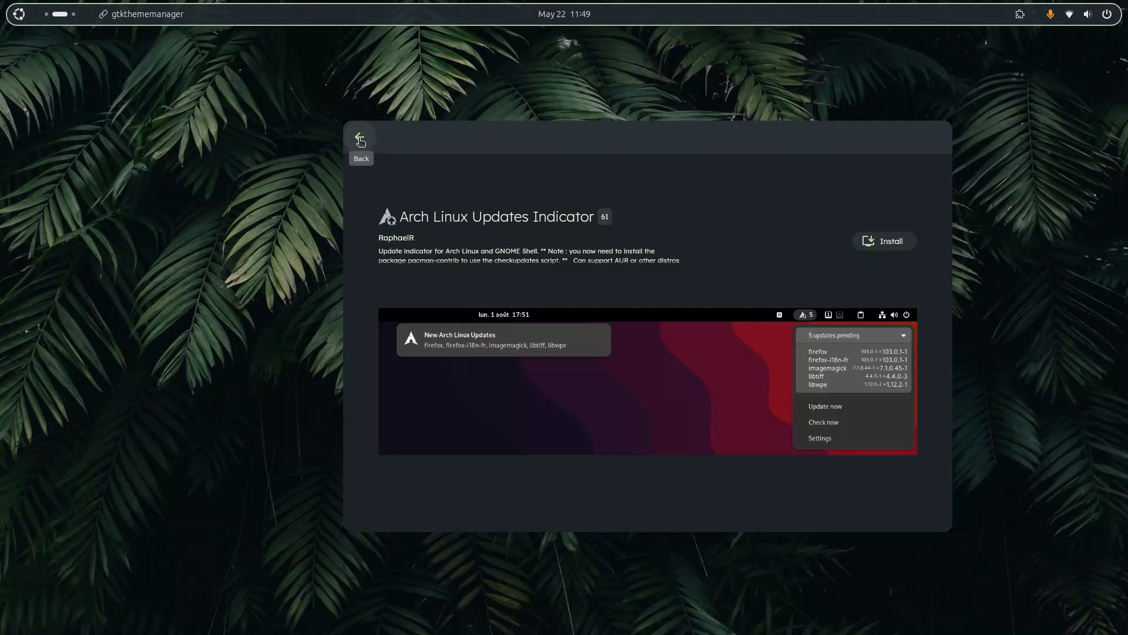
click(359, 136)
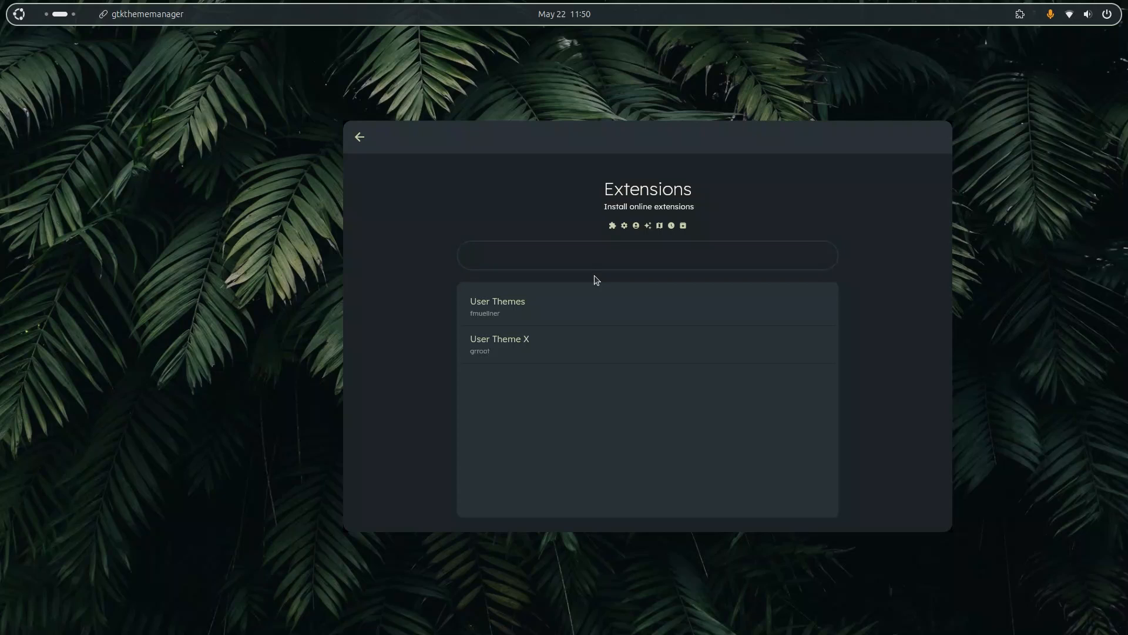
Search online extensions for 'arc' and view ArcMenu's details twice, returning to the results each time
text(arc)
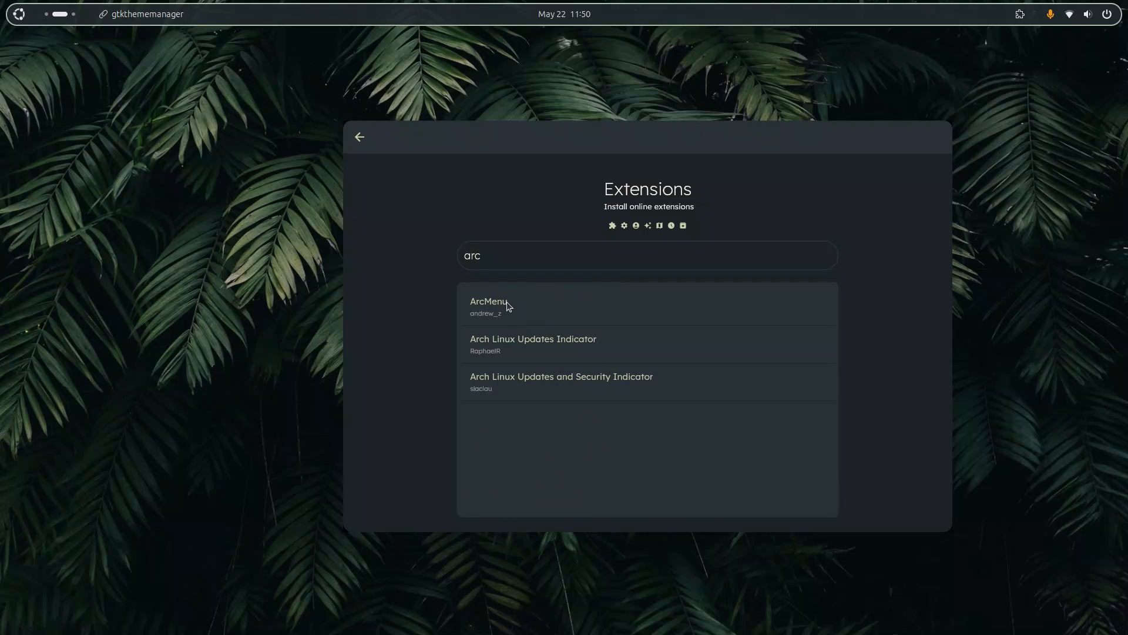
mouse_move(530, 423)
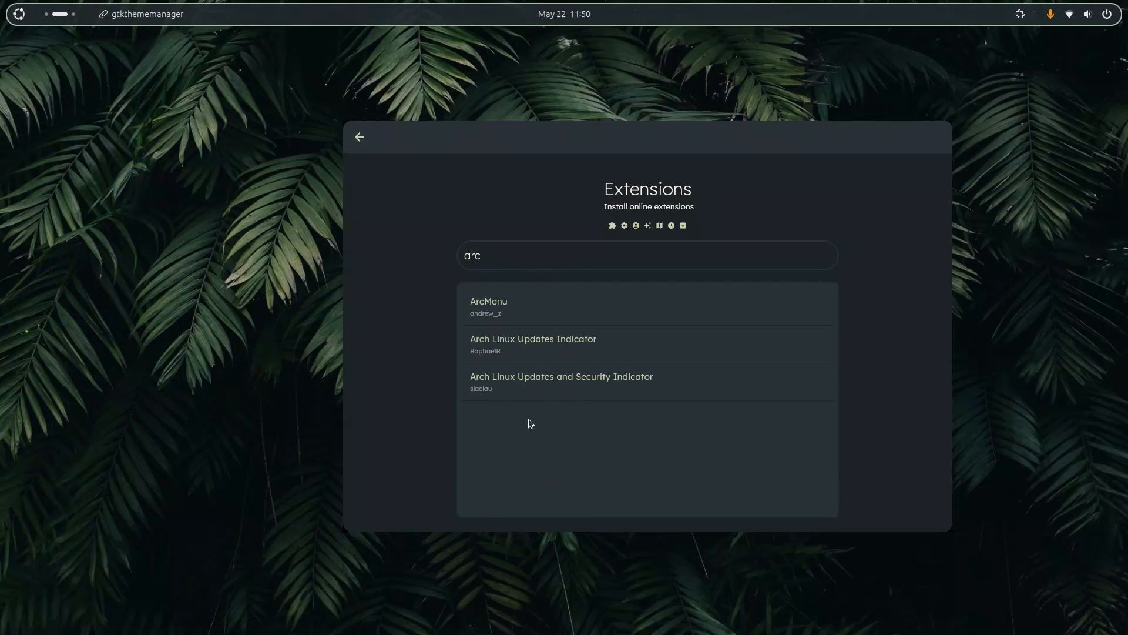
click(487, 306)
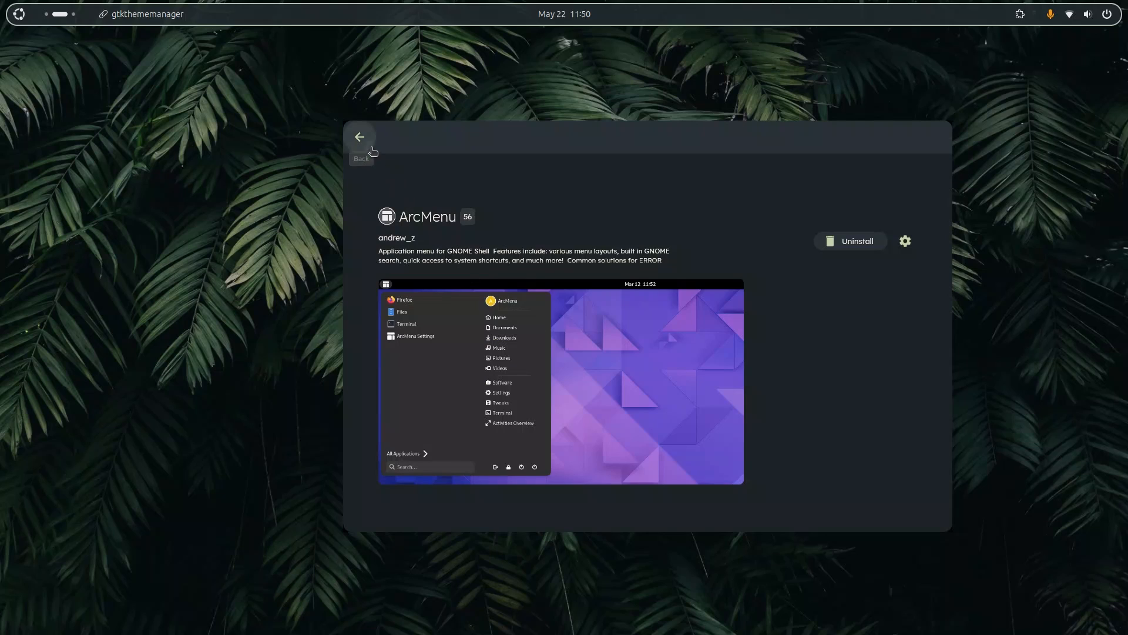
click(359, 137)
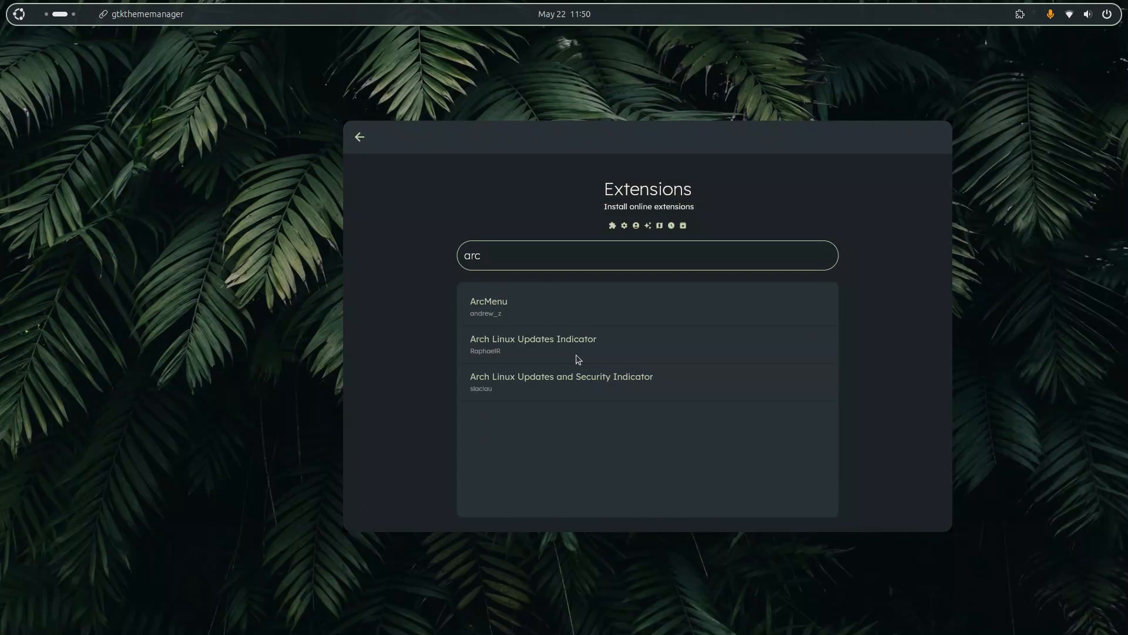
click(489, 305)
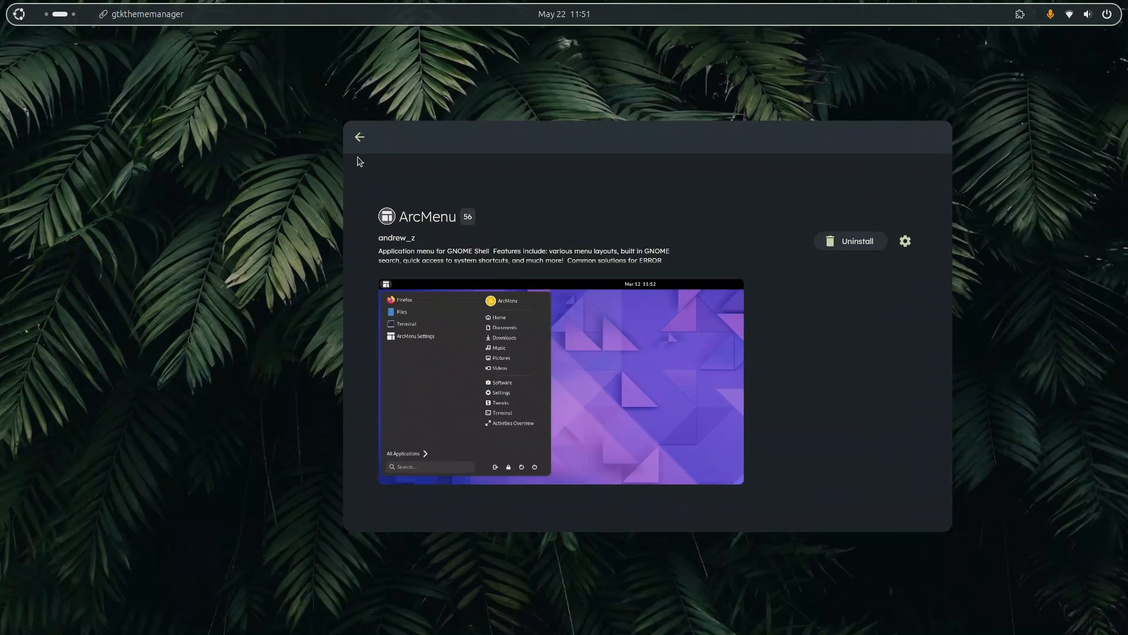
click(360, 136)
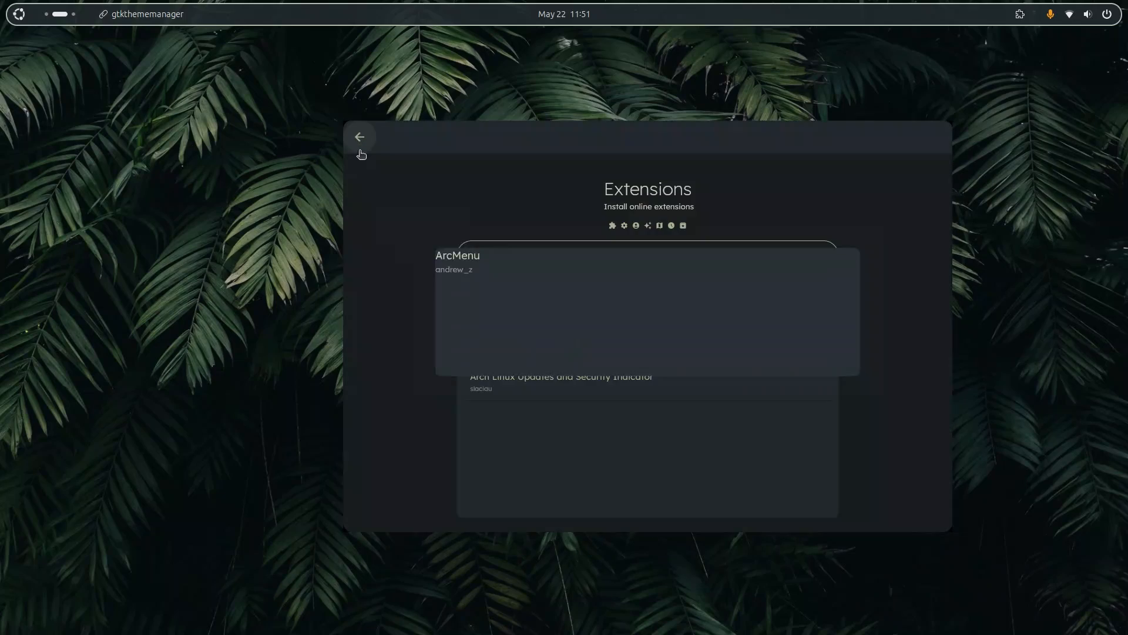